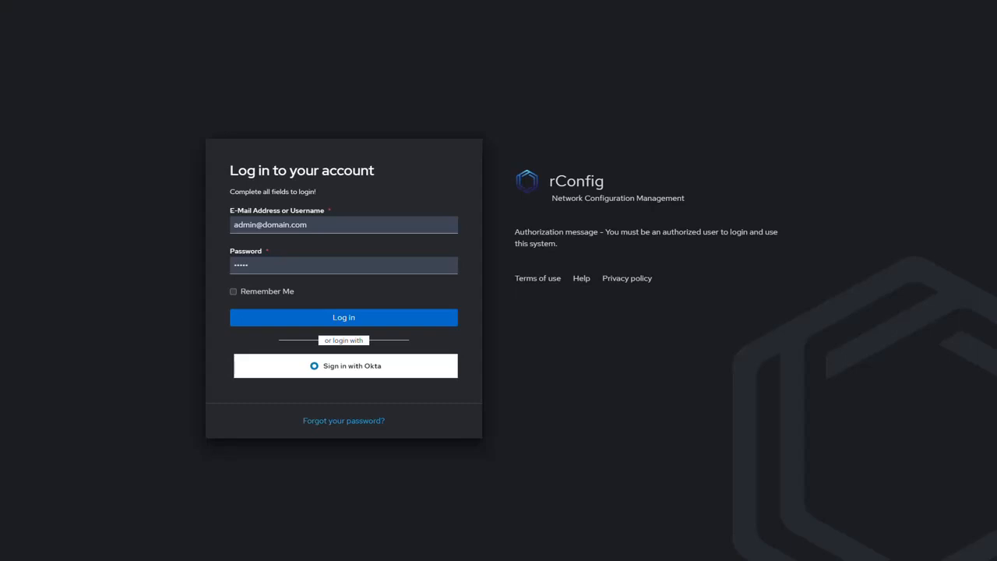
Log in as admin to reach the rConfig dashboard
left_click(343, 317)
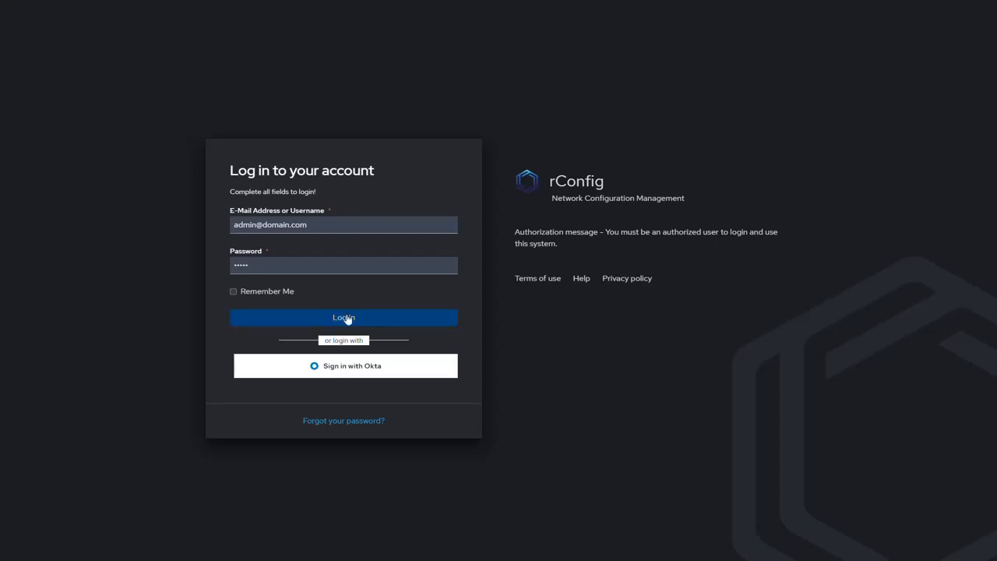
left_click(342, 317)
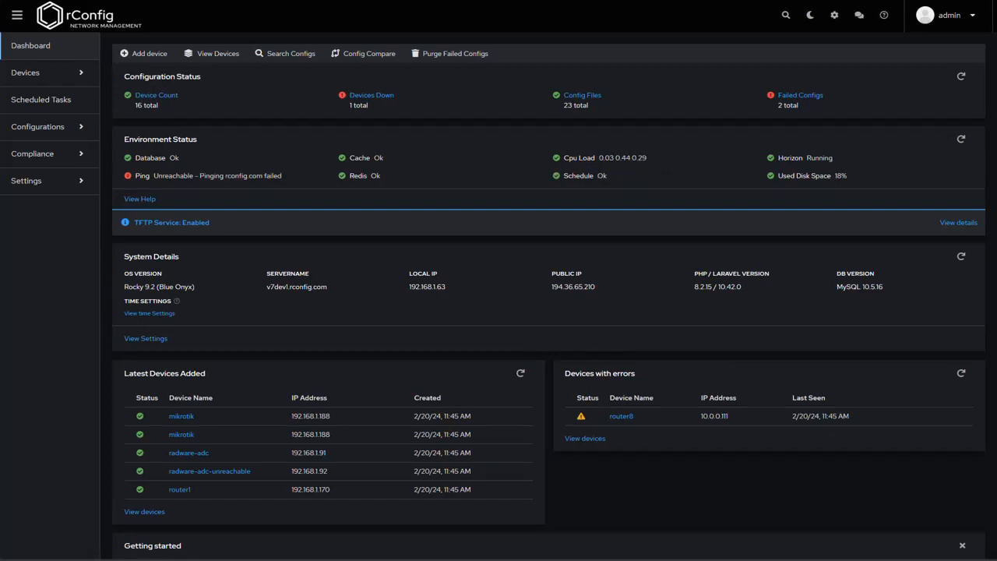
mouse_move(260, 217)
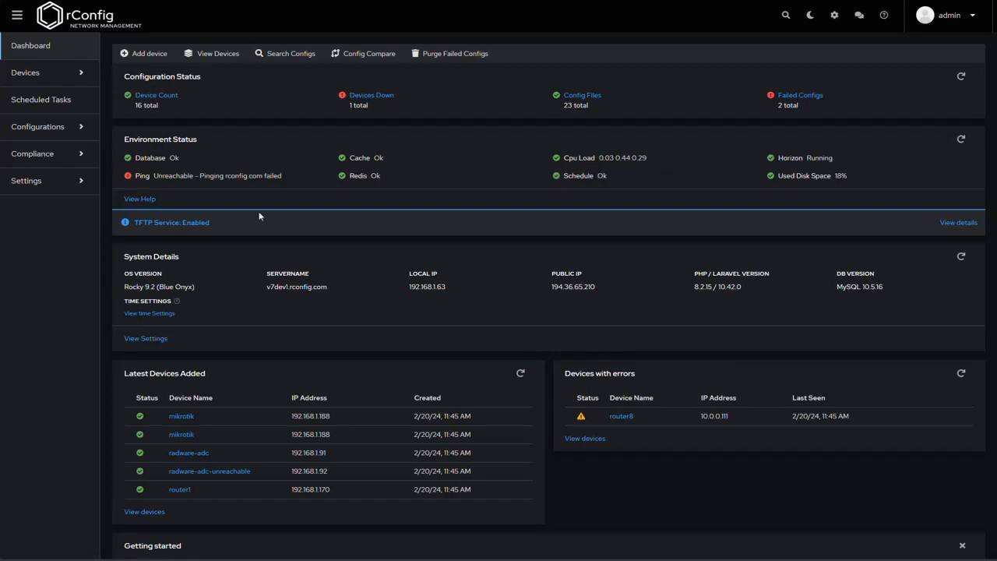
mouse_move(38, 126)
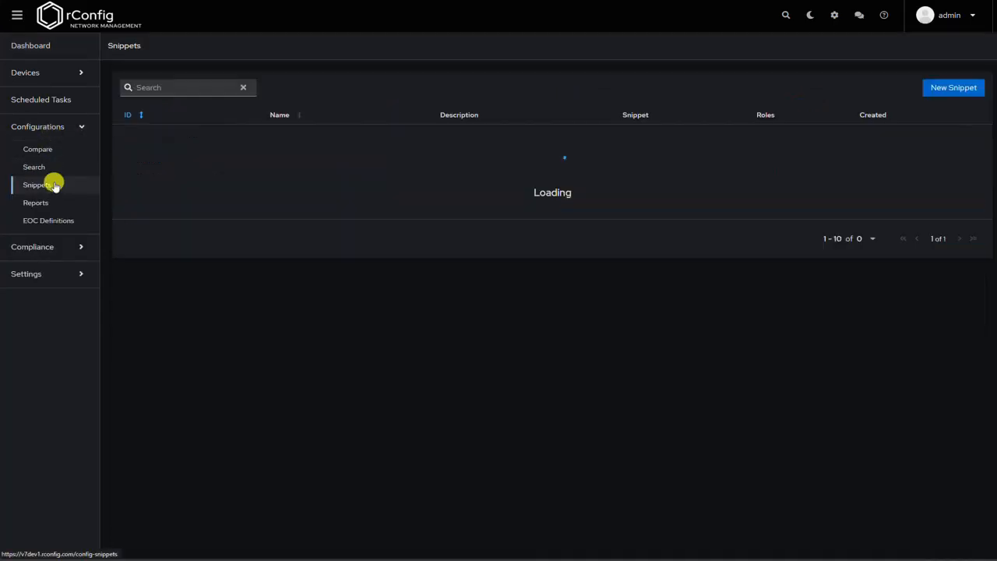
View the Snippets list, briefly starting and cancelling a new snippet
left_click(37, 183)
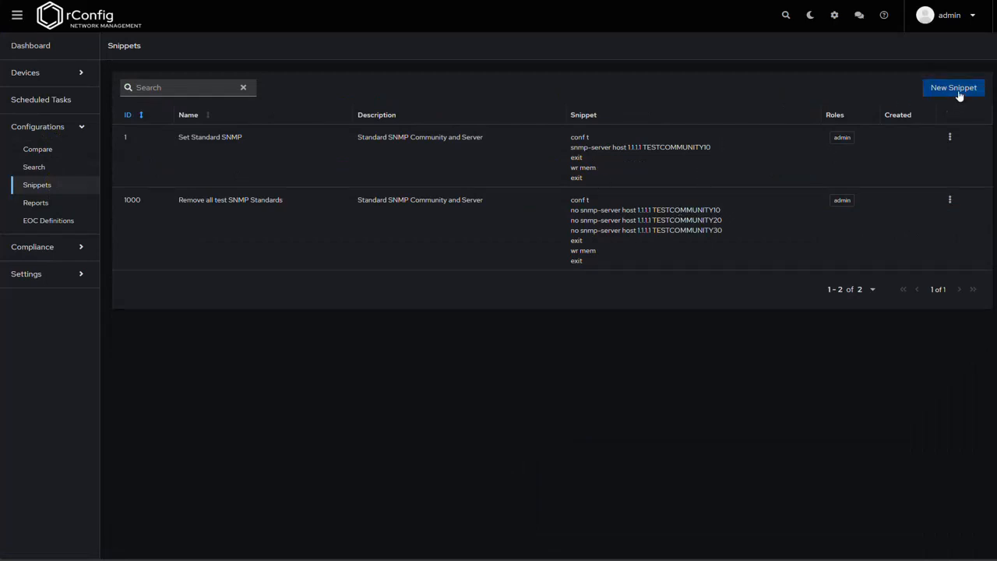
left_click(953, 87)
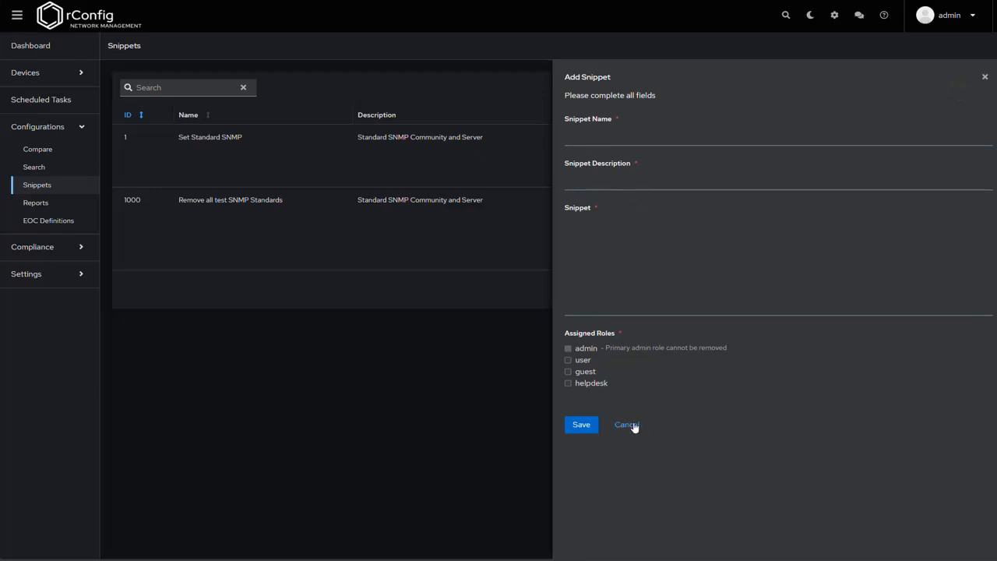
left_click(626, 423)
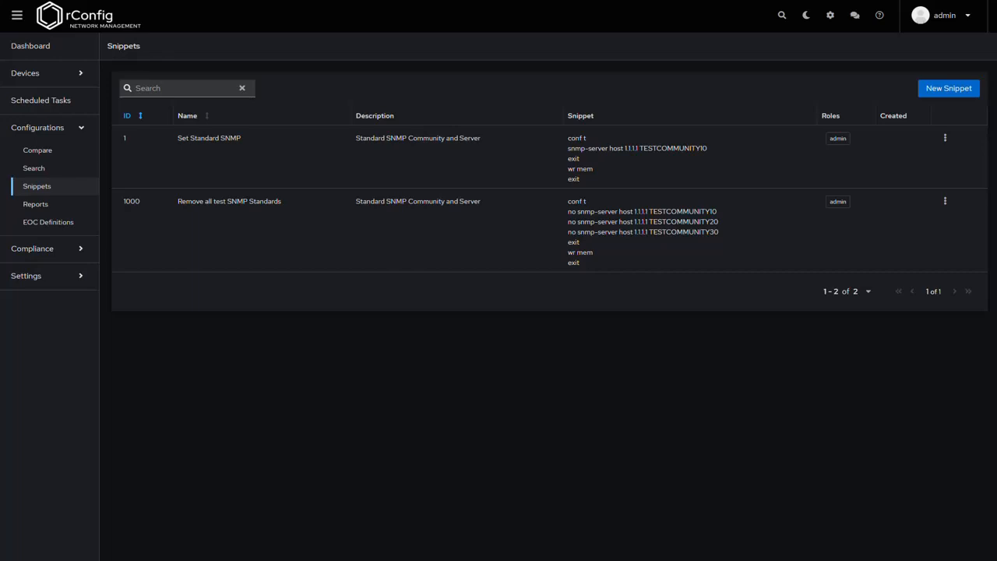
mouse_move(358, 425)
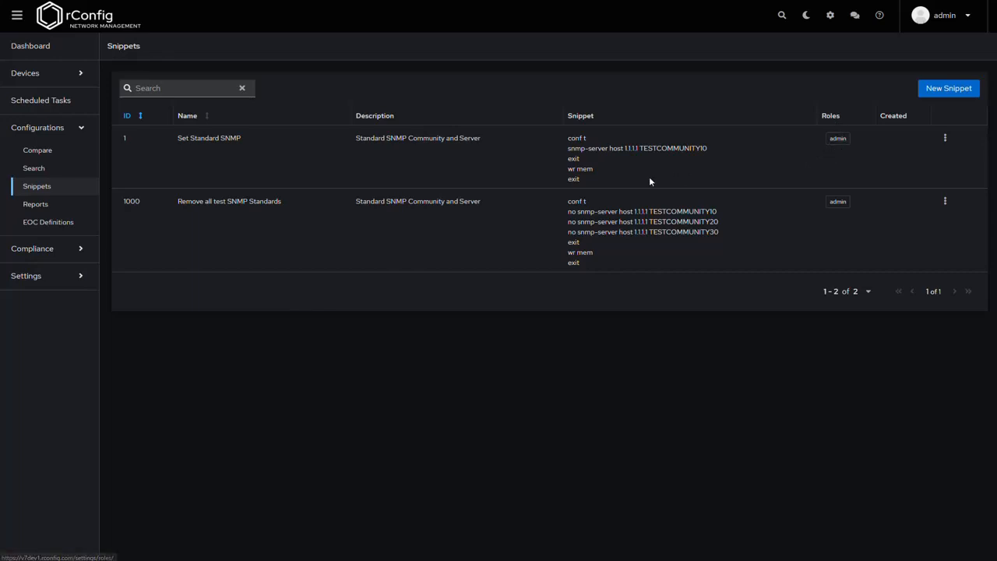
mouse_move(848, 144)
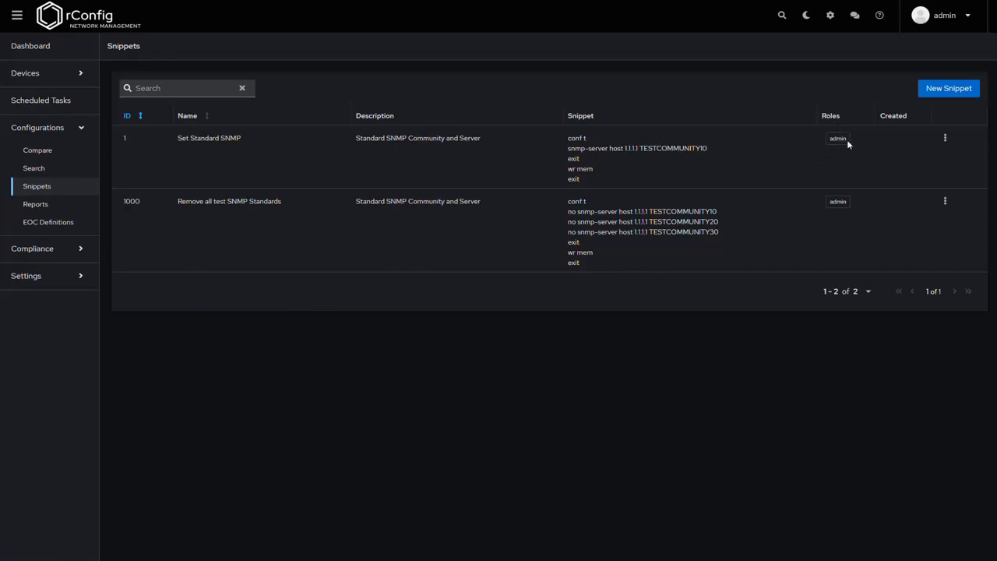
mouse_move(844, 146)
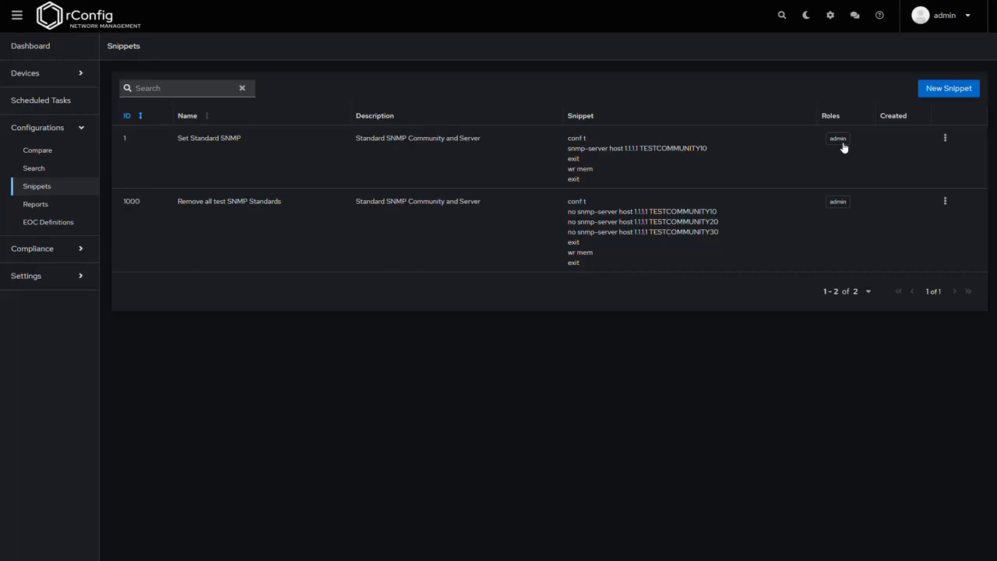
mouse_move(934, 140)
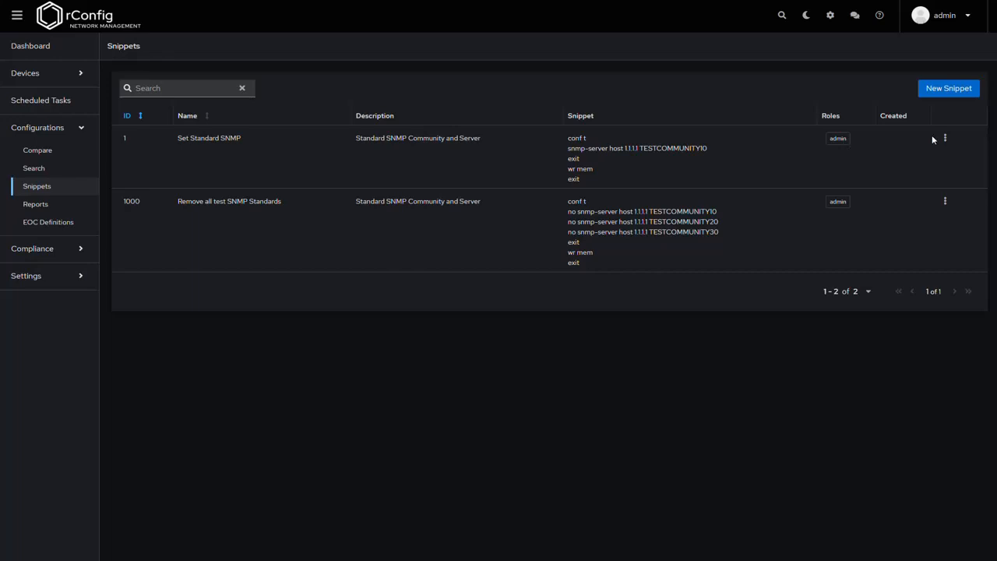
Review Set Standard SNMP's role assignment unchanged, then return to a blank Add Snippet form
left_click(946, 87)
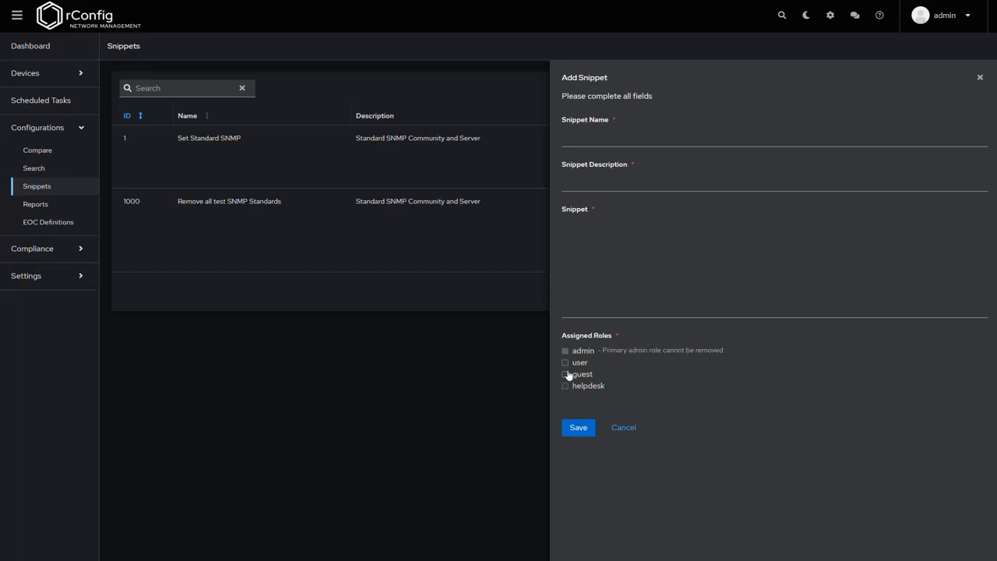
mouse_move(604, 341)
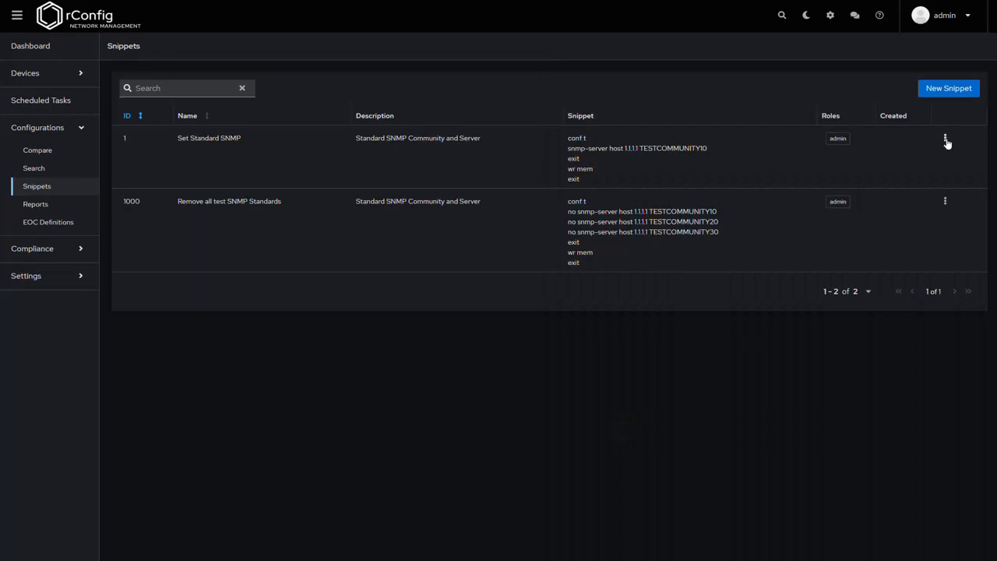
left_click(944, 137)
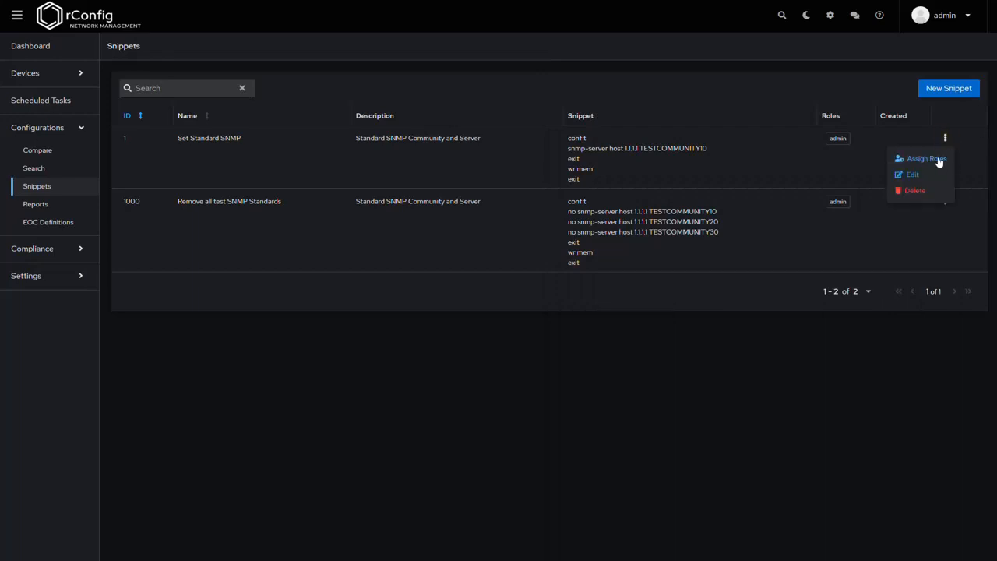
left_click(925, 159)
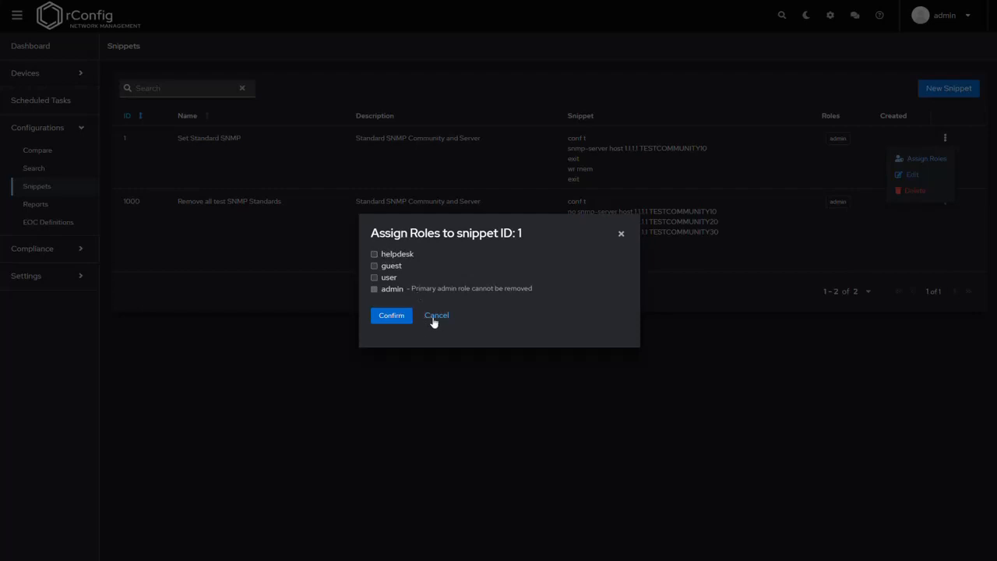
left_click(436, 314)
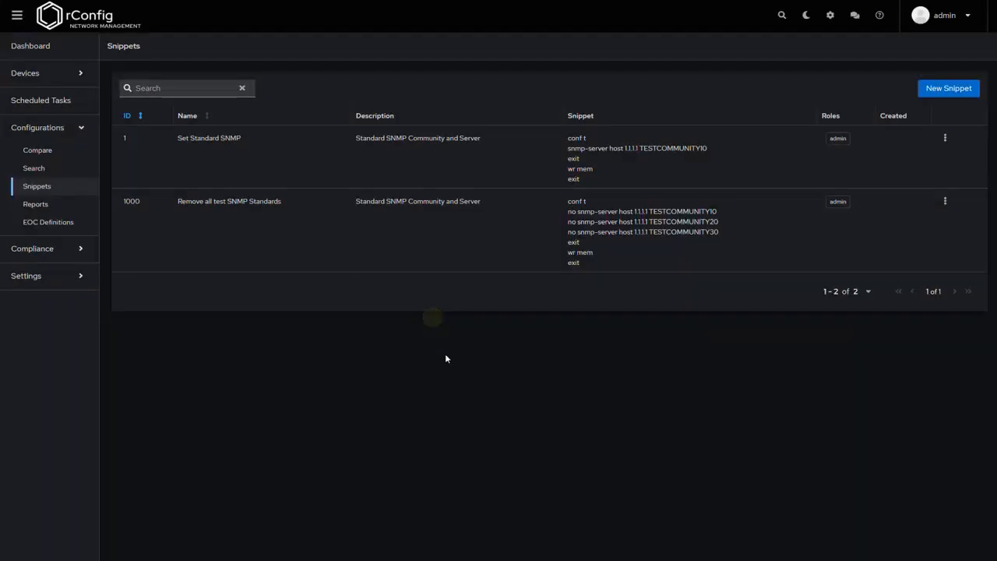
mouse_move(449, 358)
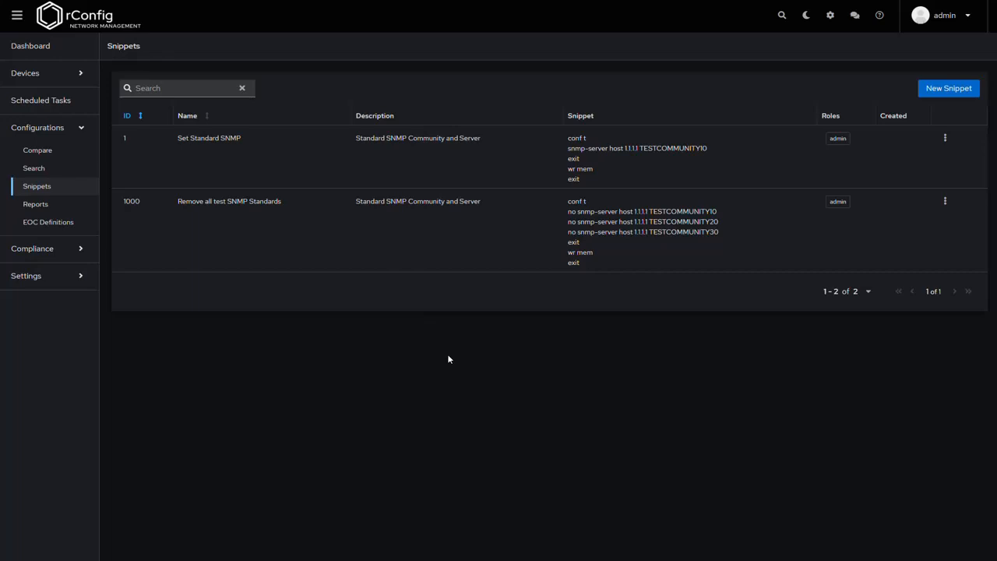
mouse_move(446, 357)
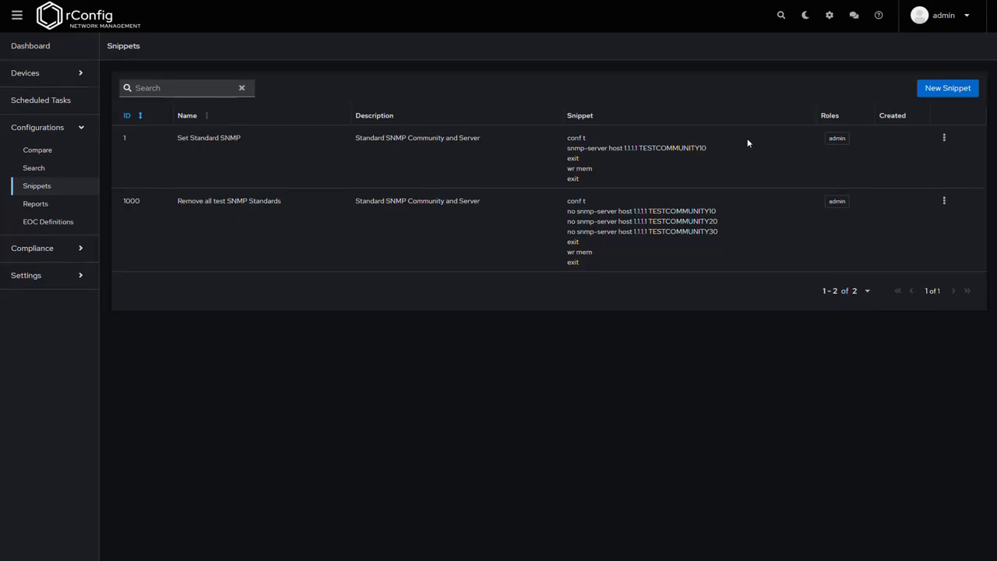
left_click(947, 87)
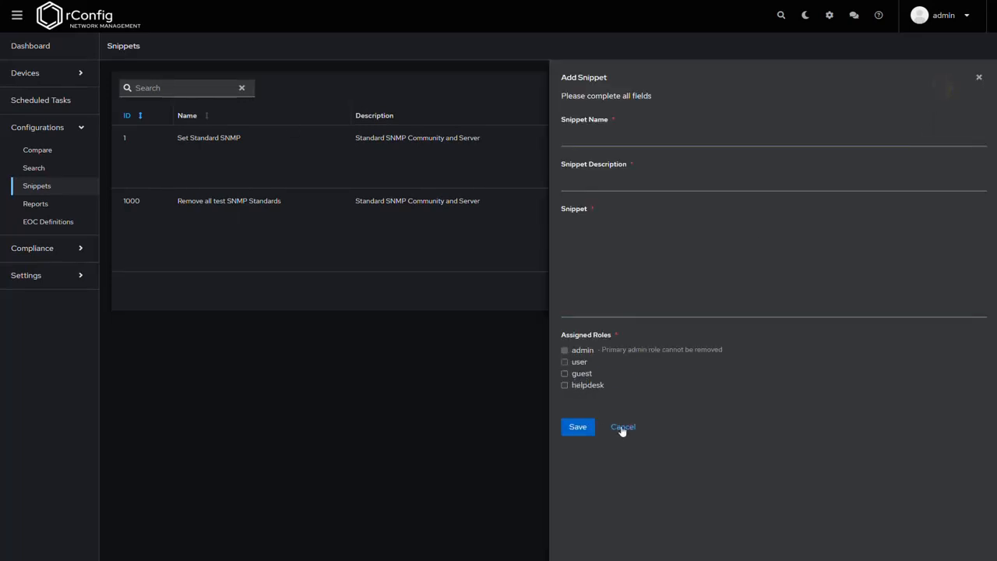
Cancel the form and review the Roles, Users and Settings pages before returning to Snippets
left_click(623, 427)
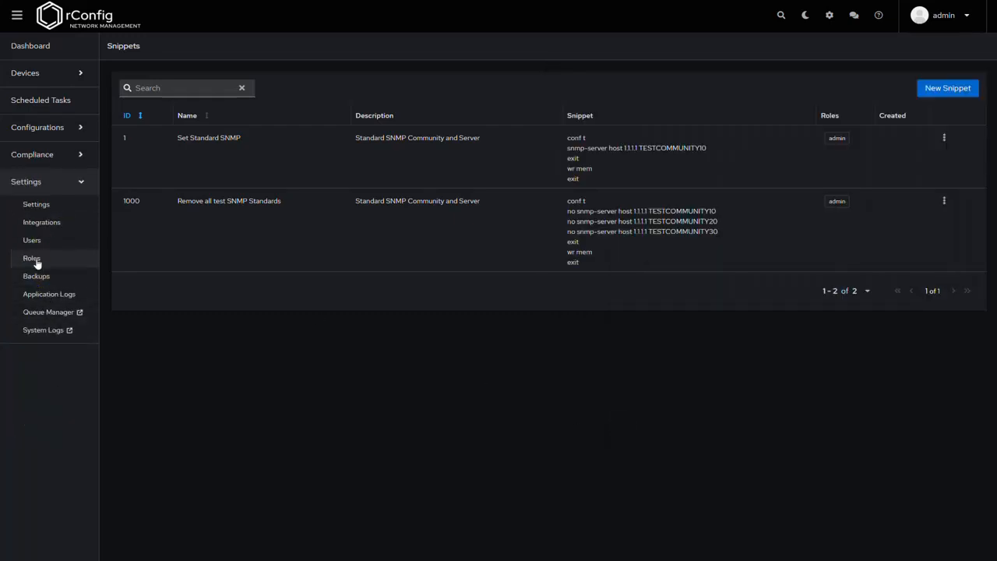
left_click(32, 259)
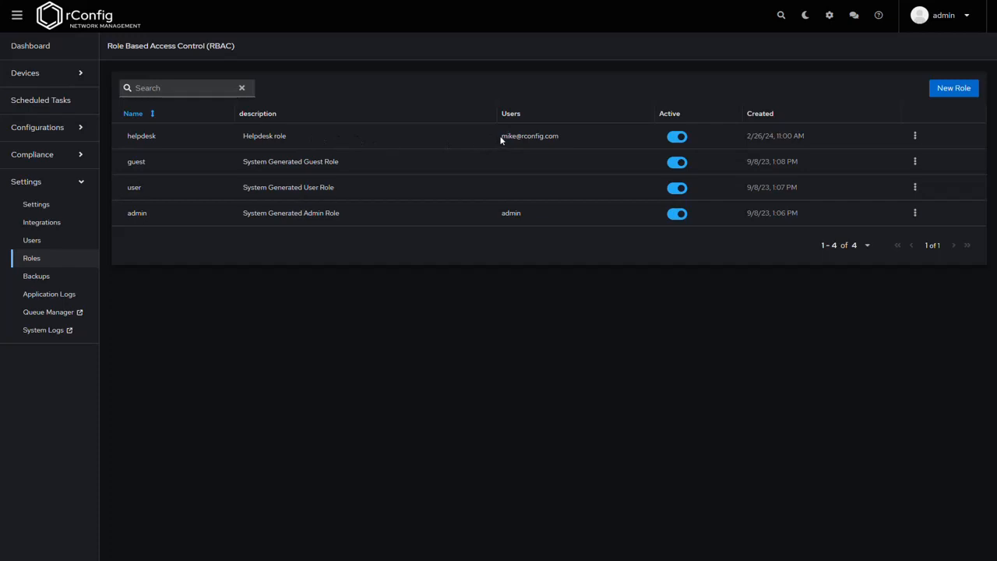
mouse_move(564, 140)
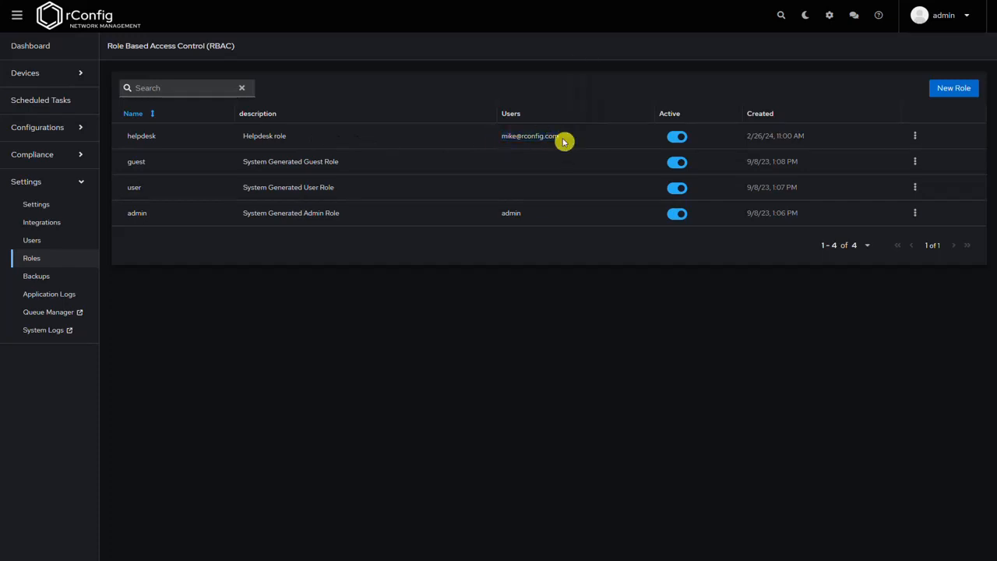
mouse_move(564, 140)
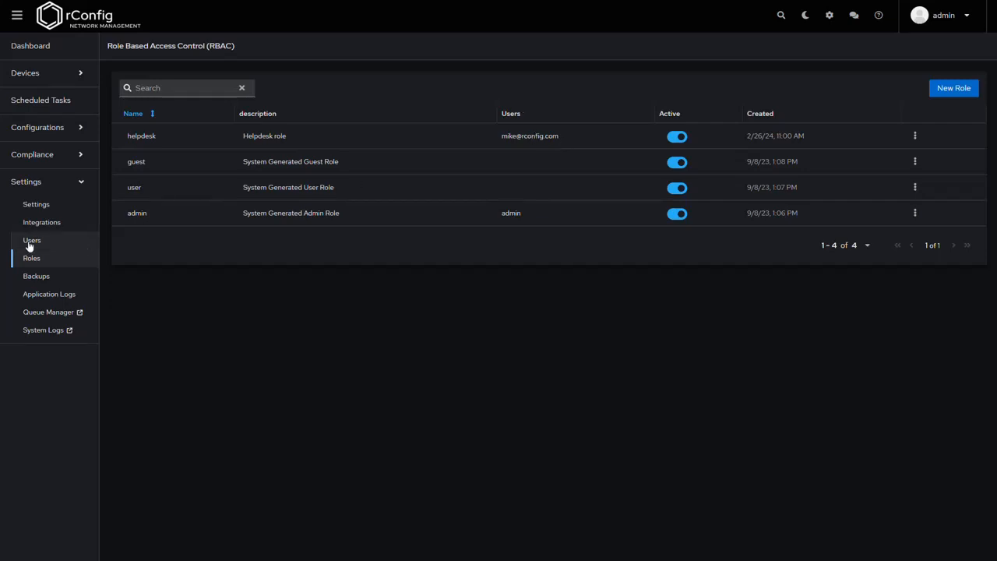
left_click(32, 240)
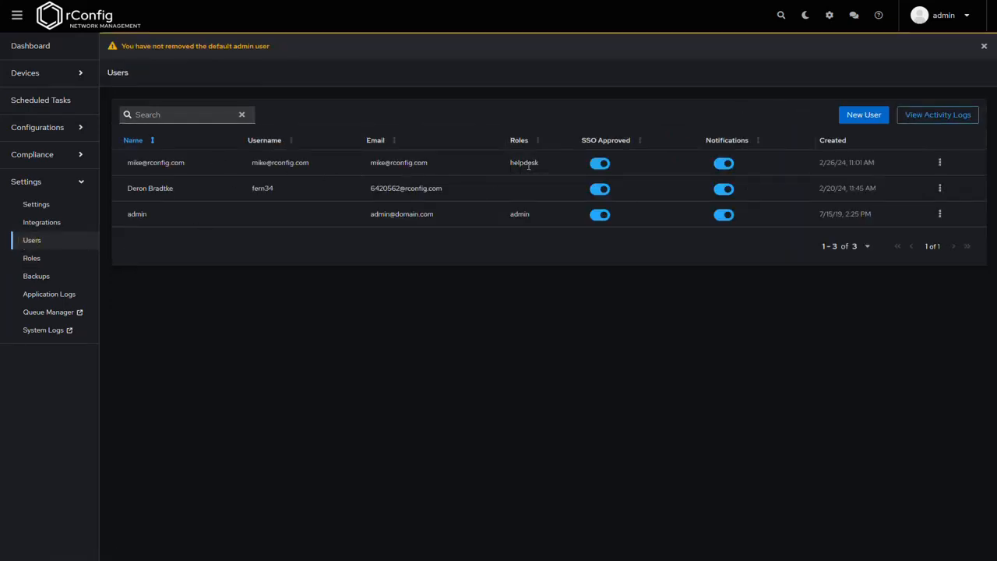
left_click(25, 180)
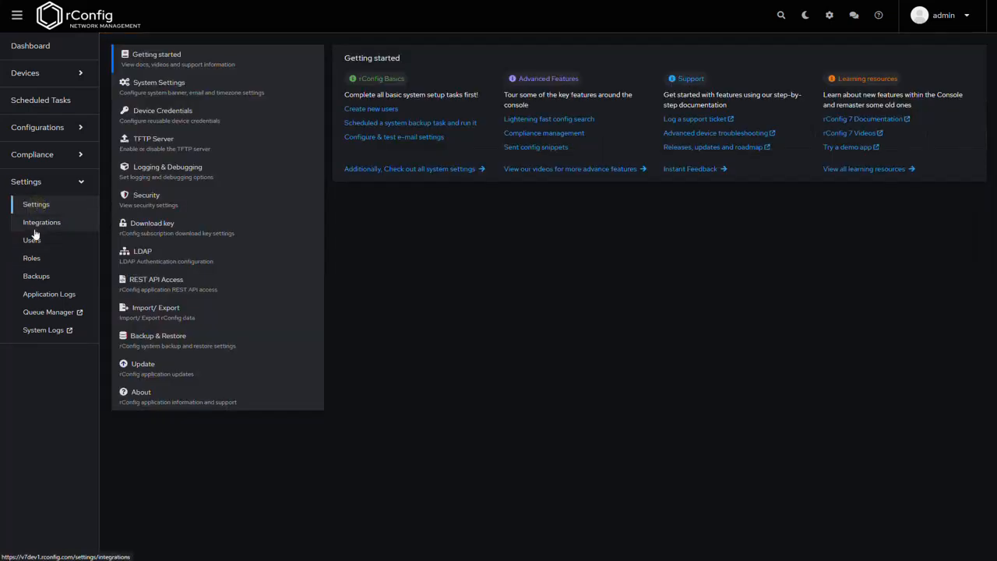
left_click(38, 185)
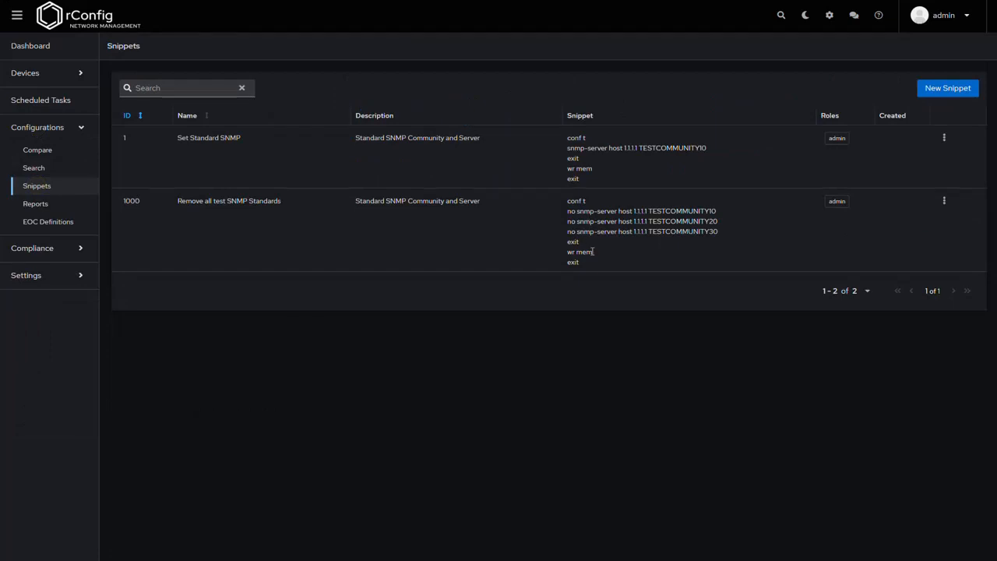
mouse_move(601, 265)
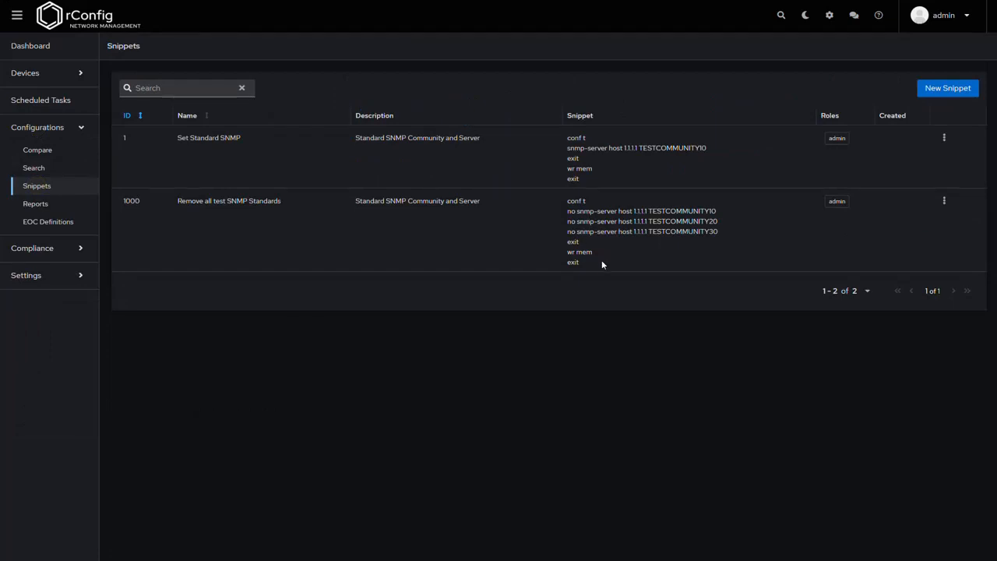
mouse_move(382, 187)
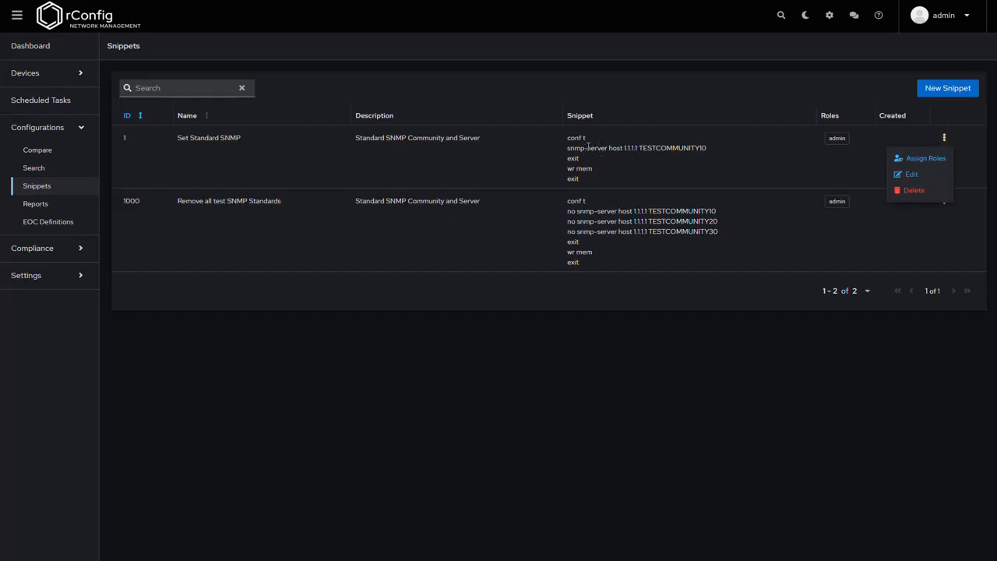
Assign the helpdesk role alongside admin to the Set Standard SNMP snippet and save
left_click(925, 157)
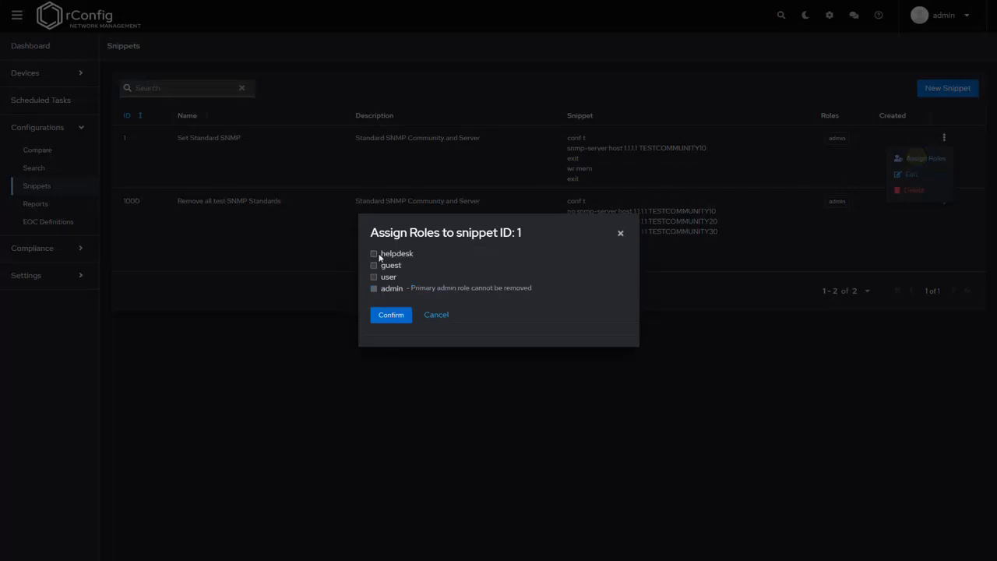
left_click(374, 252)
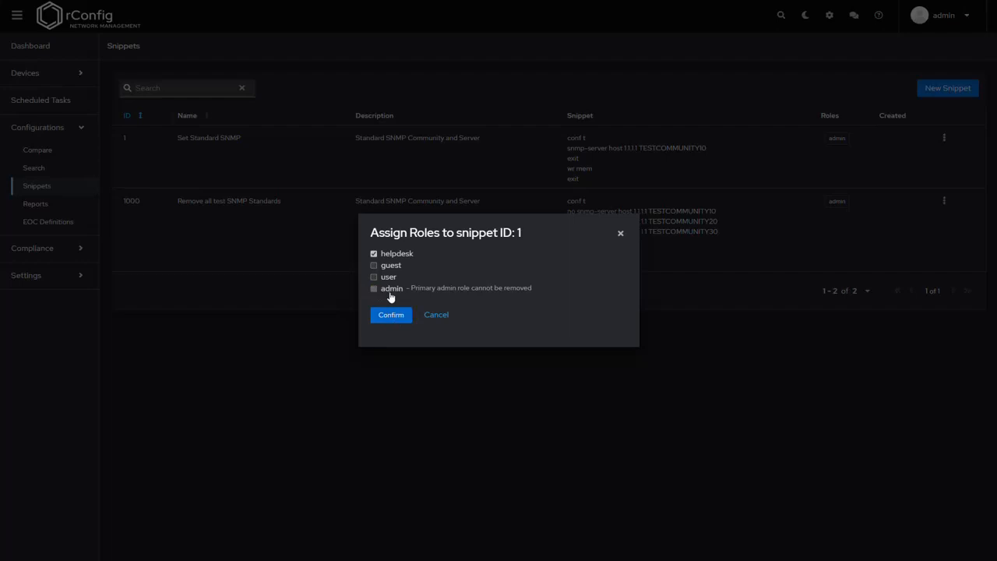
left_click(389, 315)
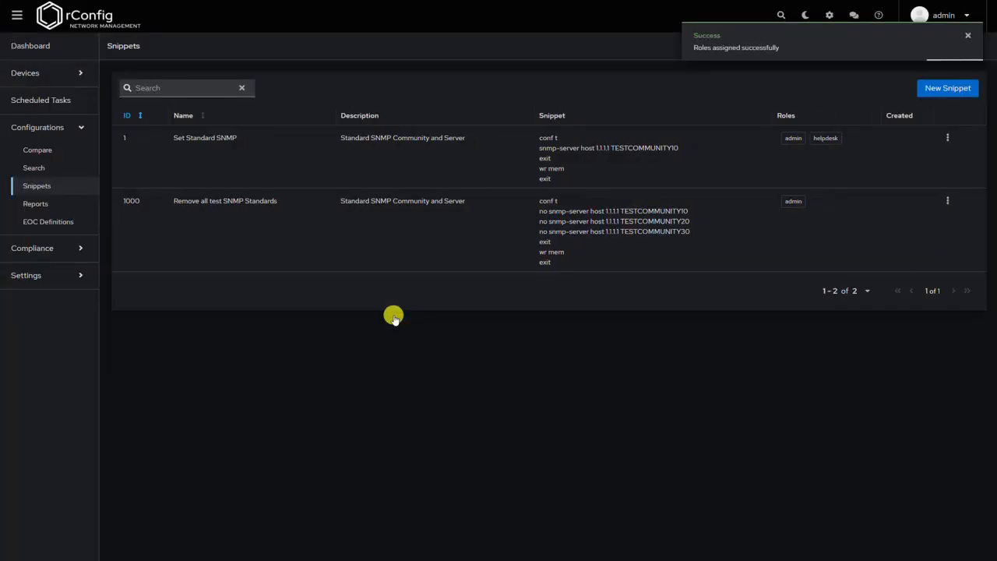
mouse_move(818, 159)
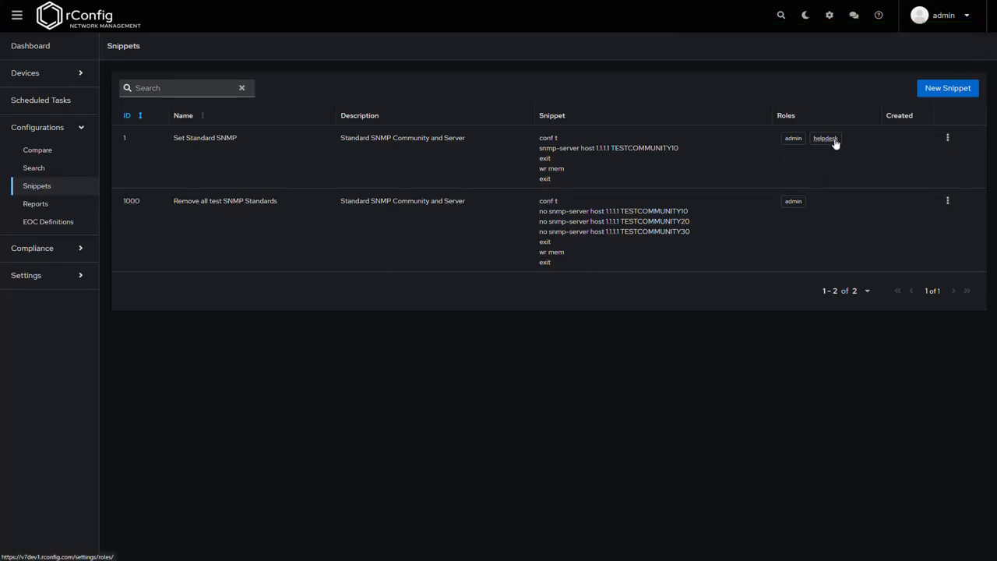
mouse_move(988, 102)
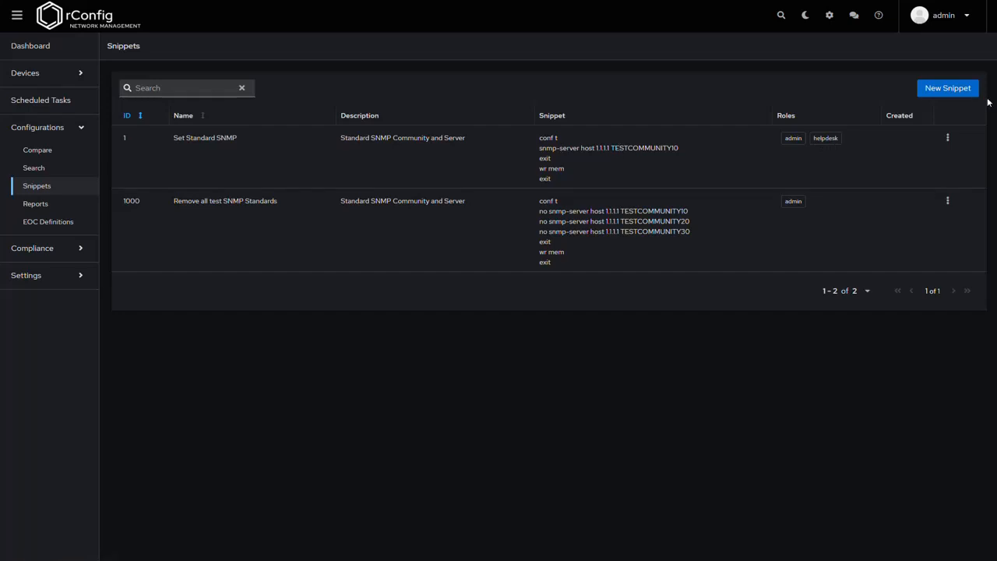
Create 'Test snippet' as name, description and body, usable by admin, guest and user
left_click(947, 87)
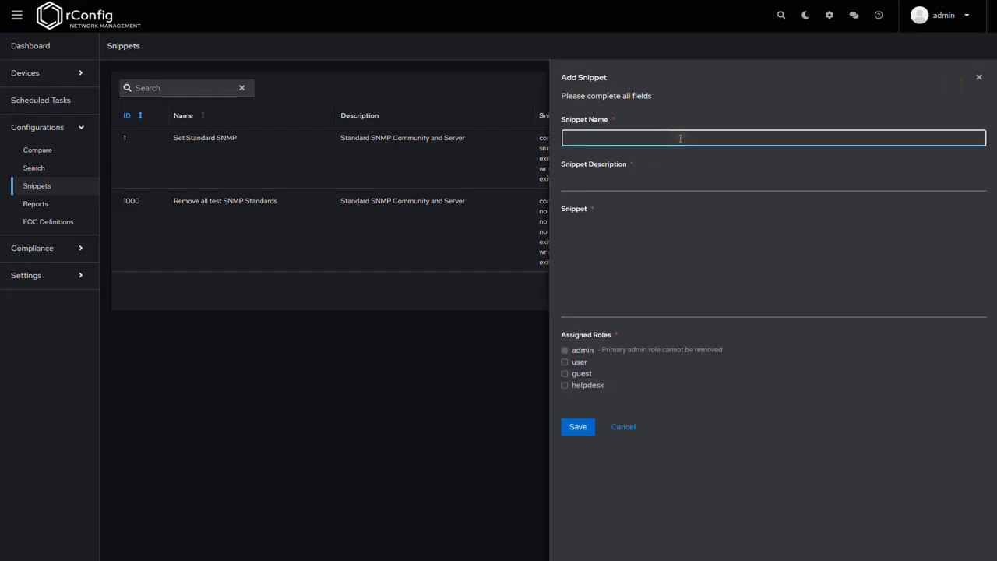
type("Test snippet")
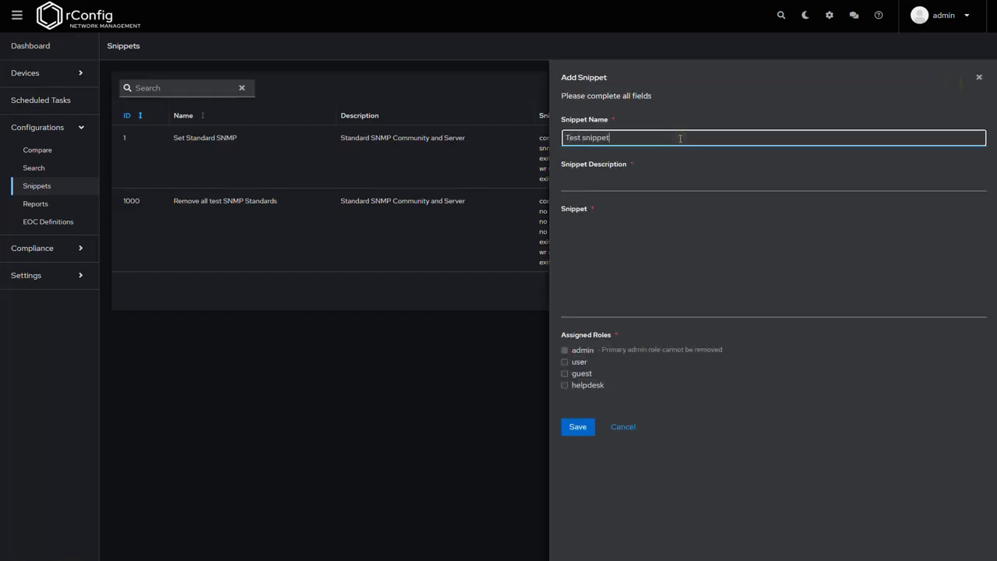
type("Test snippet")
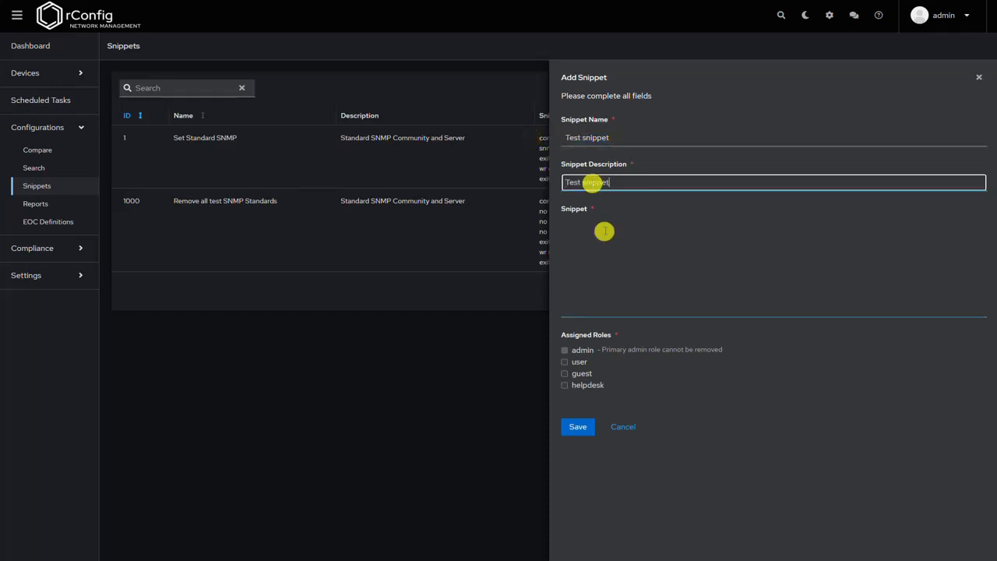
type("Test snippet")
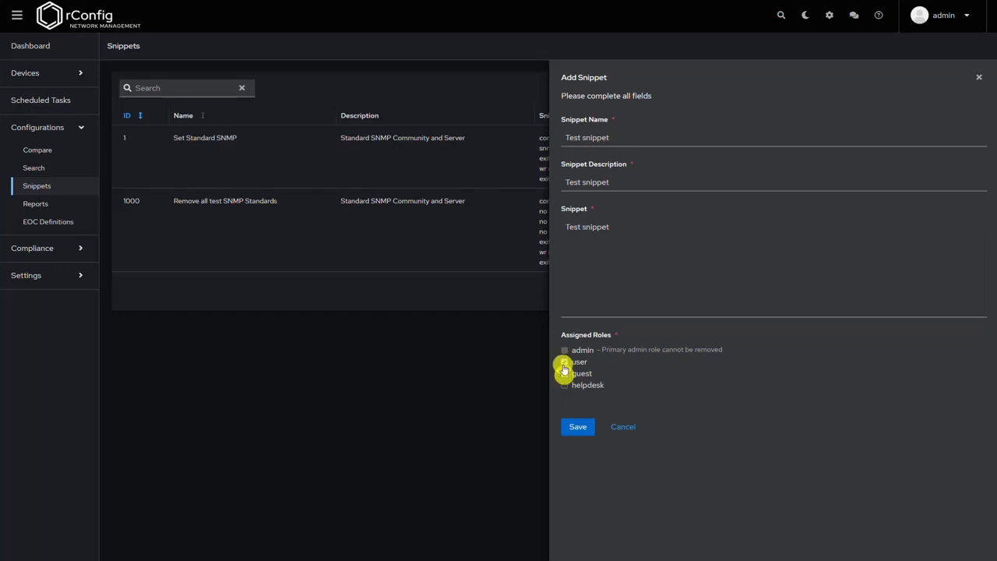
left_click(576, 427)
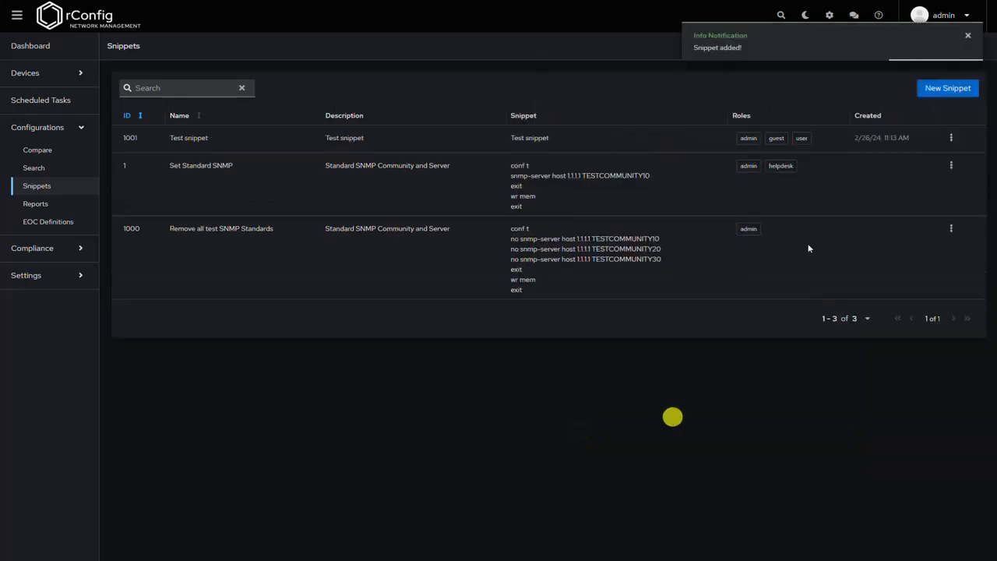
left_click(938, 15)
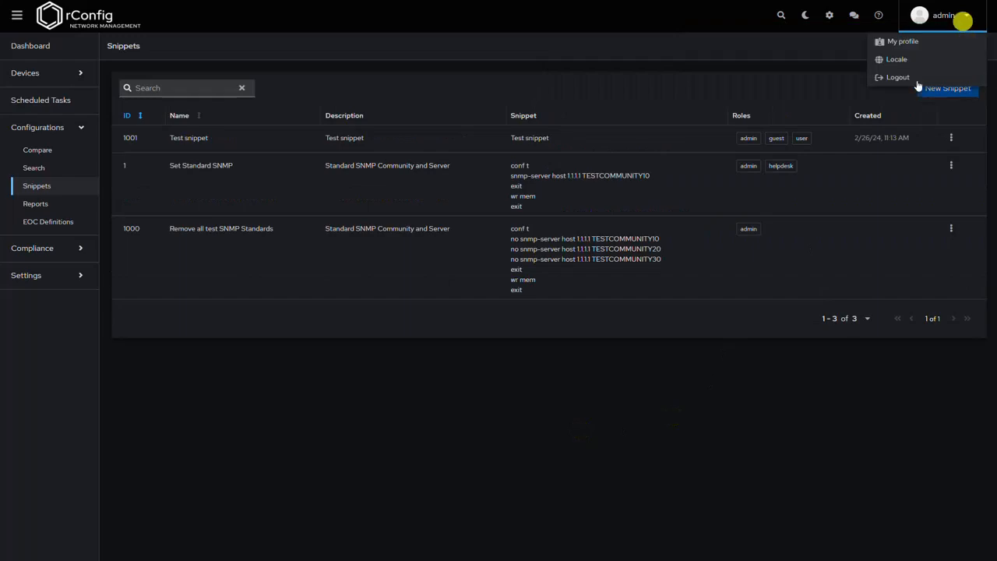
left_click(897, 76)
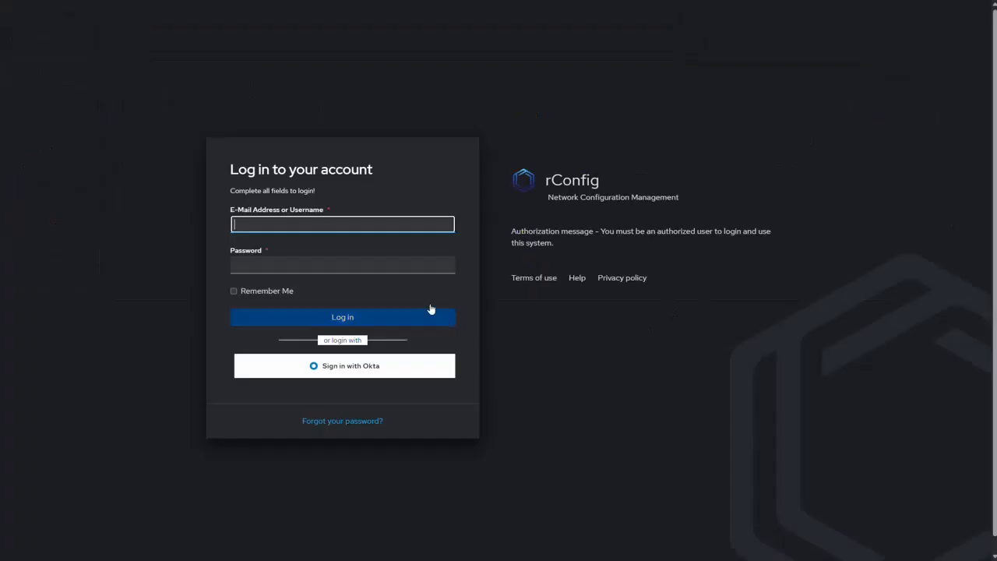
type("mi")
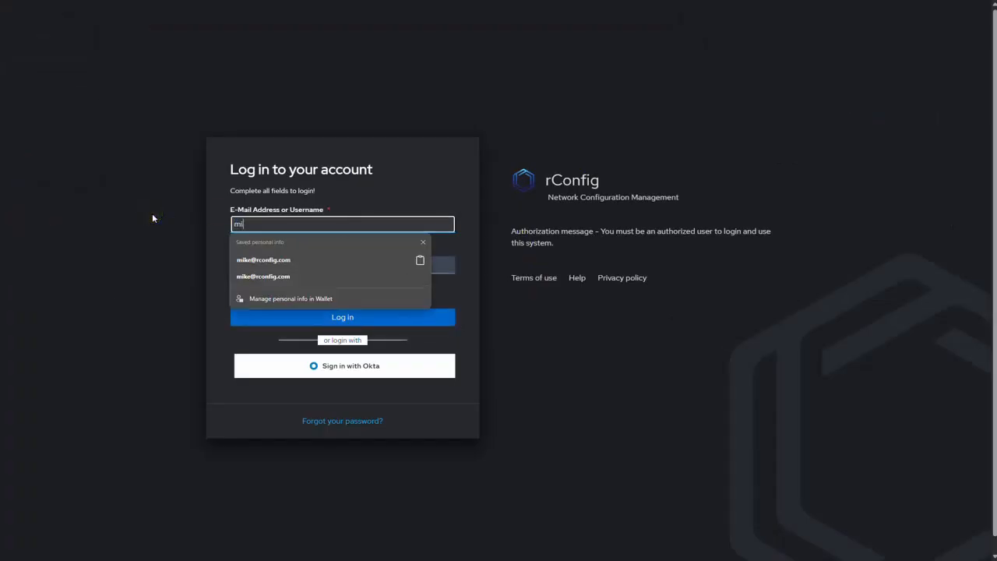
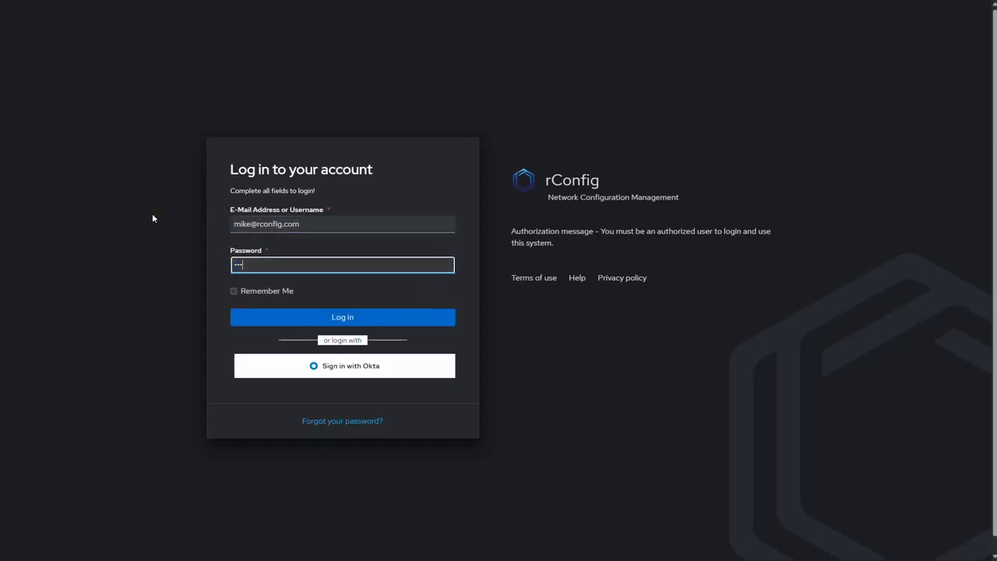
type("password")
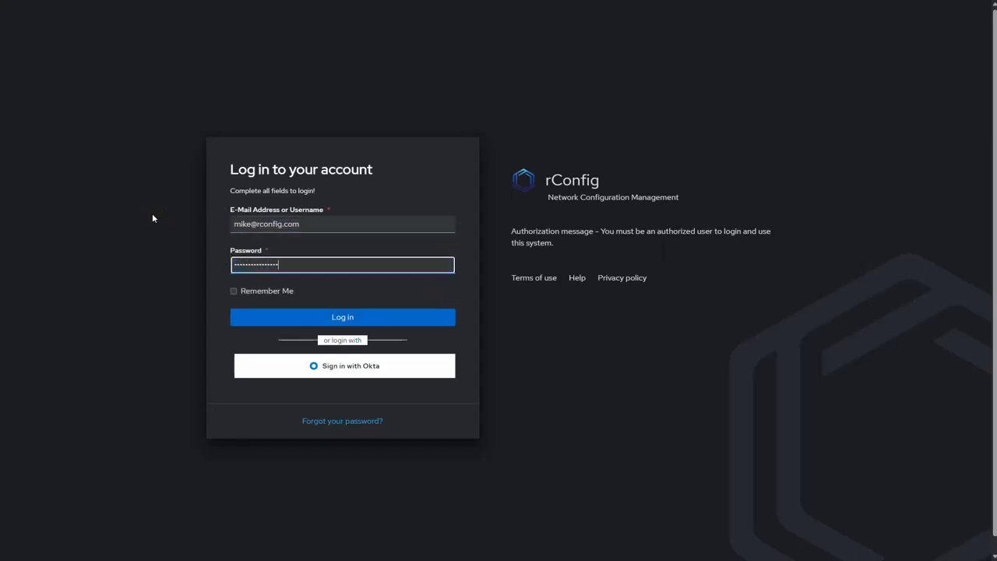
left_click(343, 318)
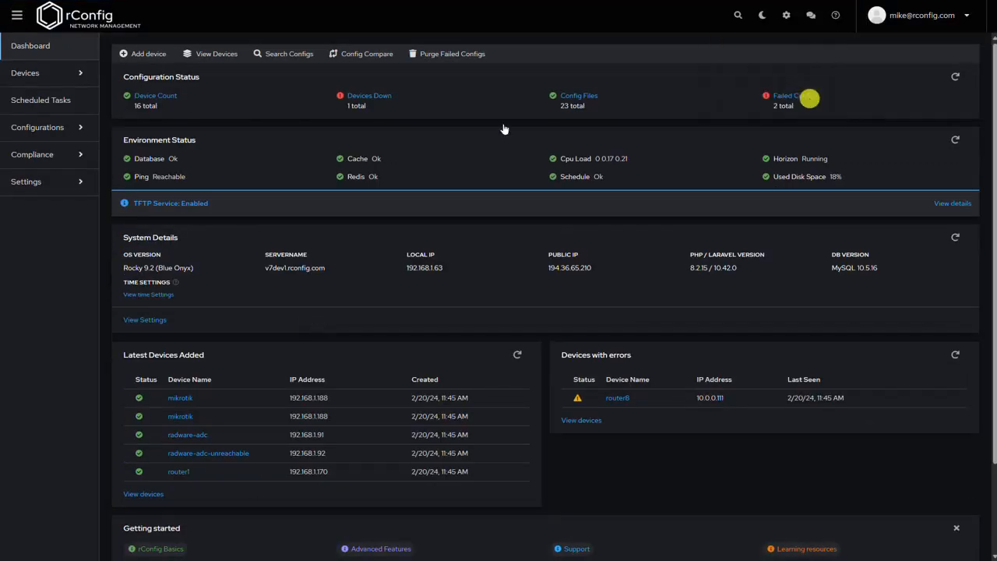
Check the snippets visible to this user, then go to router1's device page
left_click(32, 185)
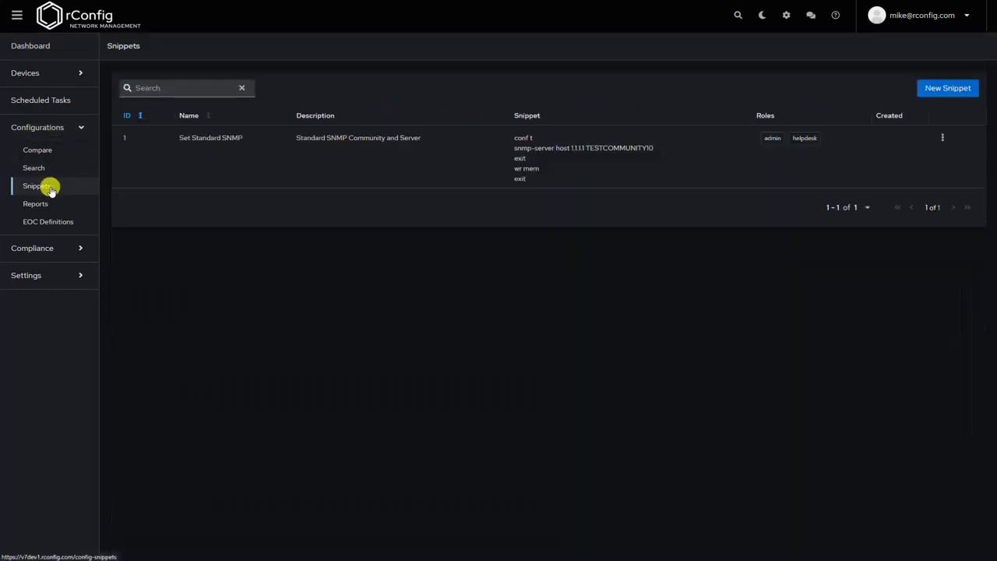
mouse_move(784, 185)
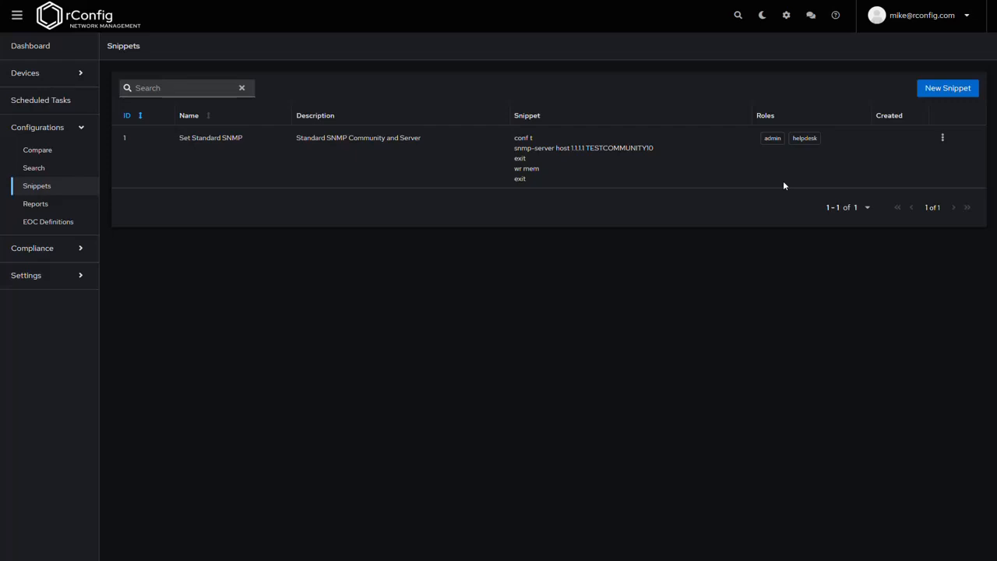
mouse_move(59, 87)
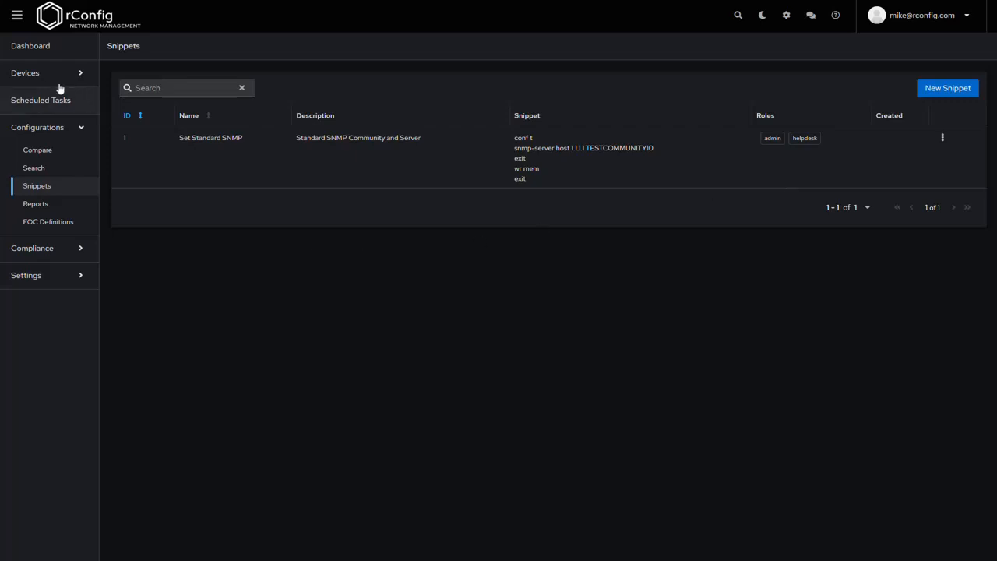
left_click(25, 73)
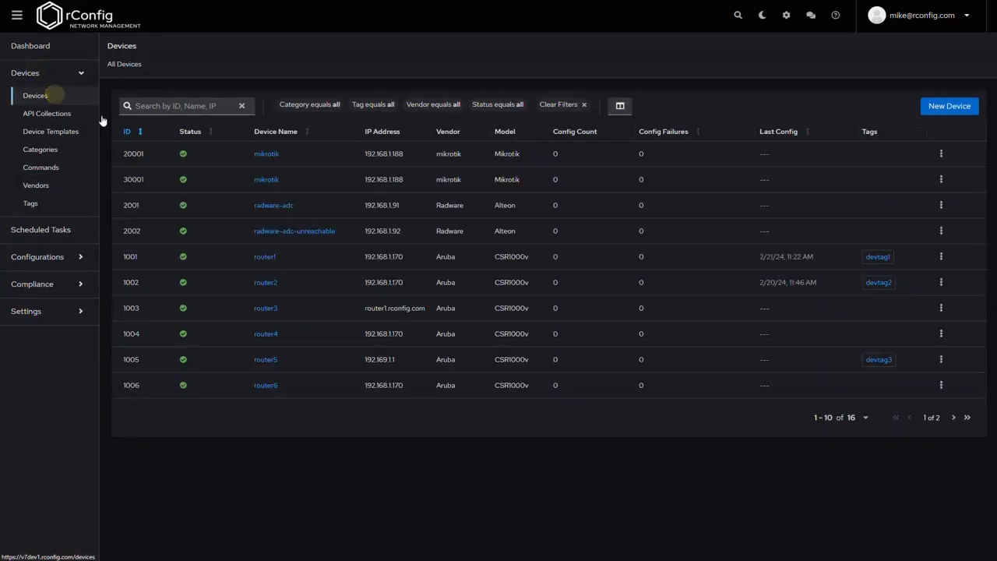
left_click(265, 255)
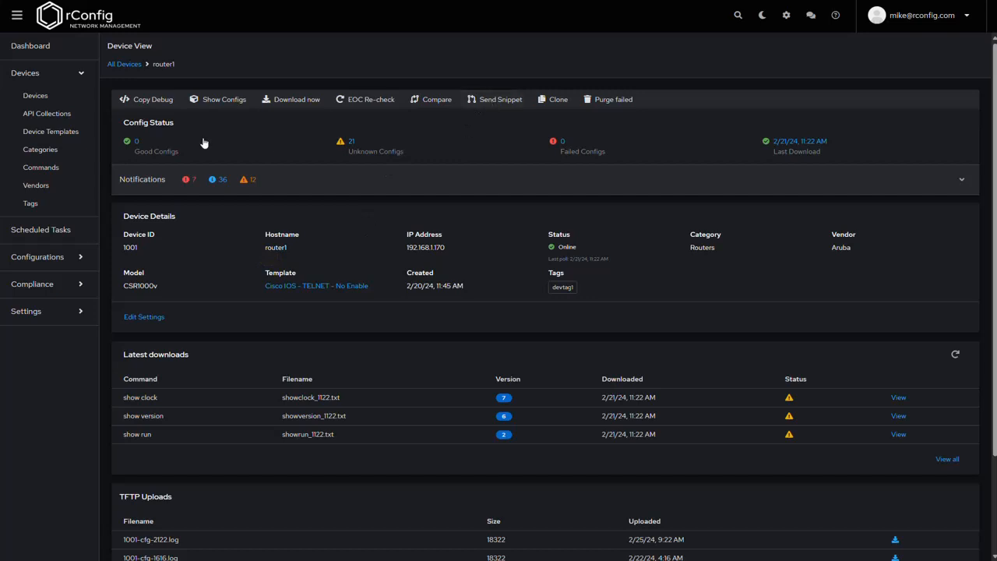
mouse_move(495, 99)
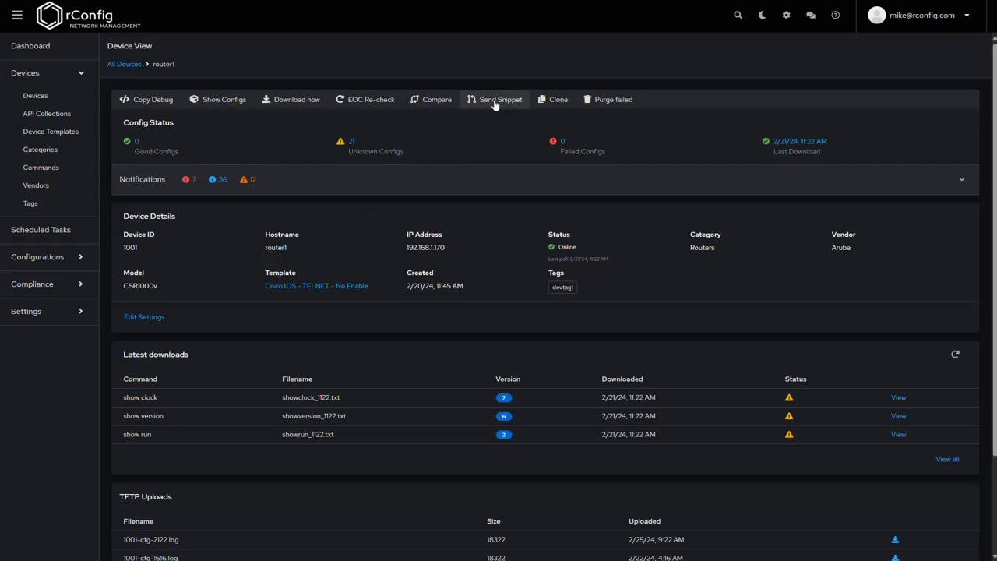
Send the Set Standard SNMP snippet to router1, queuing it for device 1001
left_click(496, 99)
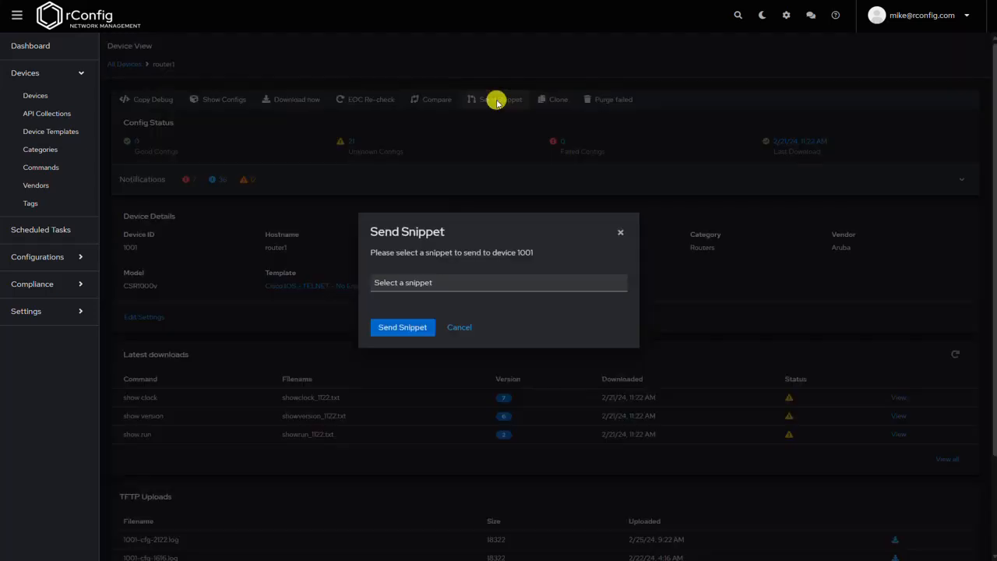
left_click(498, 282)
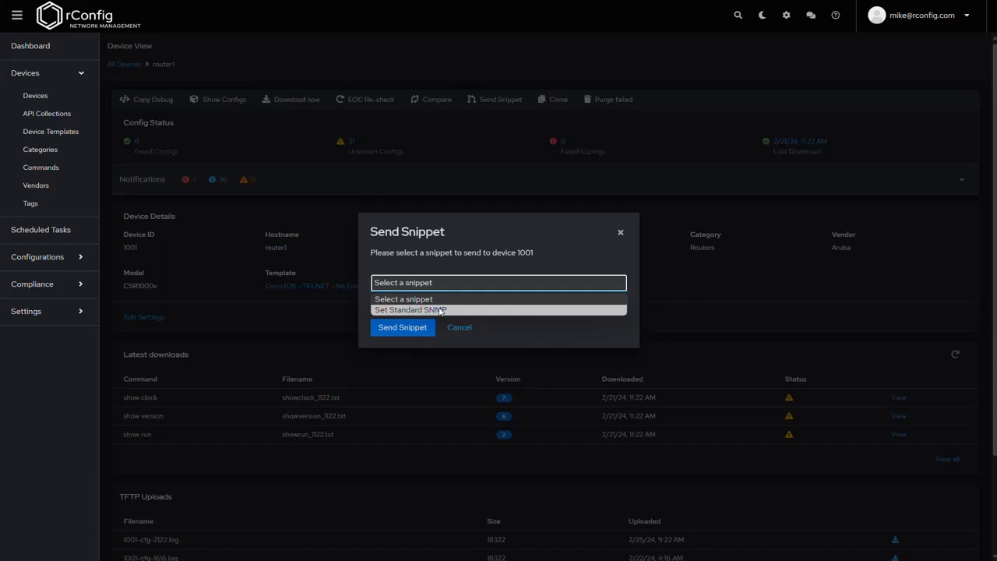
left_click(460, 327)
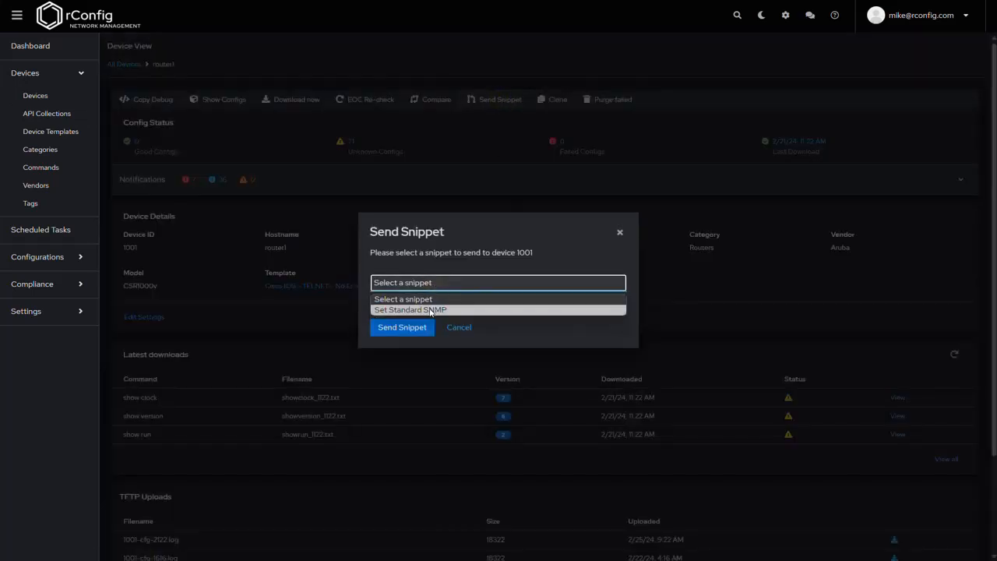
left_click(412, 308)
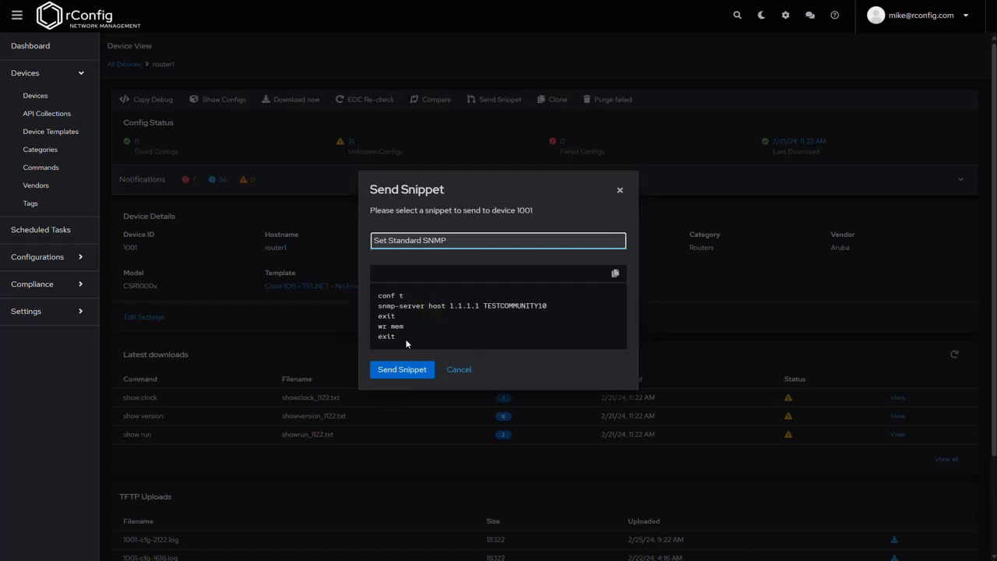
mouse_move(376, 296)
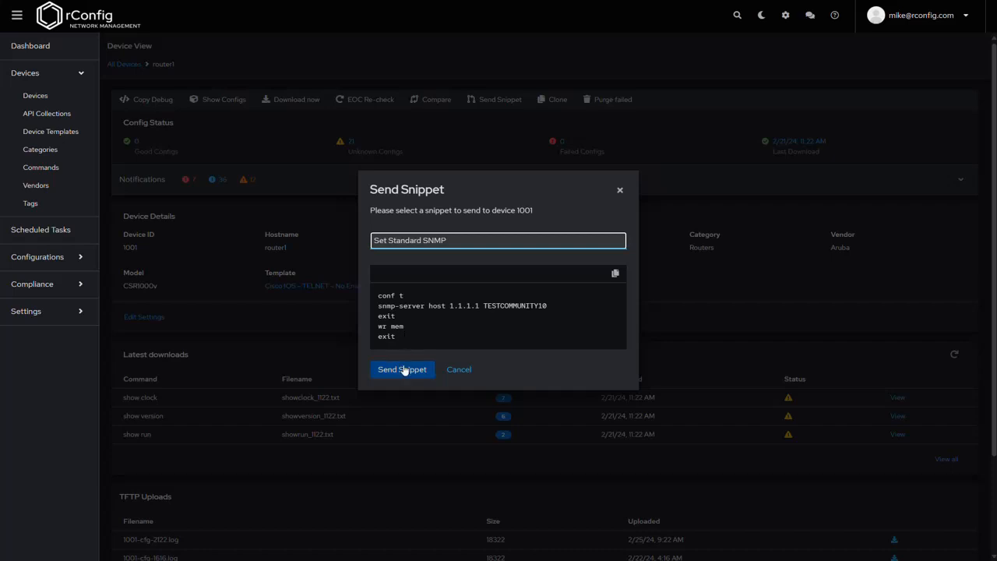
left_click(402, 369)
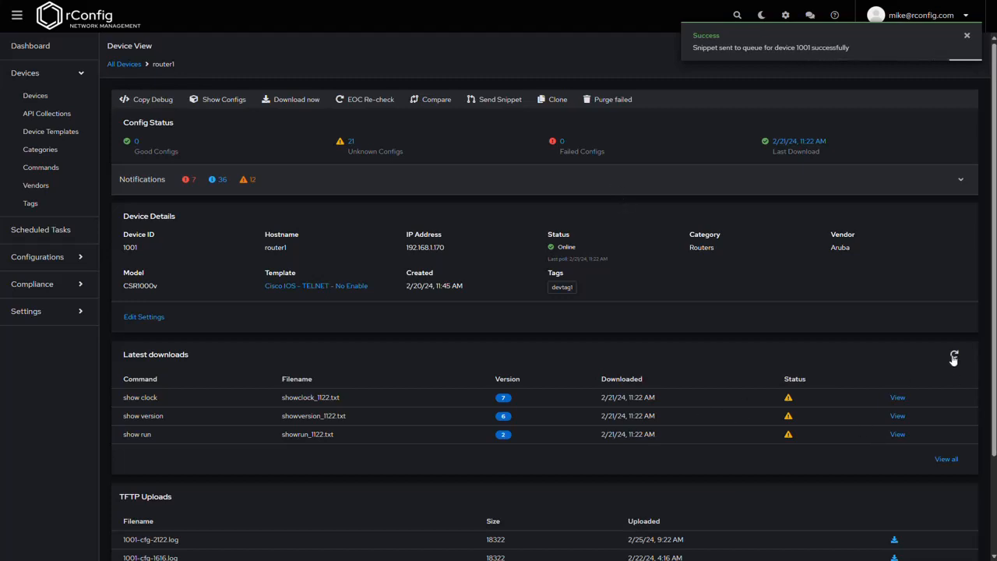
Refresh router1's latest downloads and view the Set Standard SNMP output
left_click(953, 356)
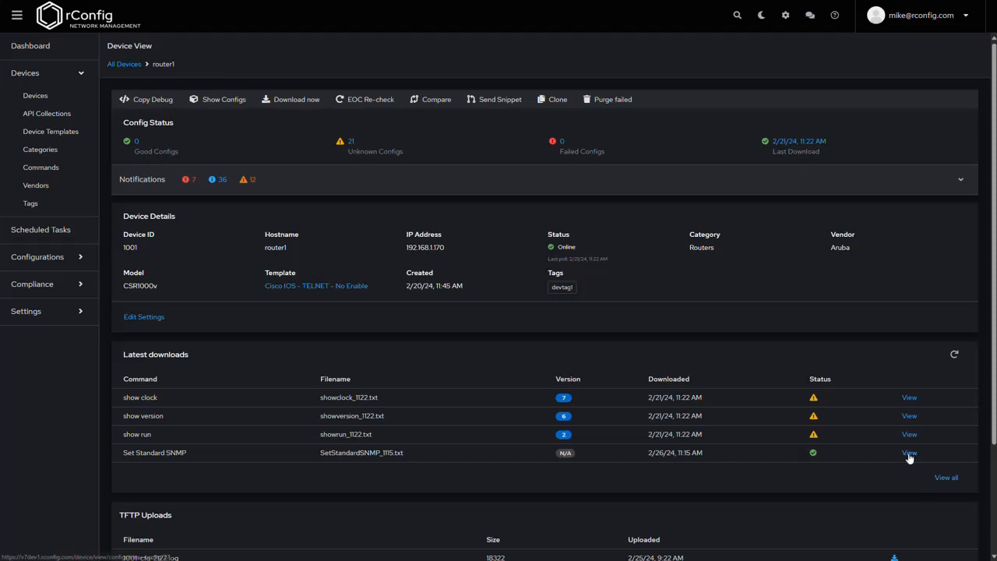
left_click(909, 451)
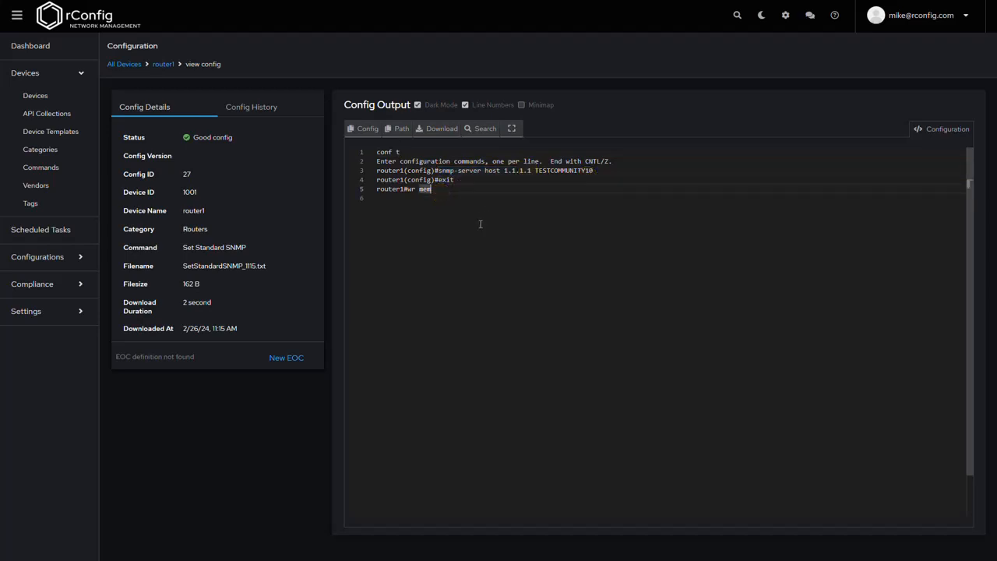
mouse_move(477, 250)
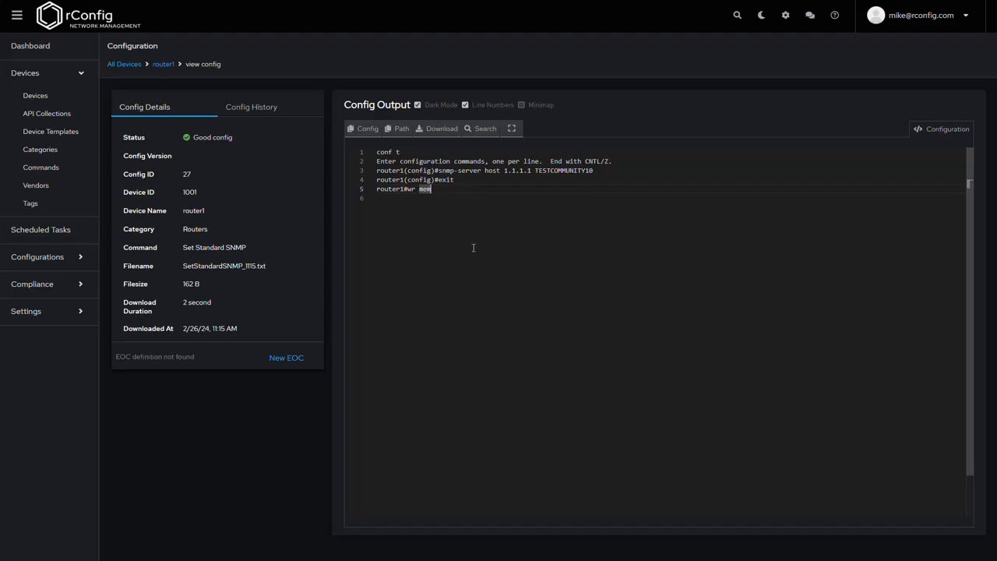
mouse_move(517, 199)
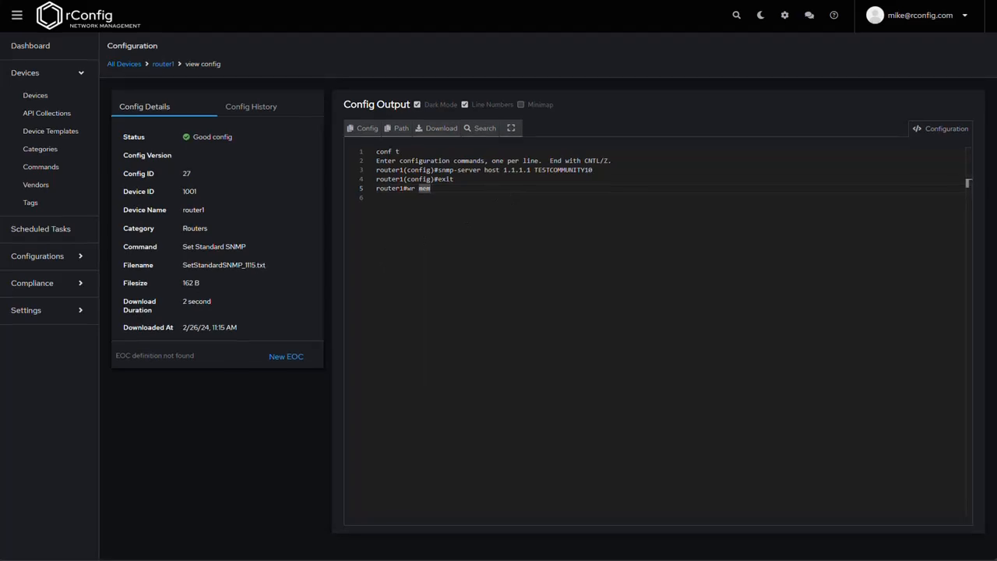
Bring up the account options from the user name after reviewing router1's Set Standard SNMP output
left_click(918, 16)
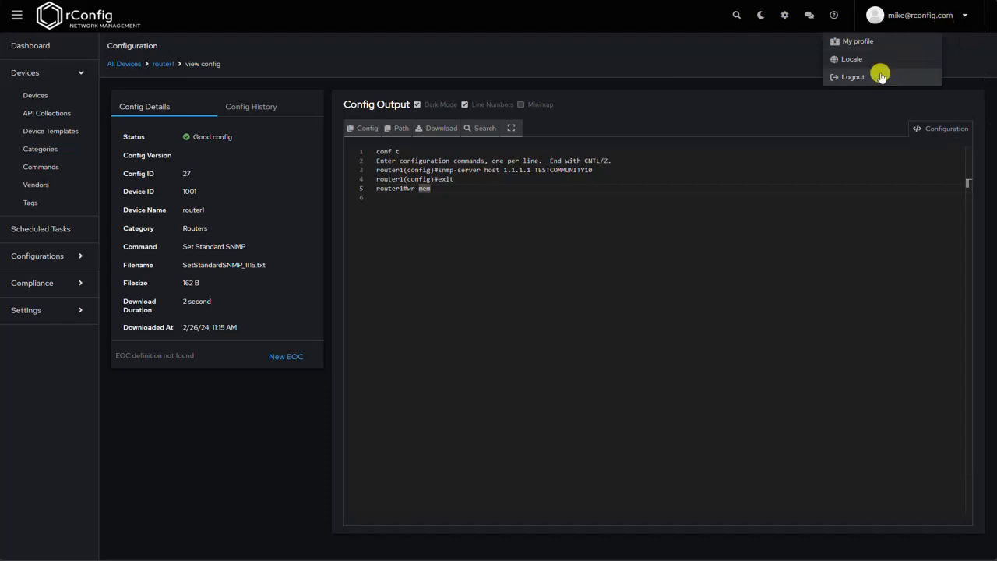
Log out, sign back in as admin and show the Snippets list under Configurations
left_click(852, 76)
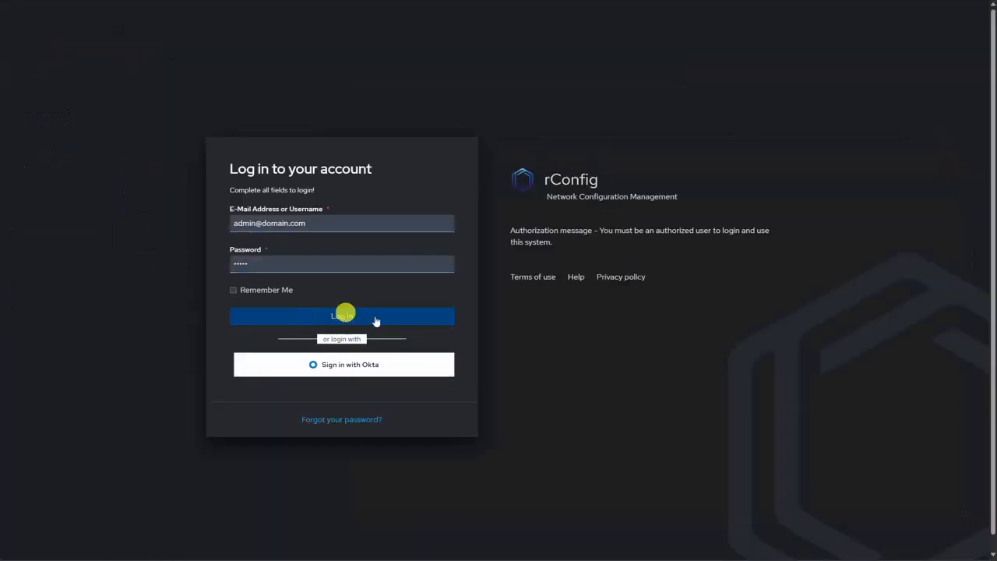
left_click(341, 314)
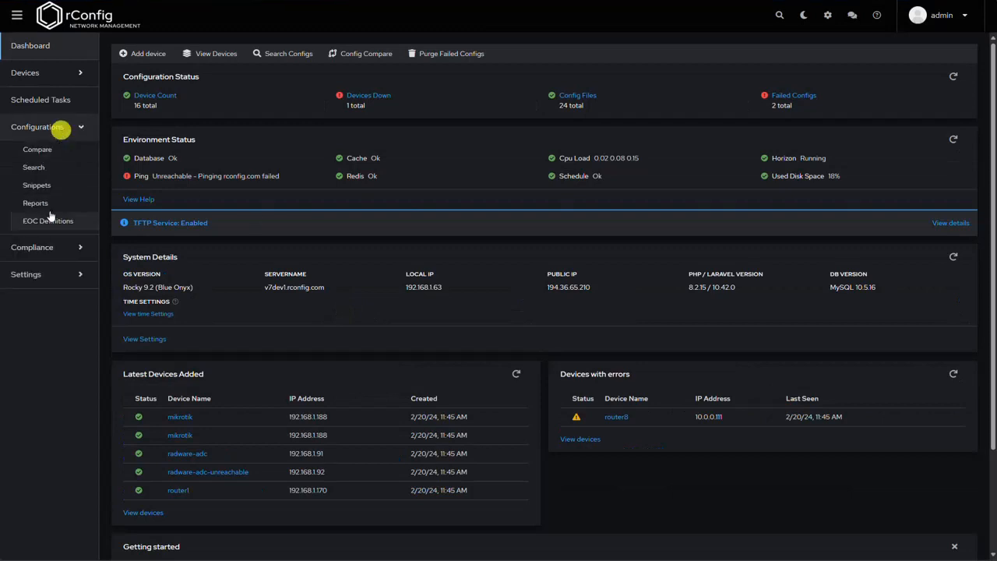
left_click(38, 183)
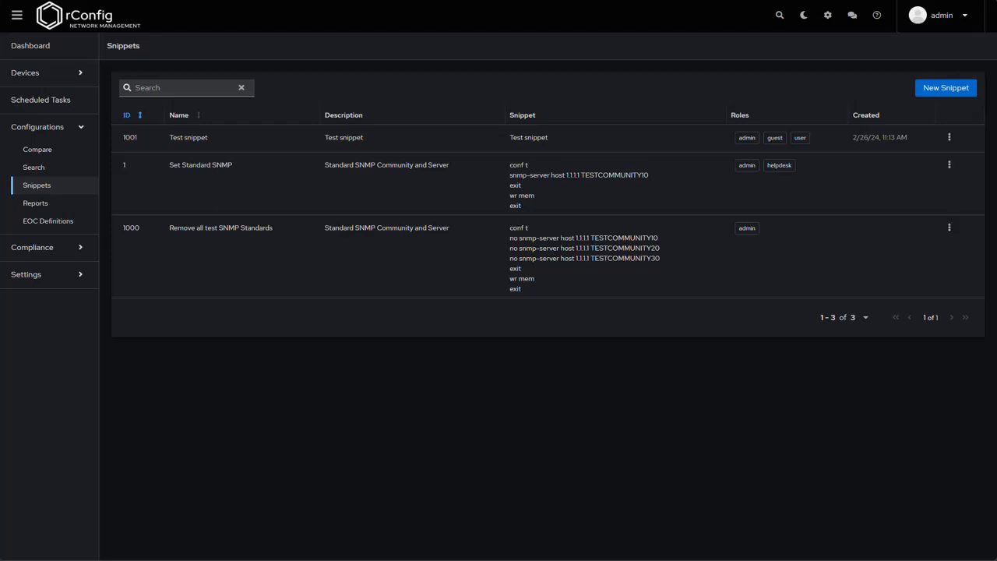
mouse_move(881, 103)
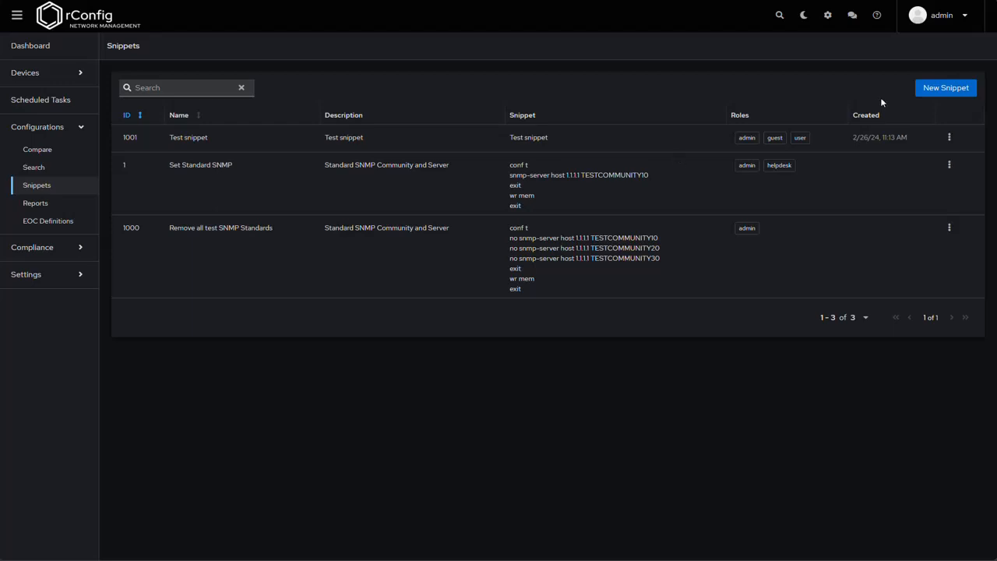
Start a new snippet to be named Configure Access Port
left_click(945, 88)
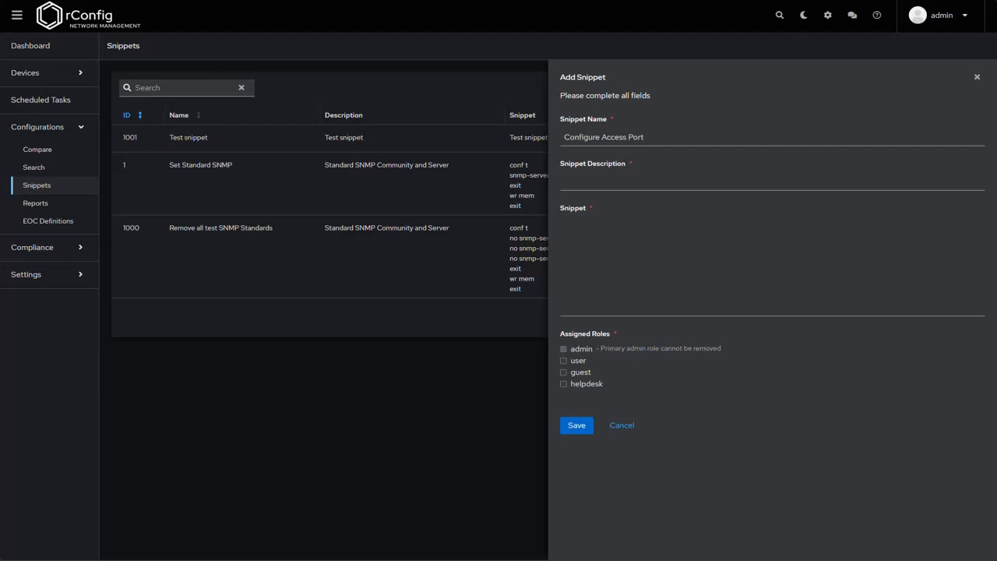
Save Configure Access Port with description 'Configure Access Port on LAN Switches' and templated 'conf t' interface commands
type("Configure Access Port on LAN Switches")
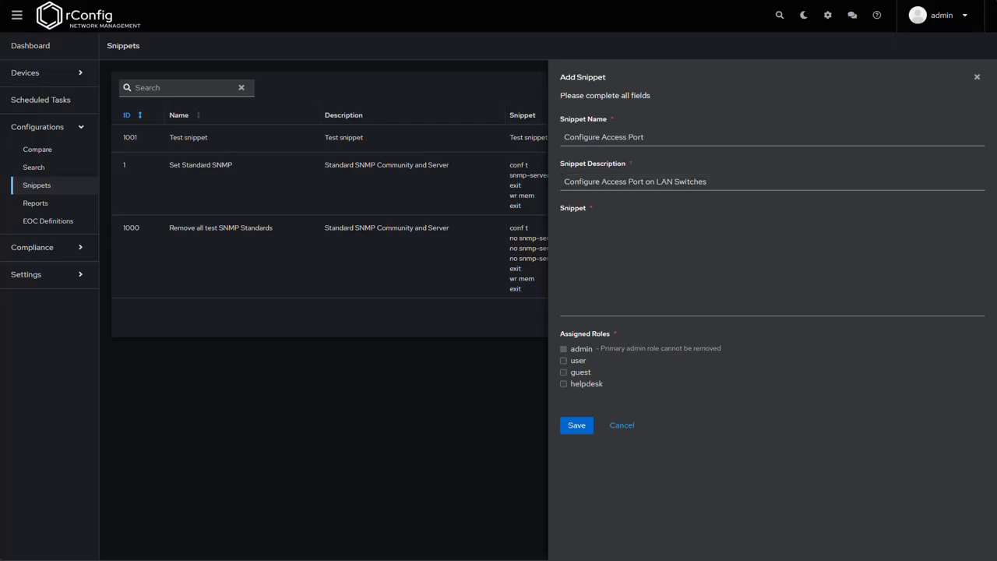
type("conf t")
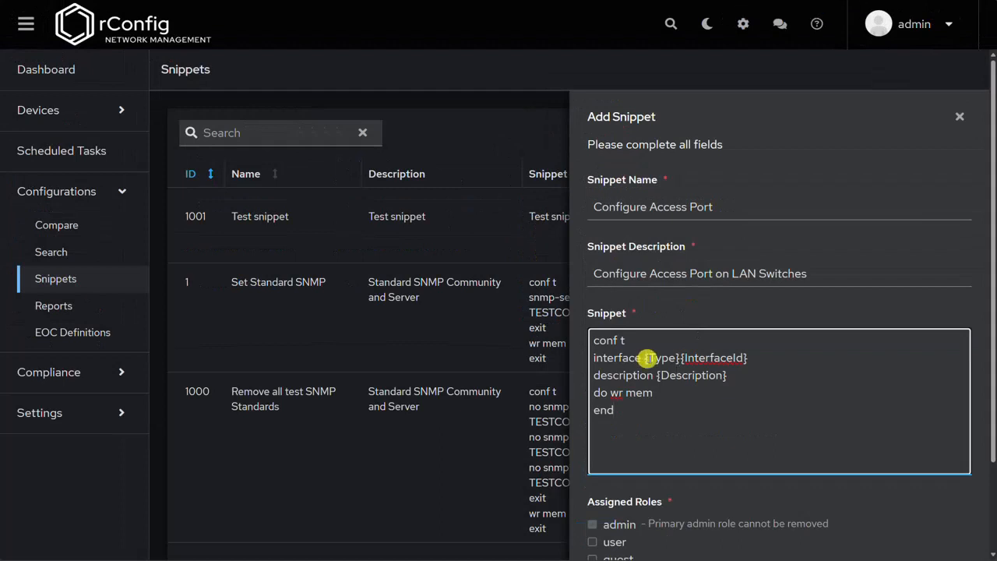
double_click(660, 356)
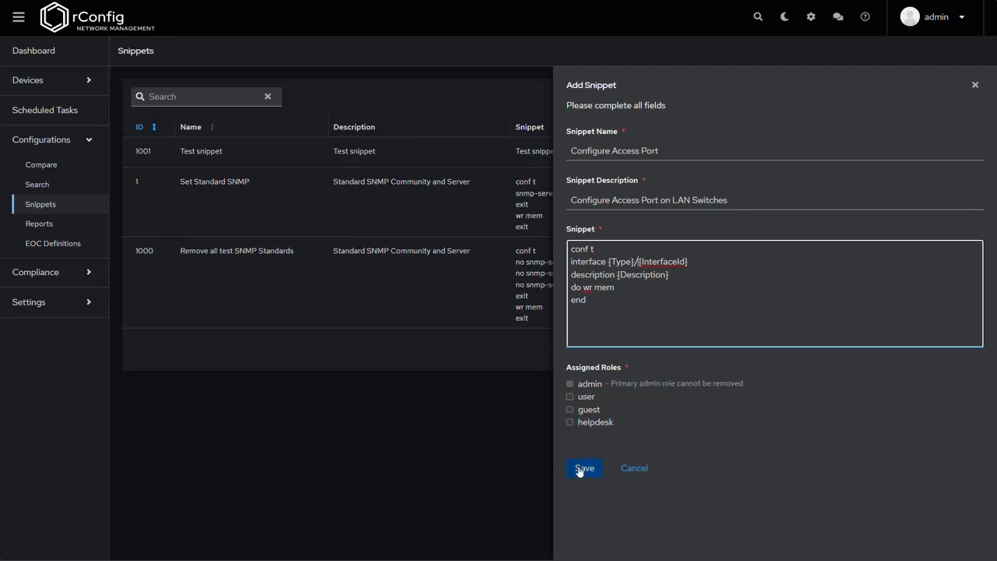
left_click(584, 468)
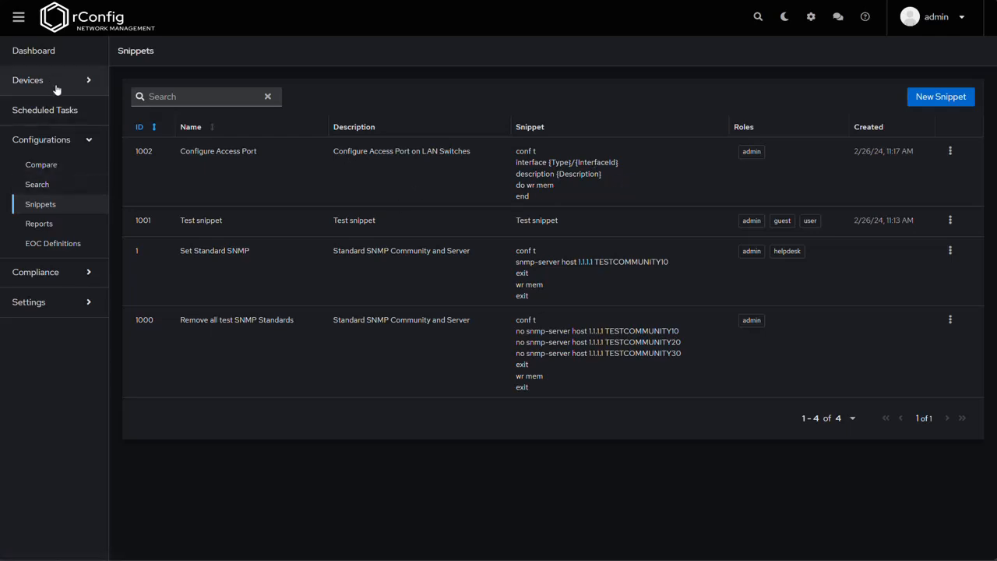
From the Devices list, reach router1's page and list the snippets available to send
left_click(28, 79)
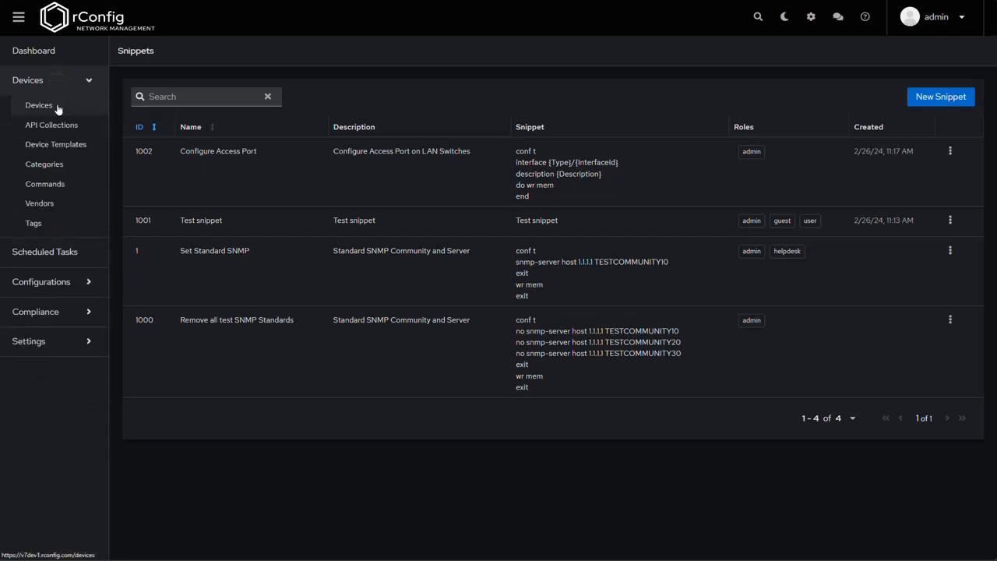
left_click(39, 106)
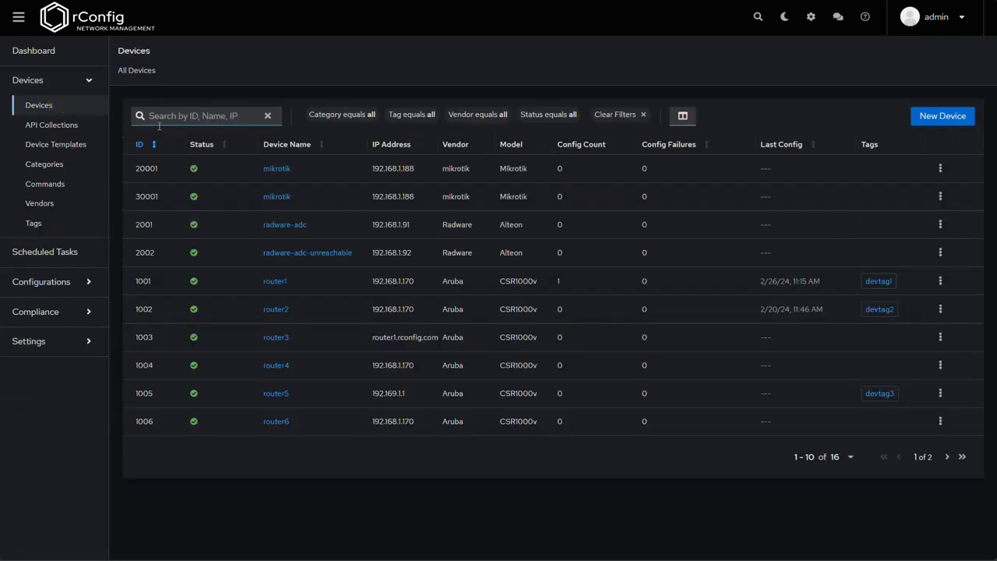
left_click(274, 280)
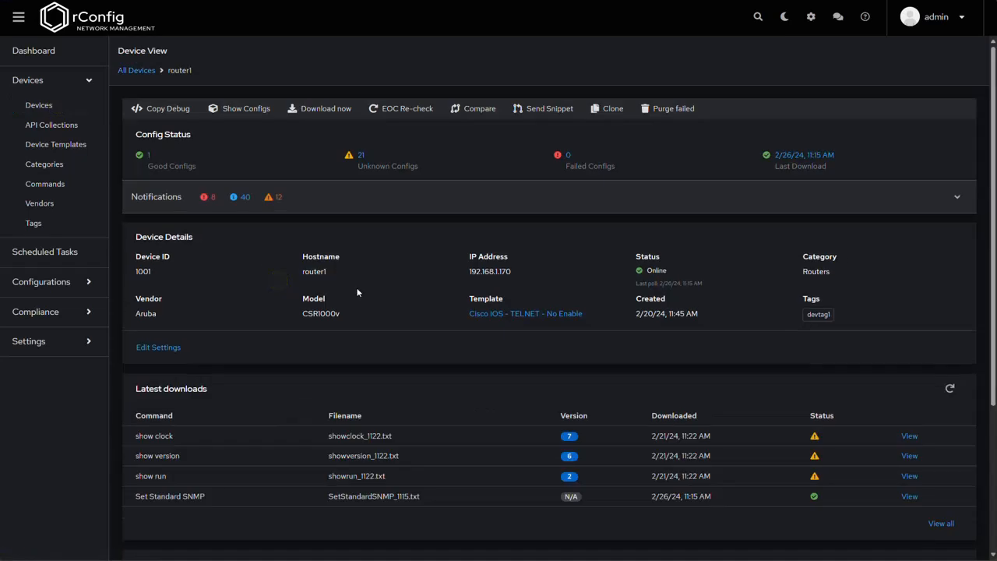
left_click(542, 109)
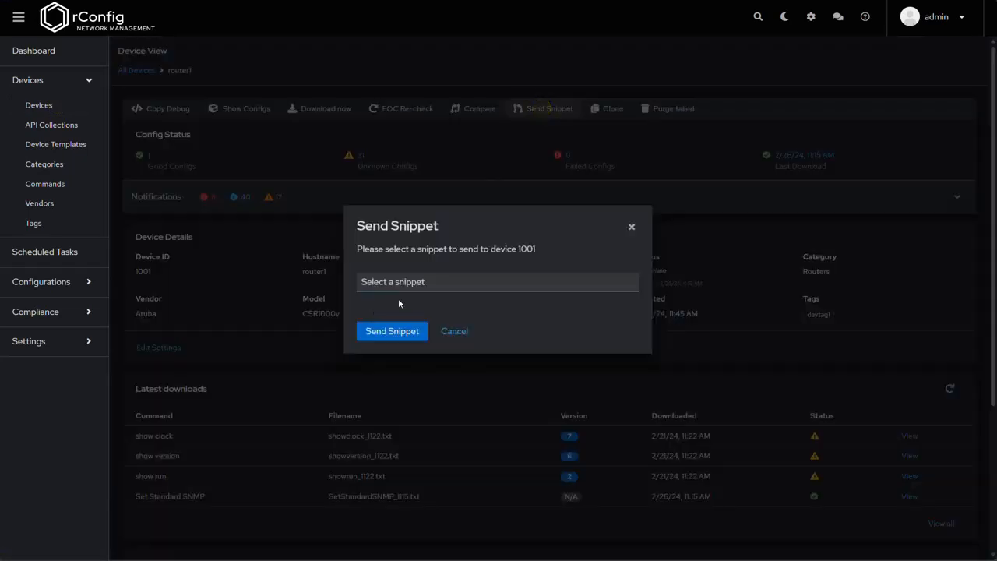
left_click(497, 280)
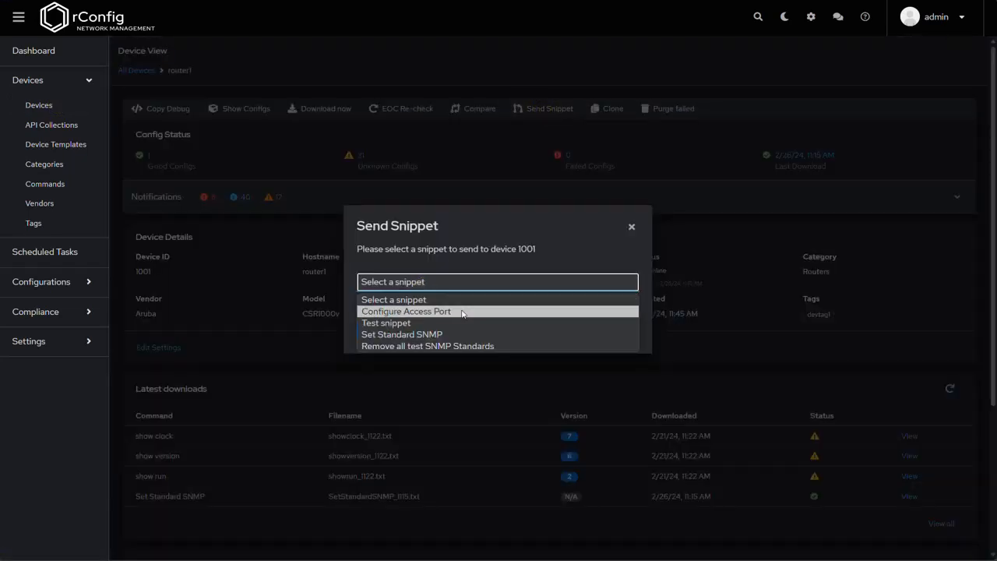
Choose Configure Access Port for router1 with Type G0 and InterfaceId 24
left_click(405, 312)
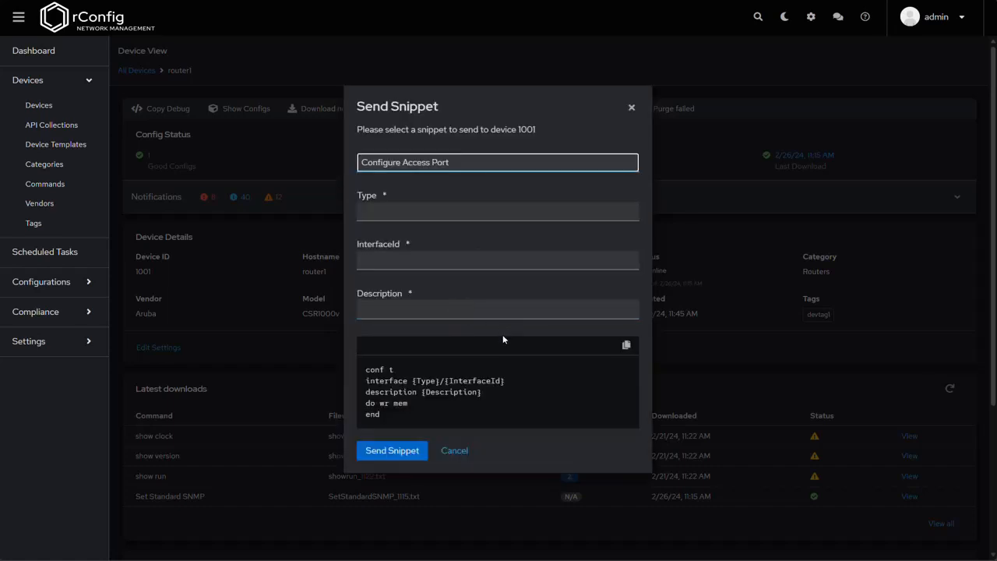
mouse_move(503, 334)
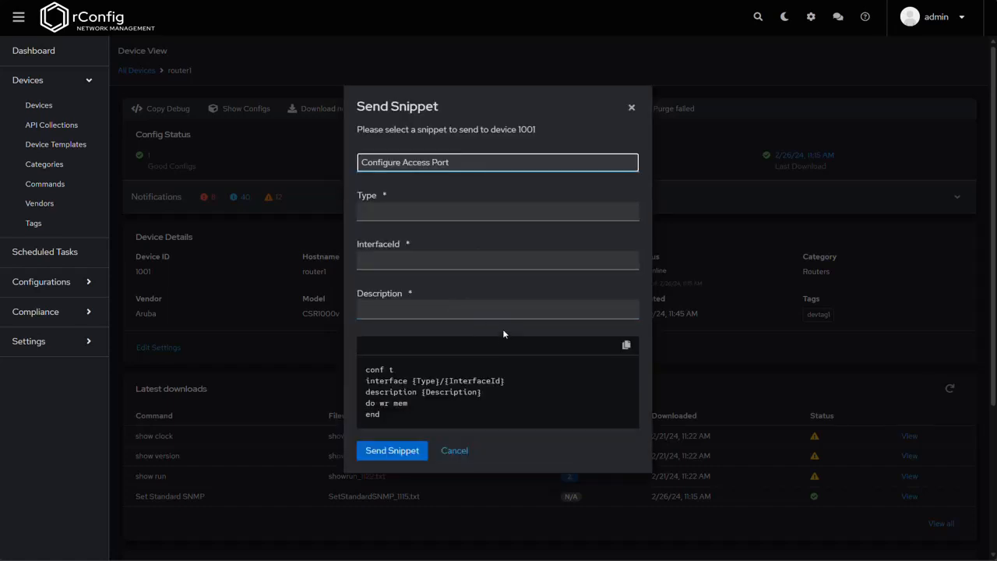
left_click(393, 450)
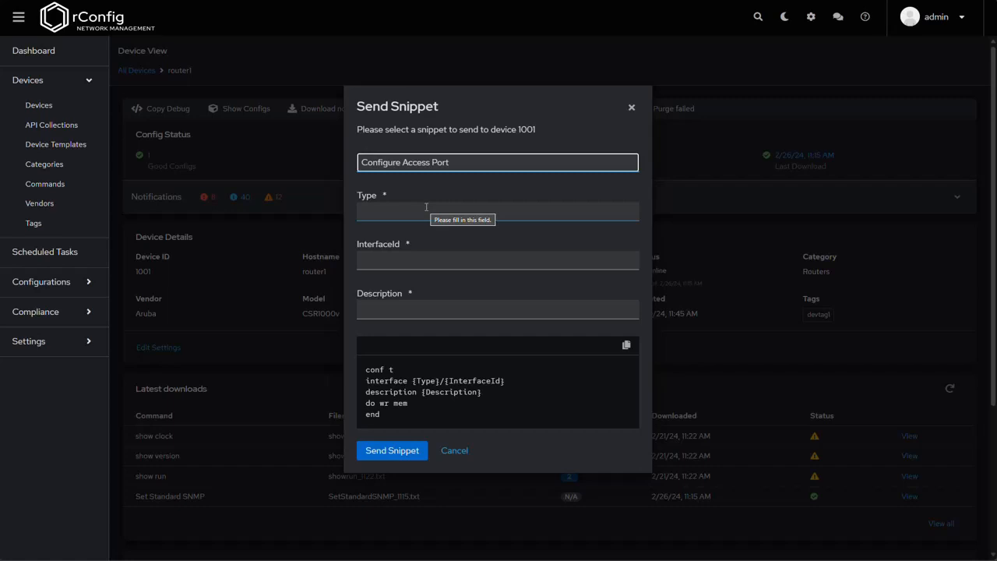
left_click(497, 211)
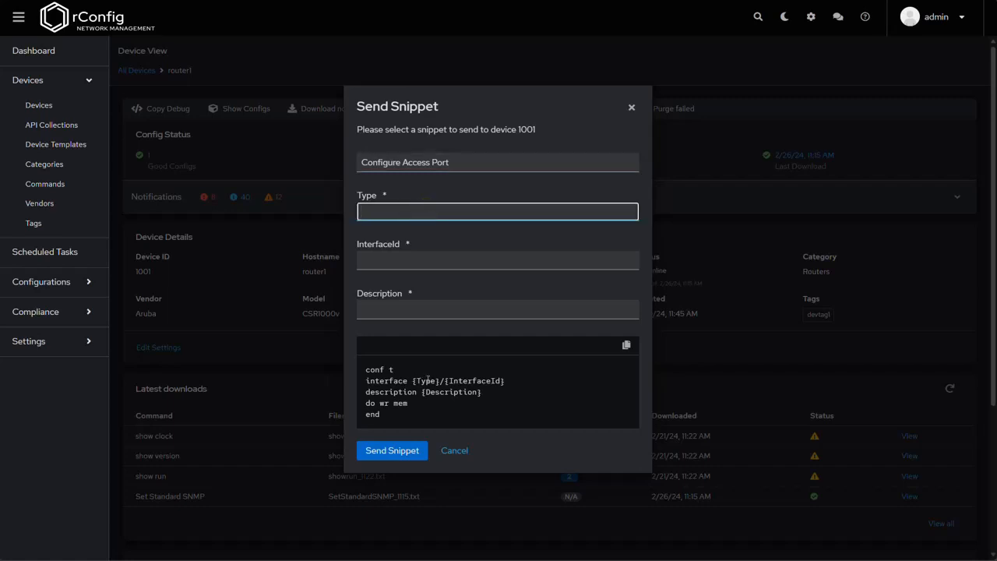
left_click(392, 450)
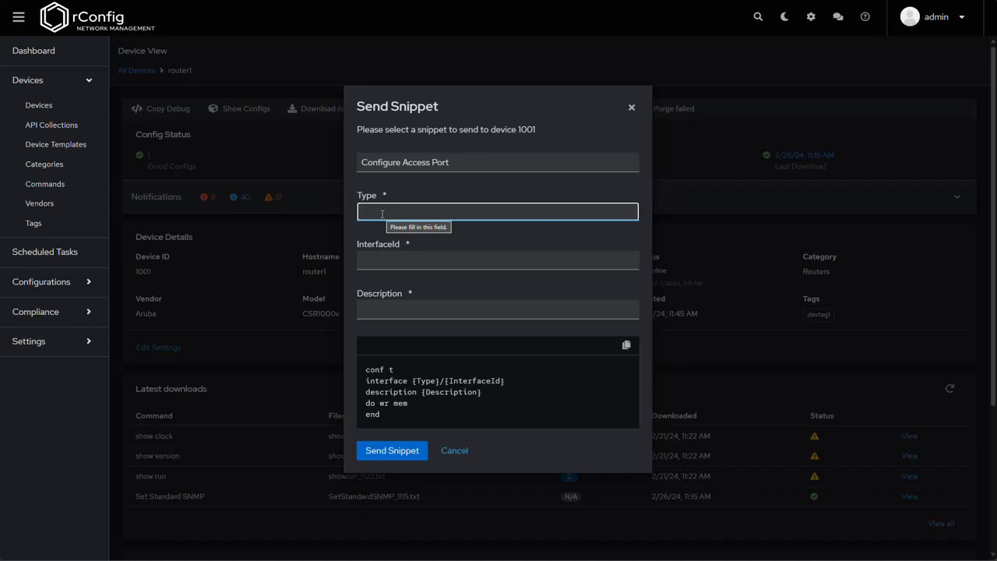
type("G0")
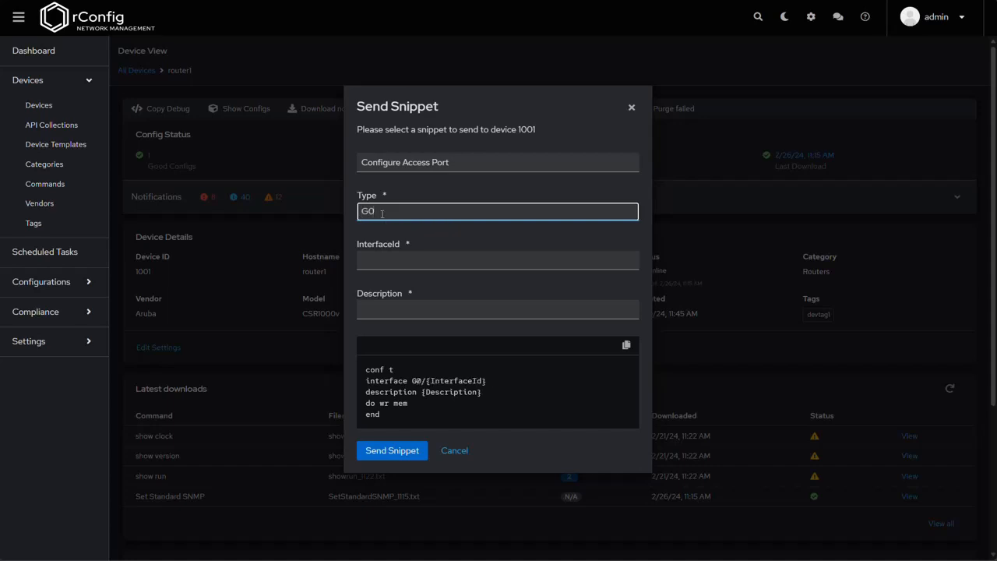
left_click(498, 258)
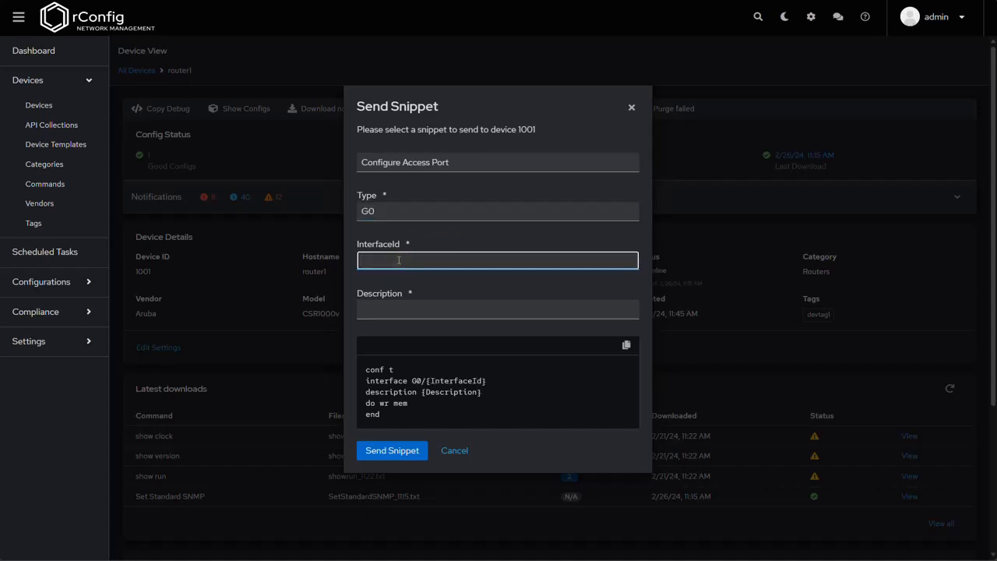
type("24")
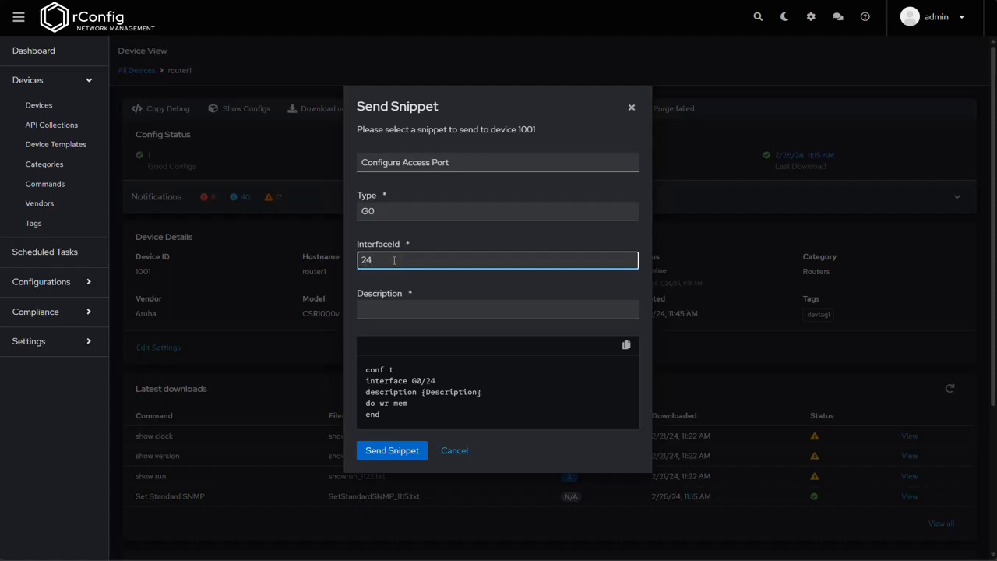
Enter 'A new switchport description' as the Description, previewing interface G0/24
type("A new swit")
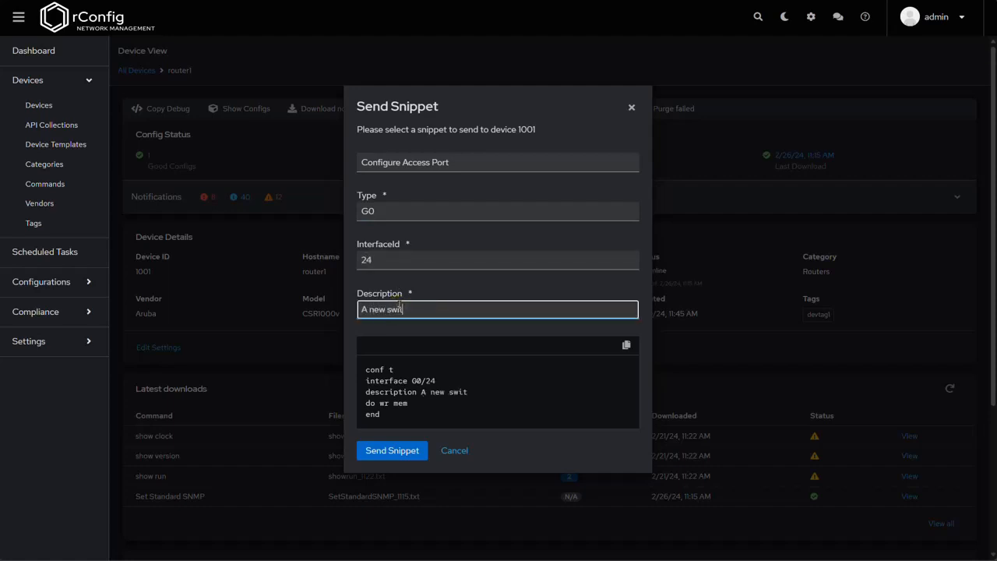
type("chport descr")
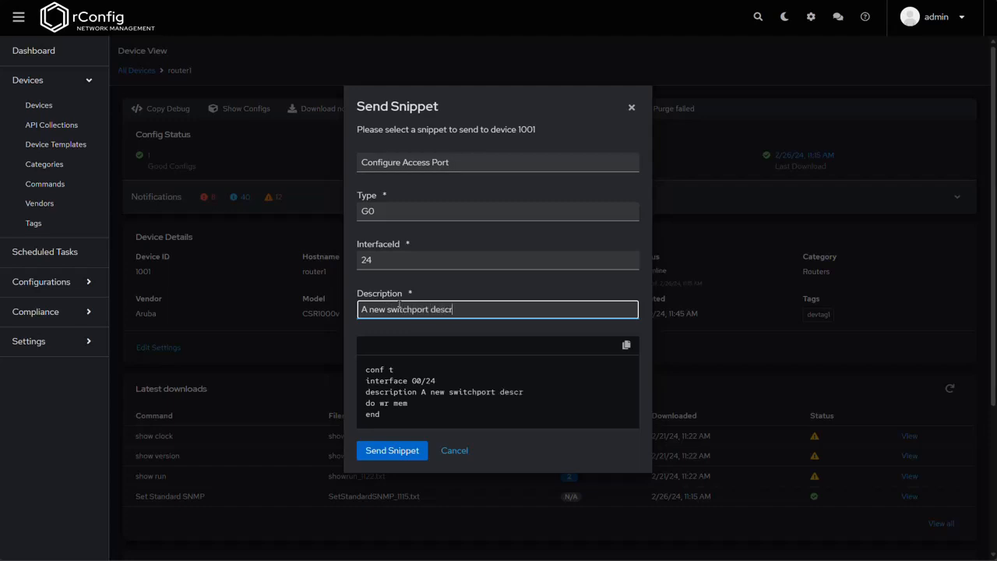
type("iption")
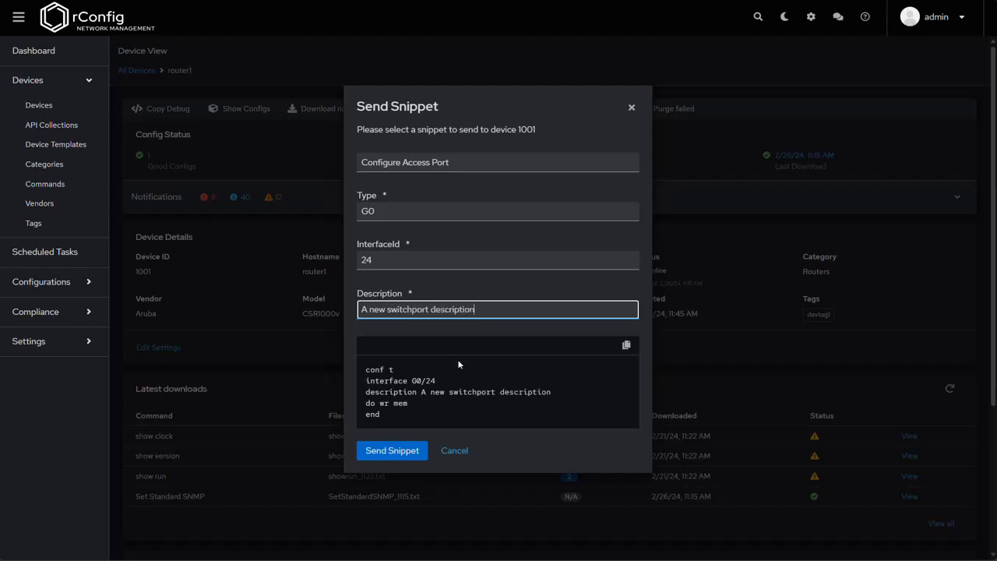
mouse_move(436, 423)
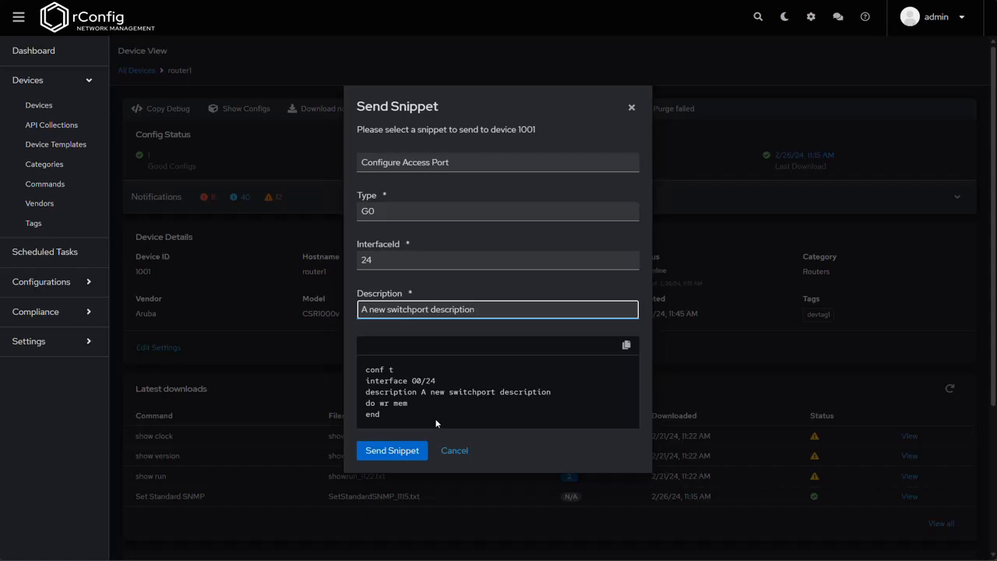
left_click(498, 210)
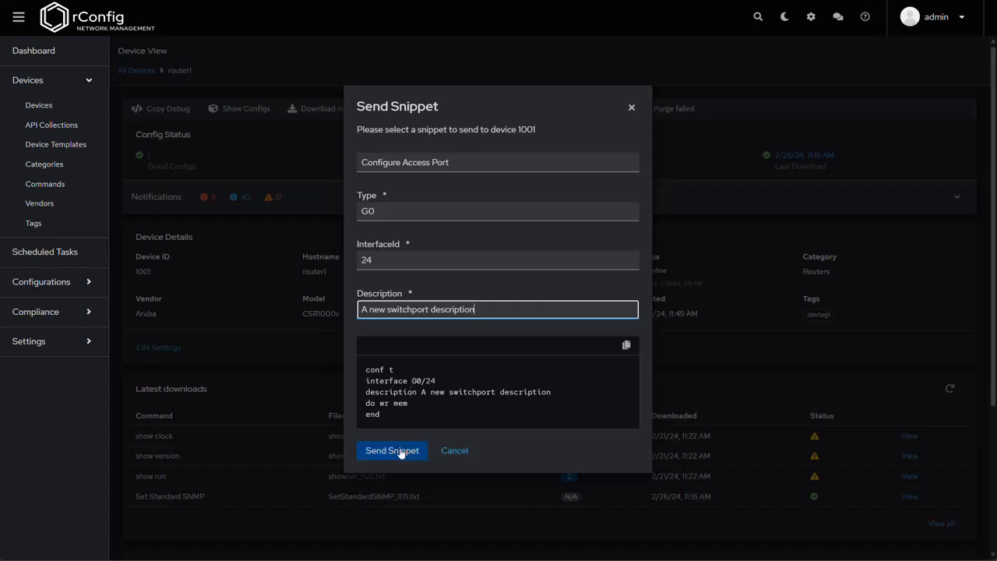
Send Configure Access Port to router1 and view its run output in Latest downloads
left_click(392, 450)
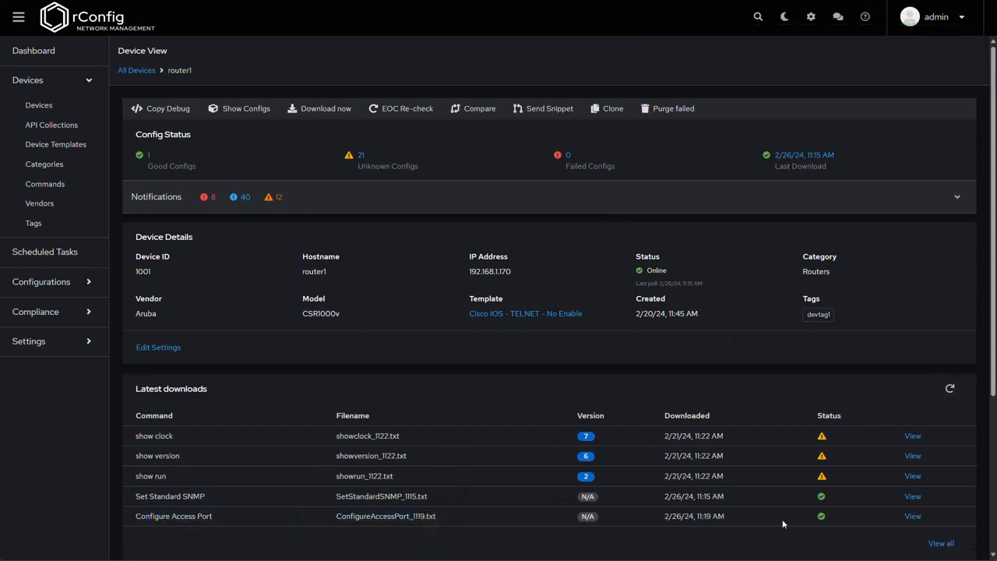
left_click(913, 516)
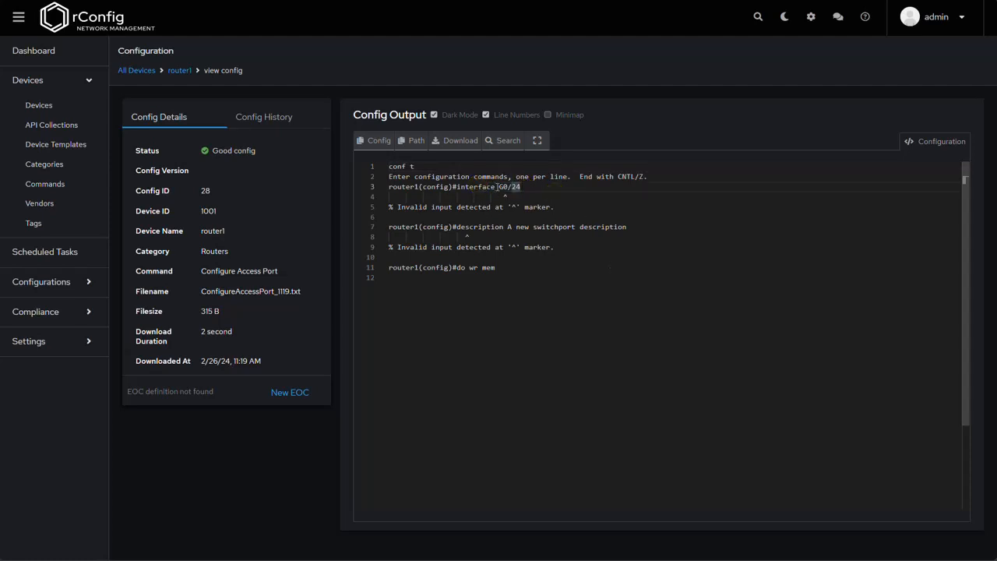
double_click(506, 187)
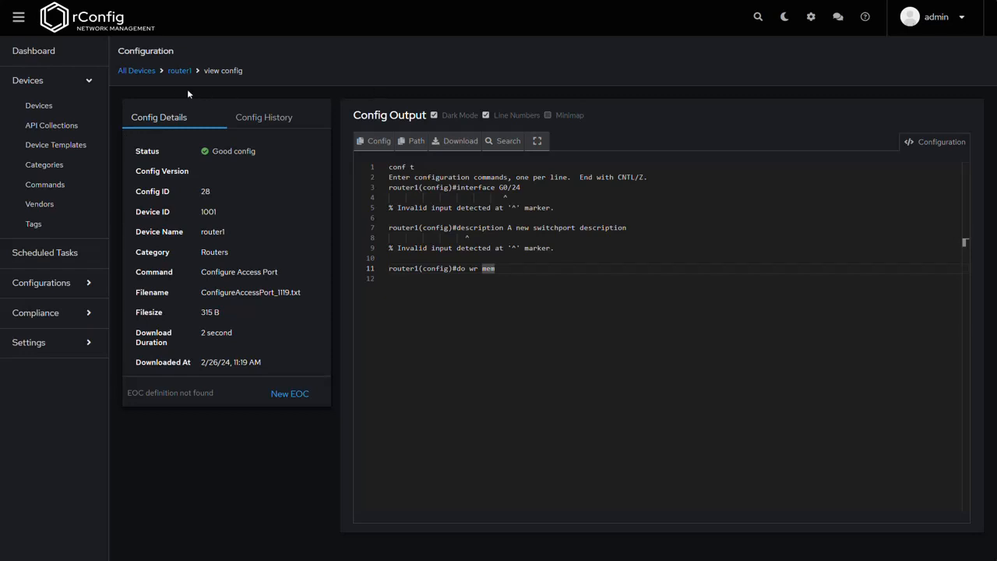
Return to router1's device page showing the Configure Access Port run marked good
left_click(179, 70)
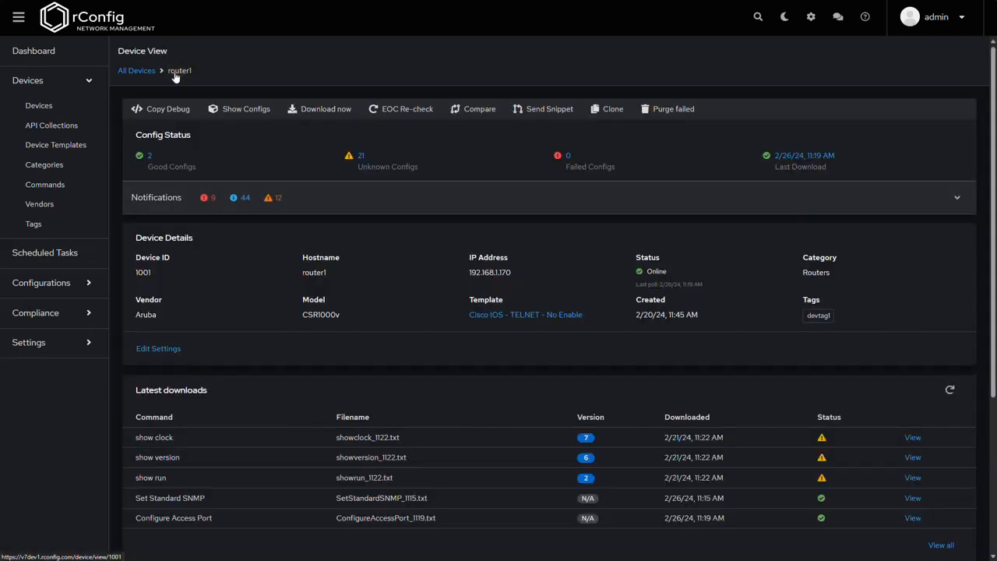
mouse_move(548, 109)
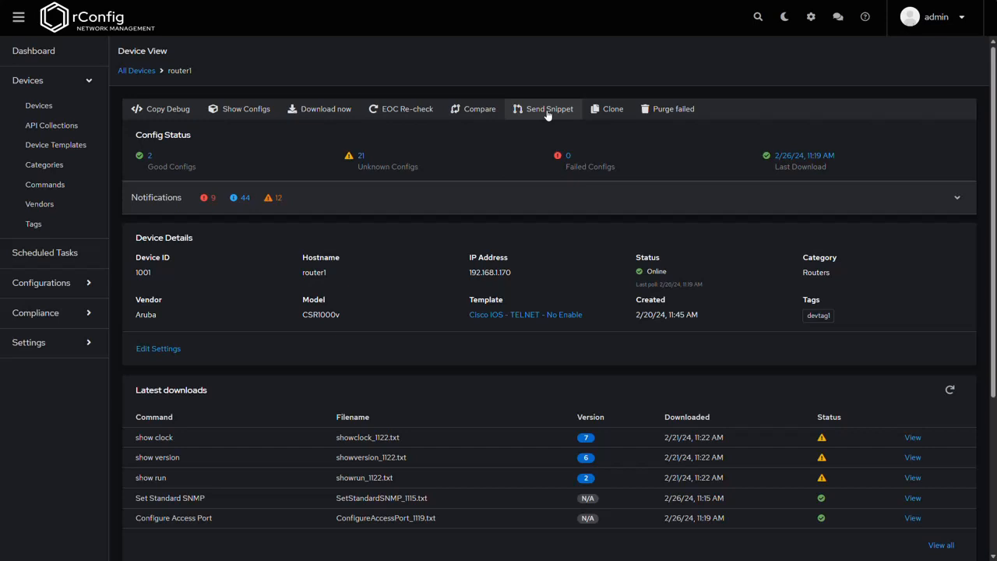
mouse_move(531, 85)
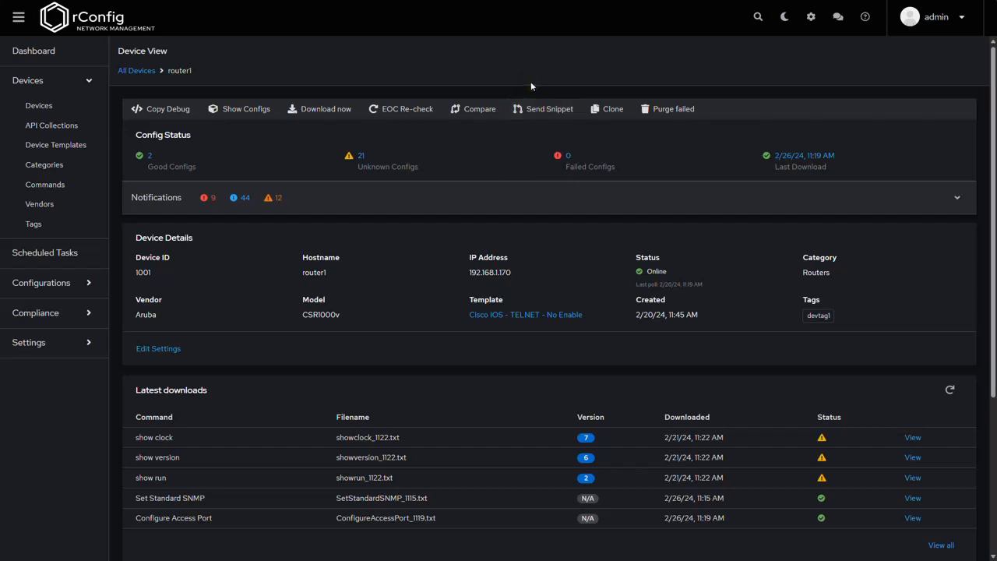
mouse_move(533, 85)
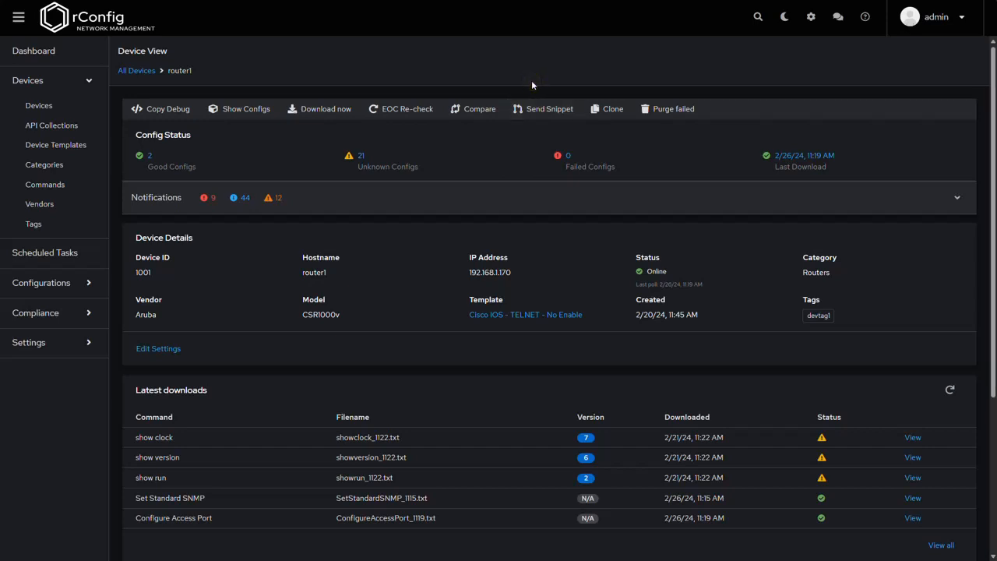
mouse_move(109, 239)
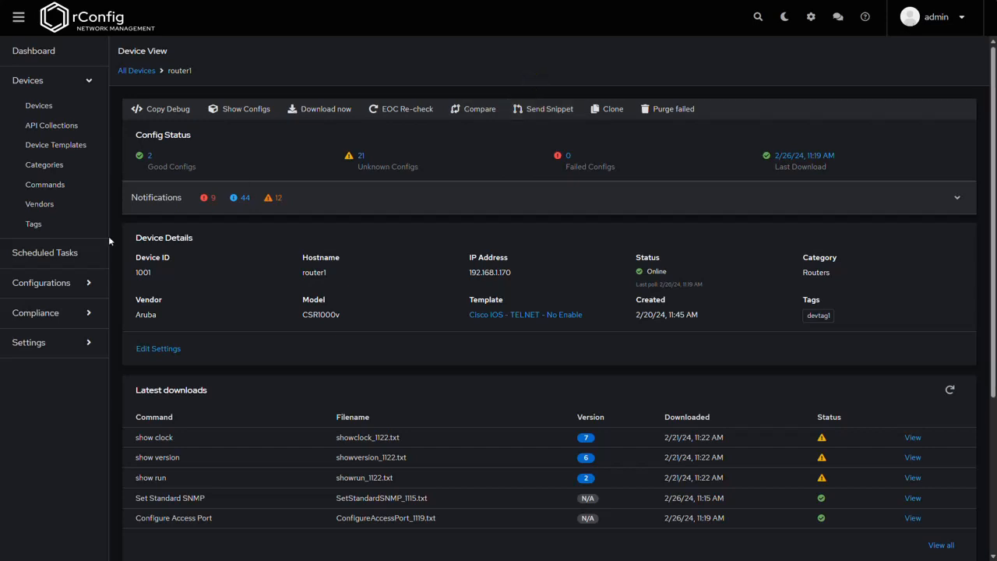
mouse_move(116, 258)
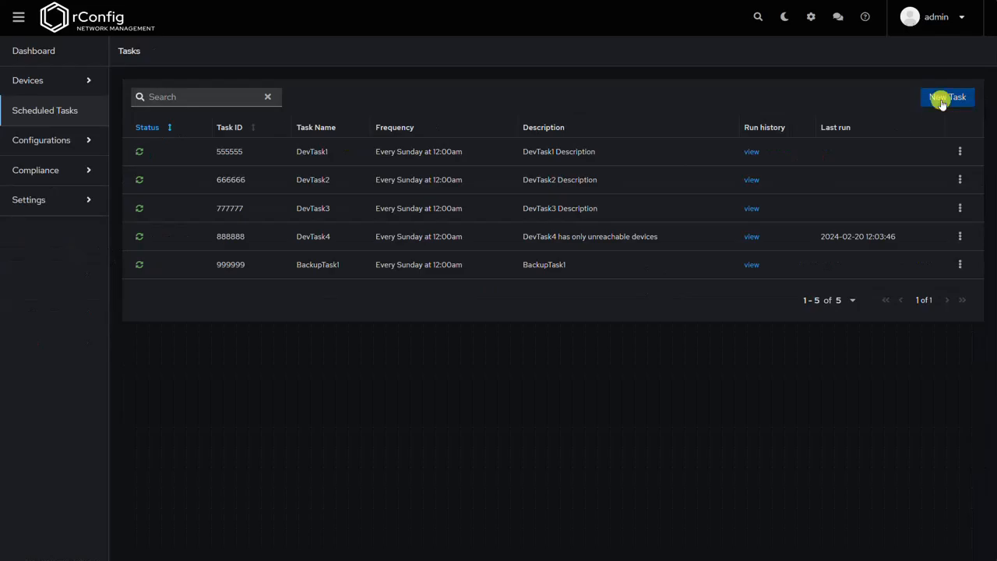
Start the Scheduled Task Wizard for a new task
left_click(947, 96)
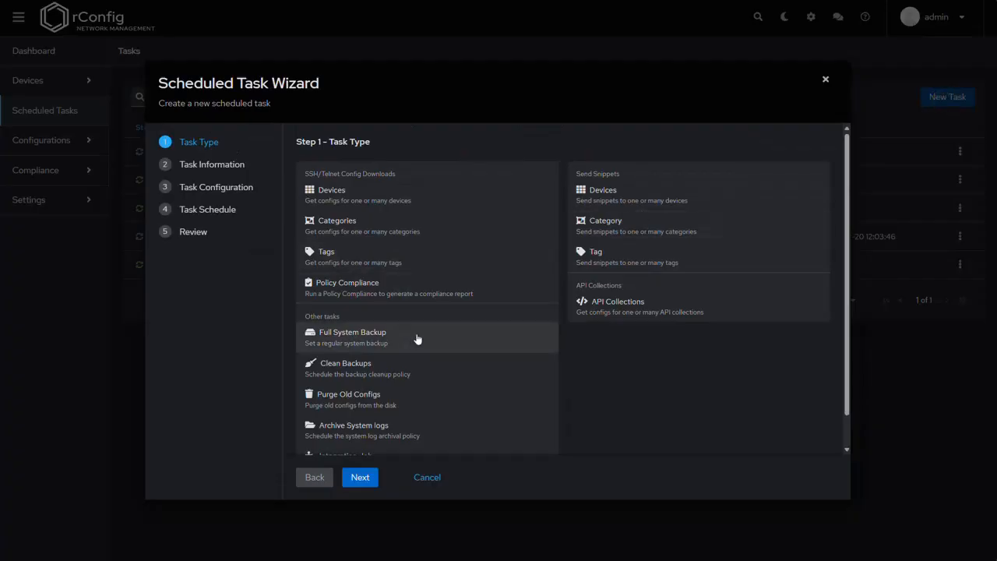
mouse_move(436, 428)
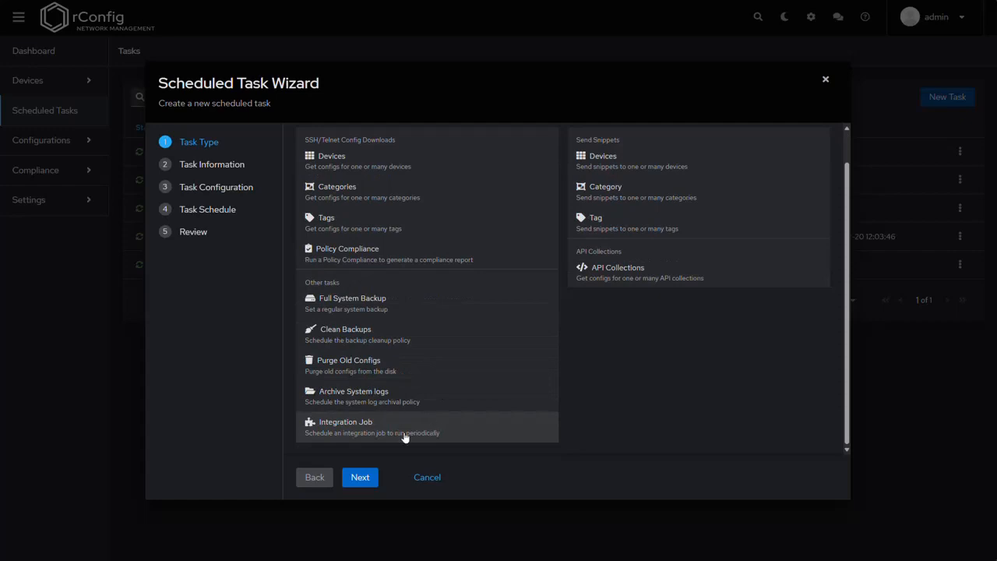
mouse_move(402, 433)
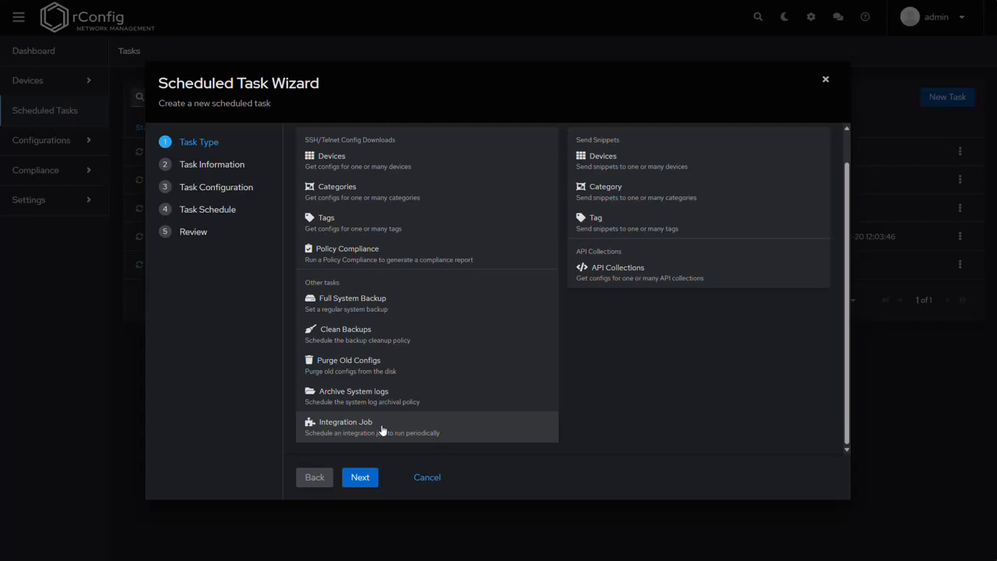
mouse_move(388, 357)
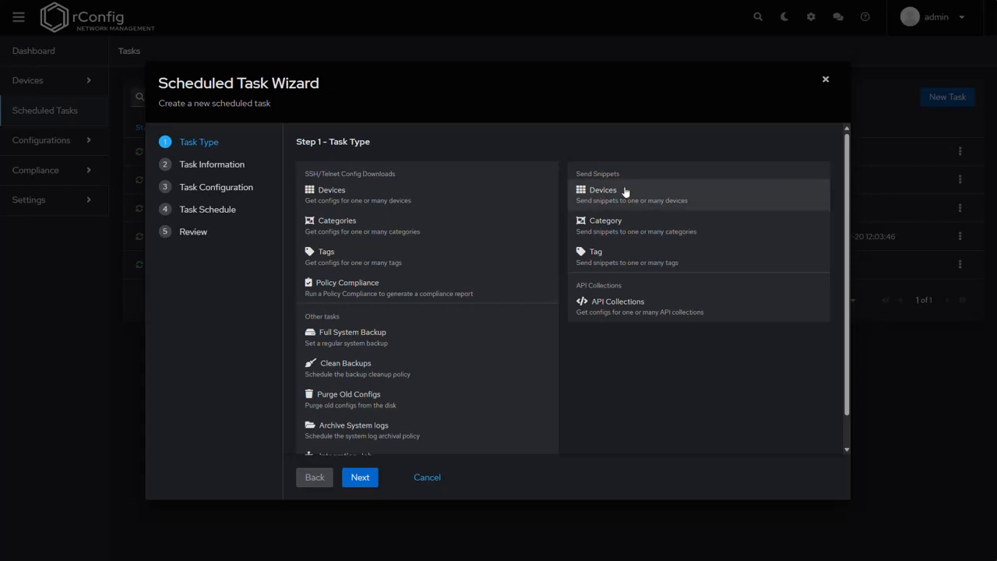
mouse_move(622, 197)
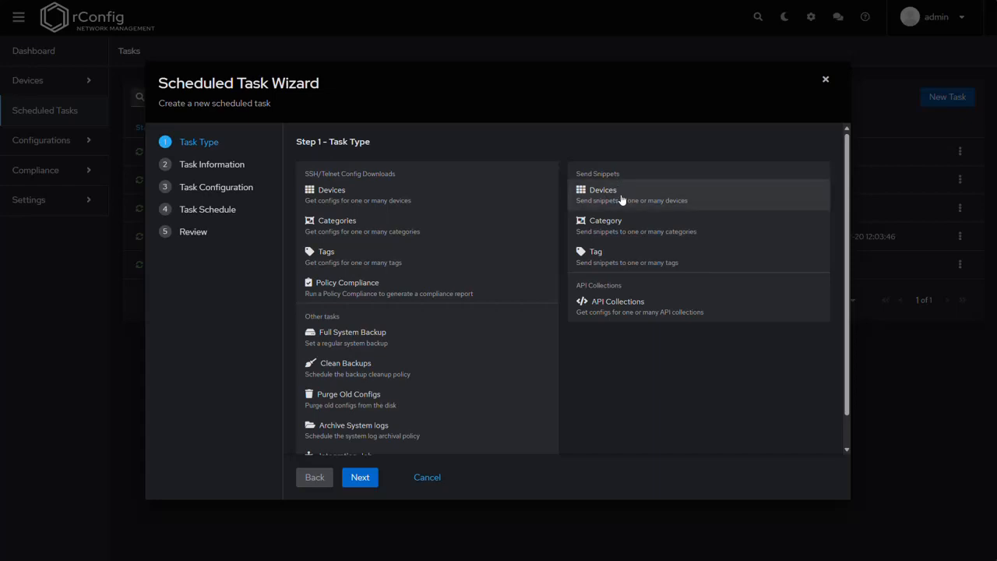
mouse_move(732, 228)
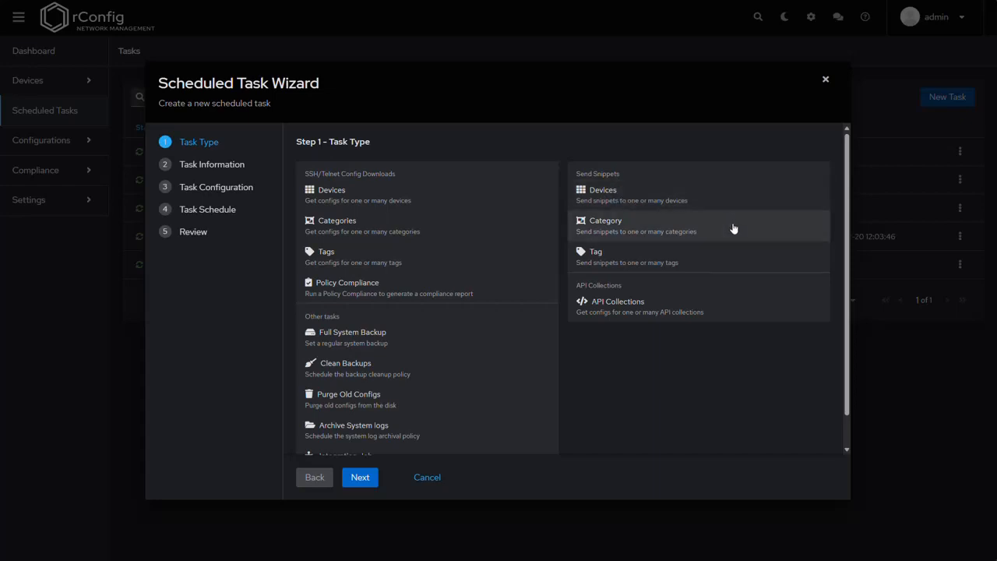
mouse_move(697, 262)
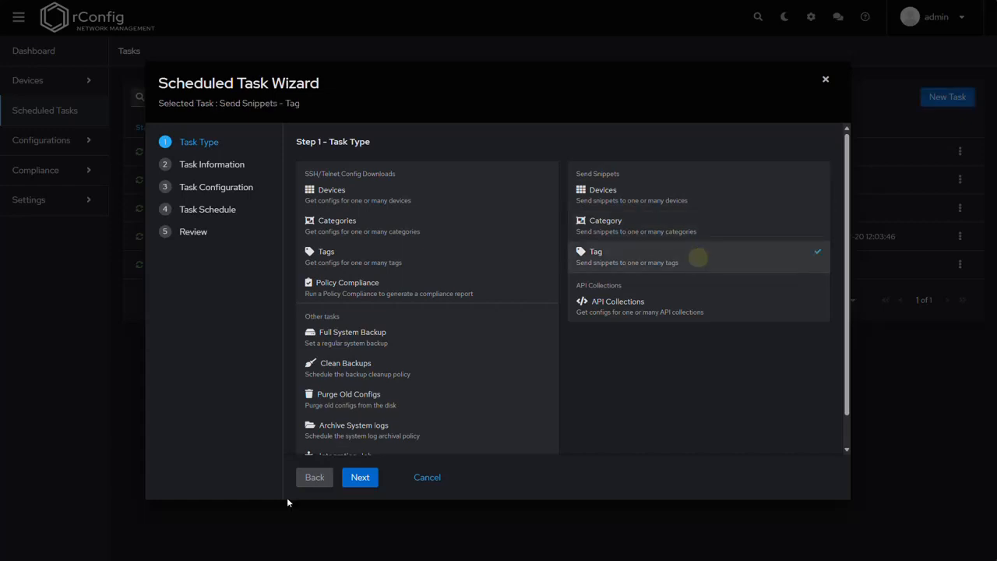
Name and describe the task 'Snippet send test' and continue to its configuration step
left_click(359, 476)
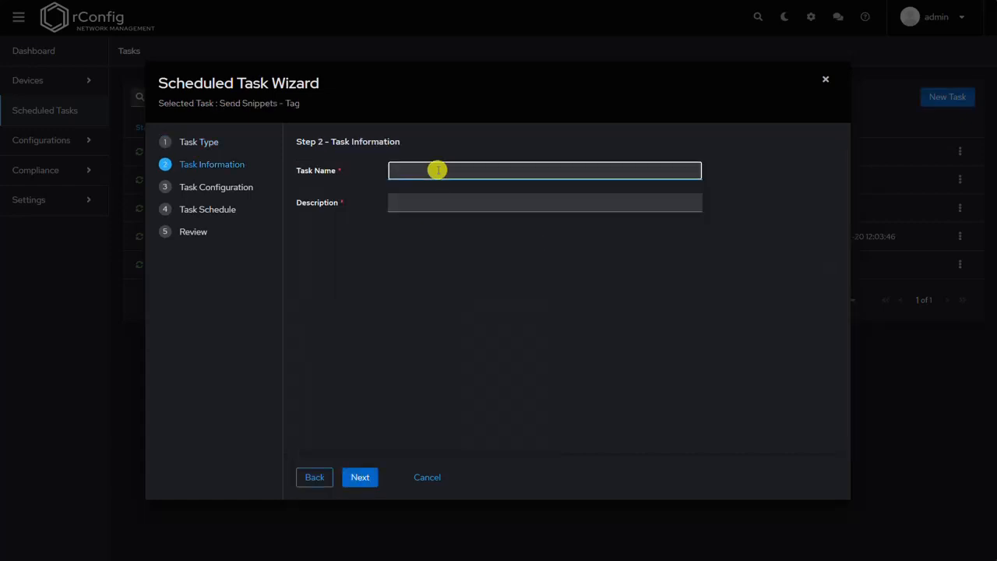
type("Snippet s")
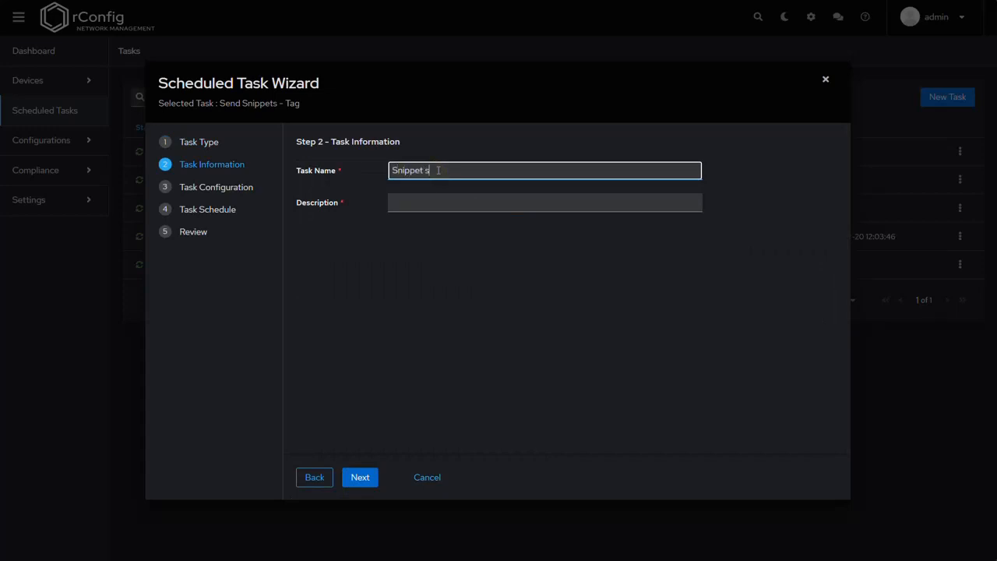
type("end tests")
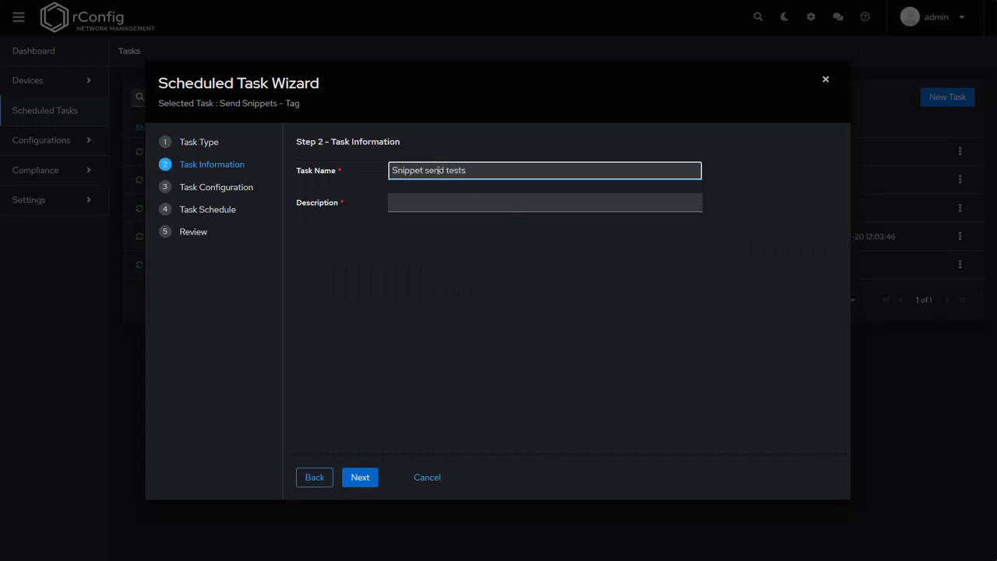
type("Snippet send test")
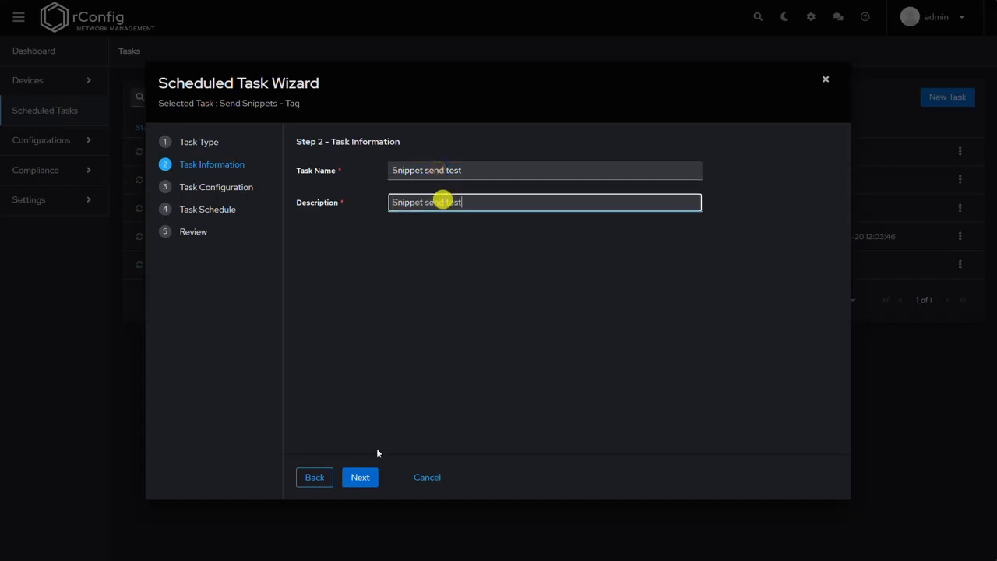
left_click(360, 476)
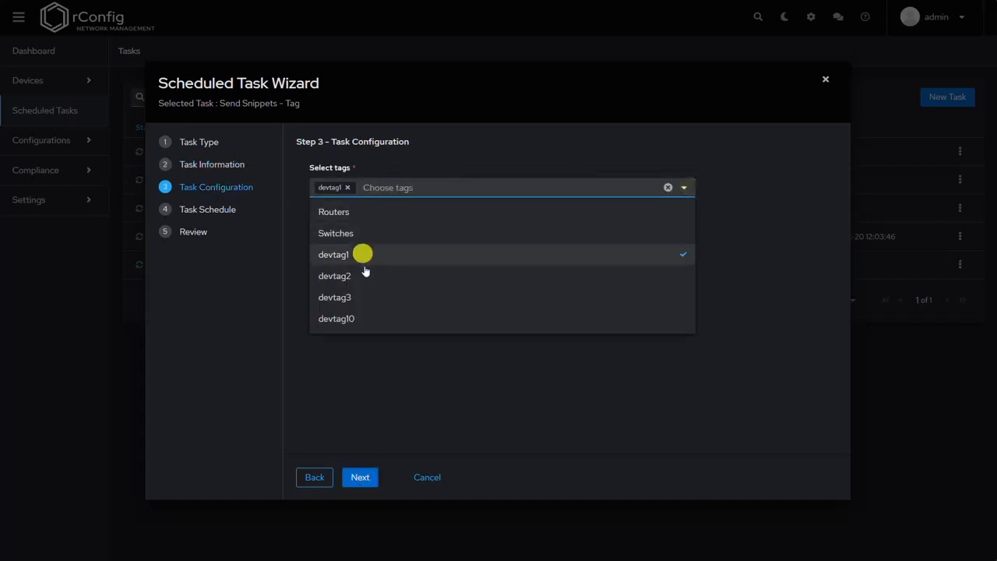
Tag the task with devtag2 and choose the Configure Access Port snippet to send
left_click(333, 276)
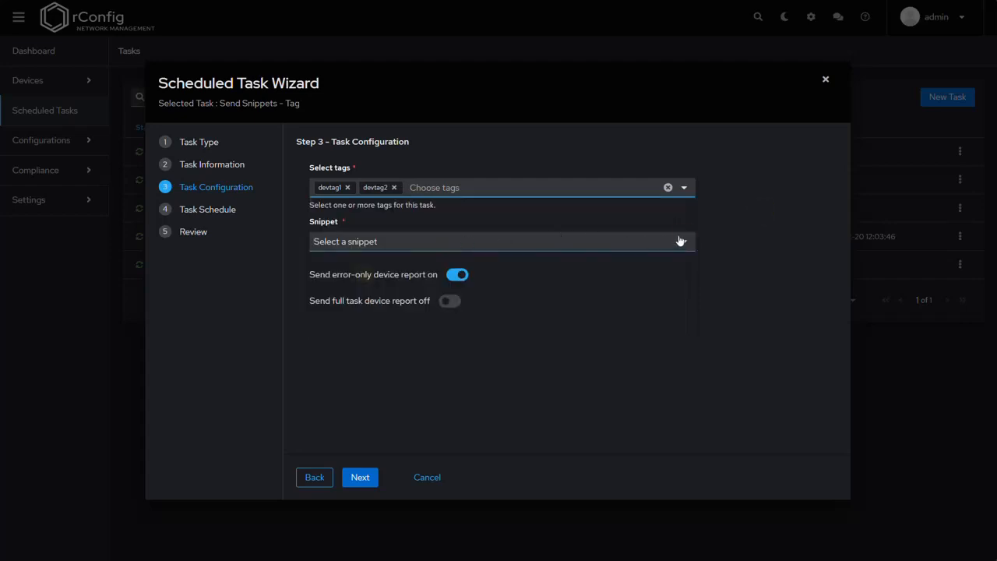
left_click(502, 240)
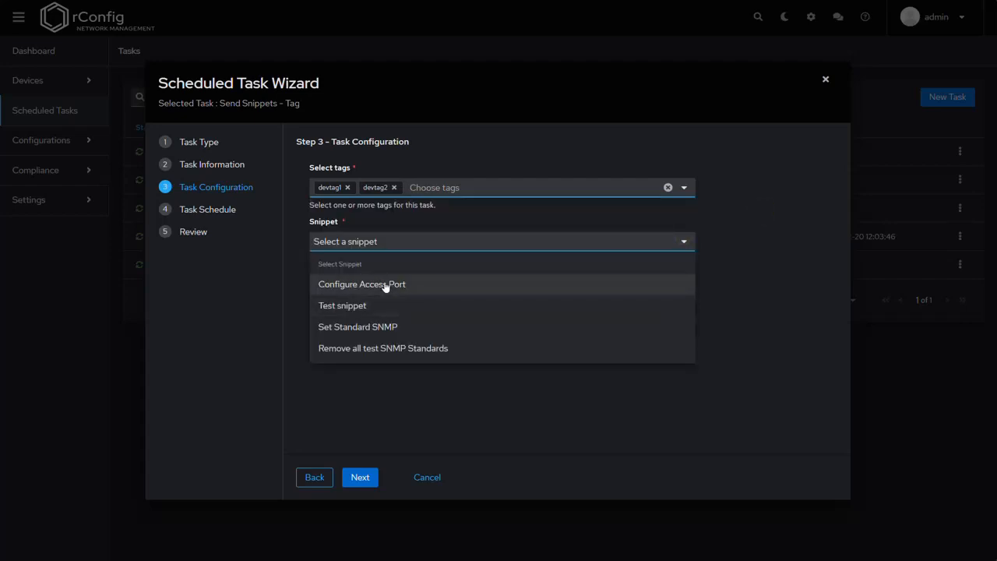
left_click(362, 284)
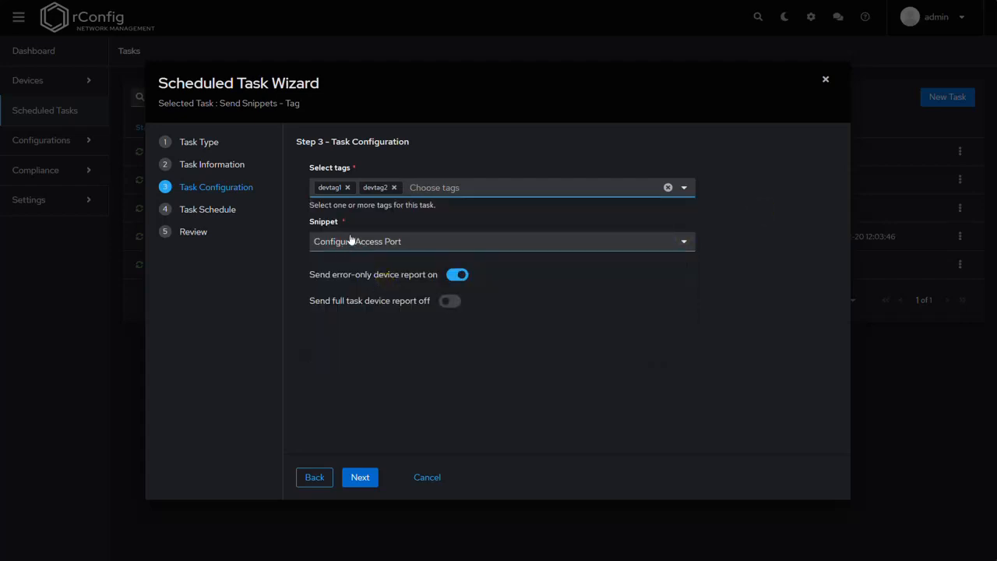
mouse_move(433, 286)
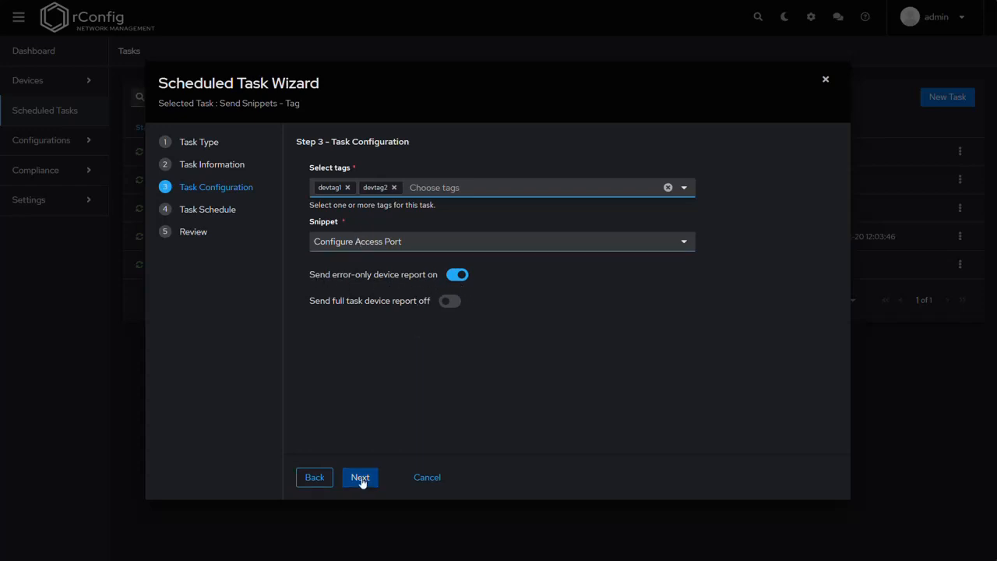
left_click(359, 476)
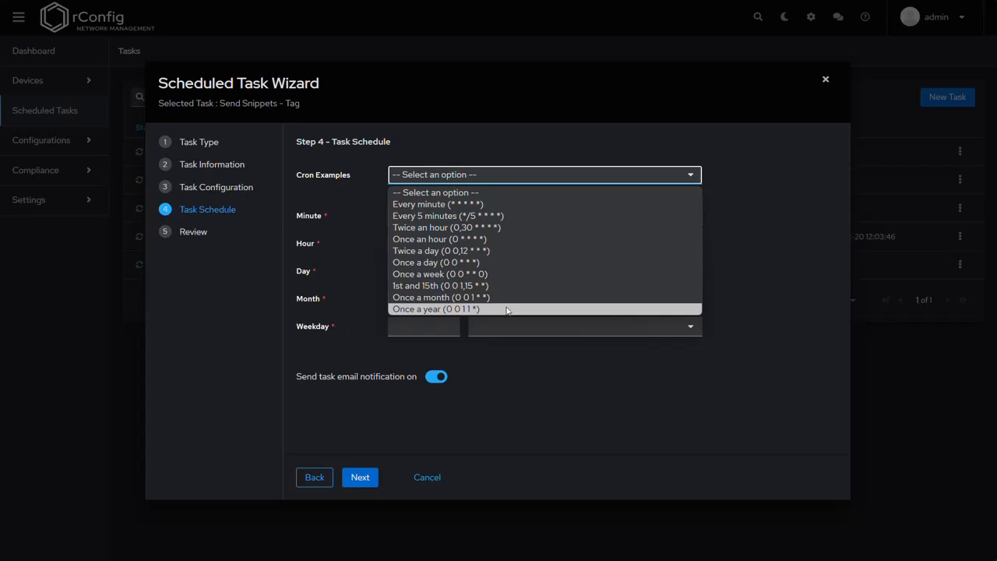
Schedule the task to run once a year and save it
left_click(436, 308)
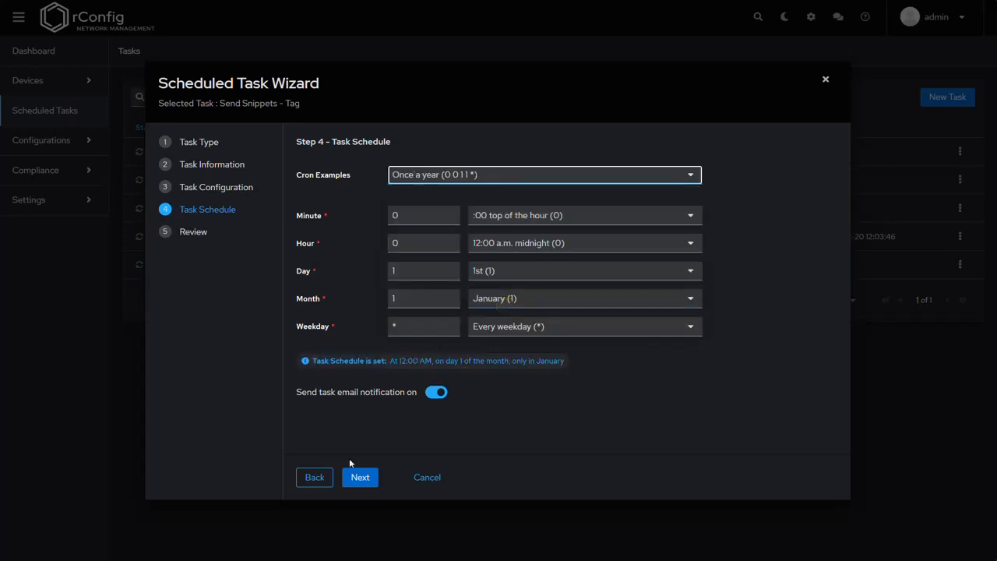
left_click(360, 477)
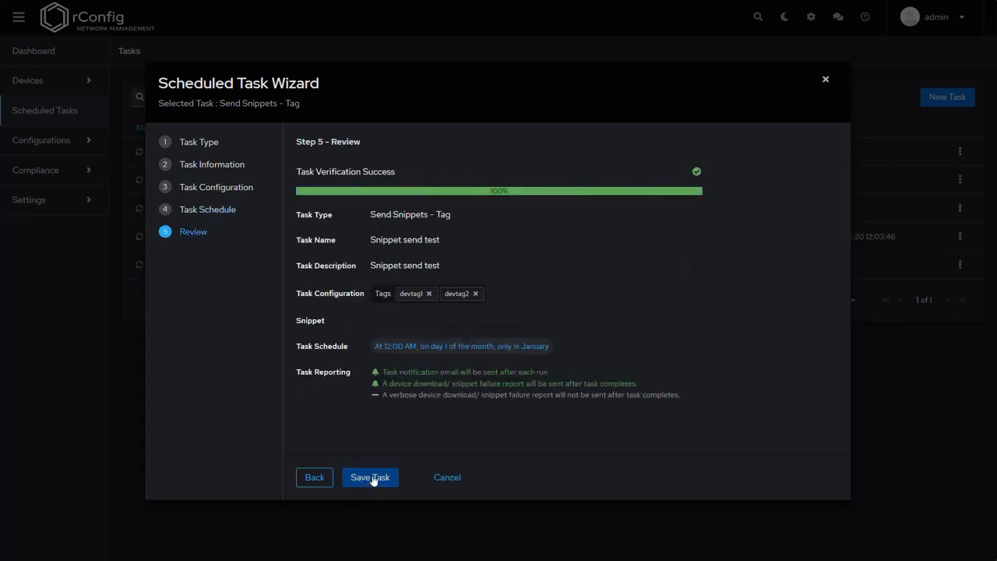
left_click(371, 476)
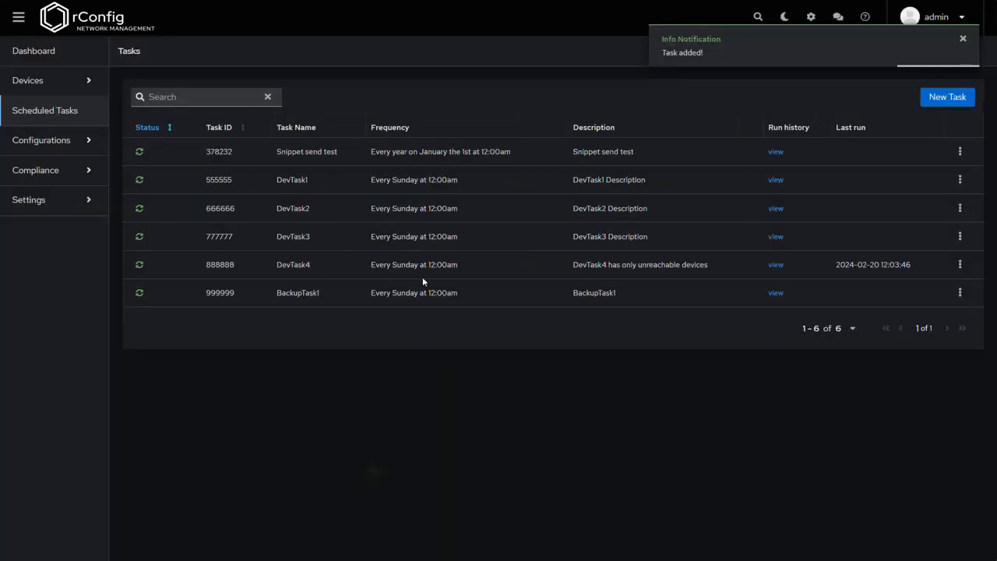
Pause the Snippet send test task from its row actions menu
left_click(960, 151)
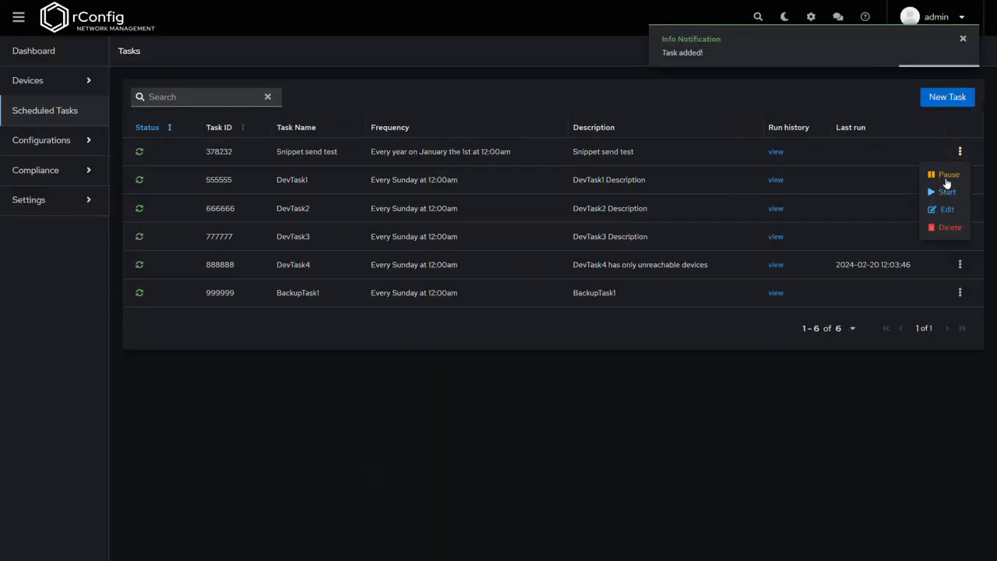
left_click(947, 175)
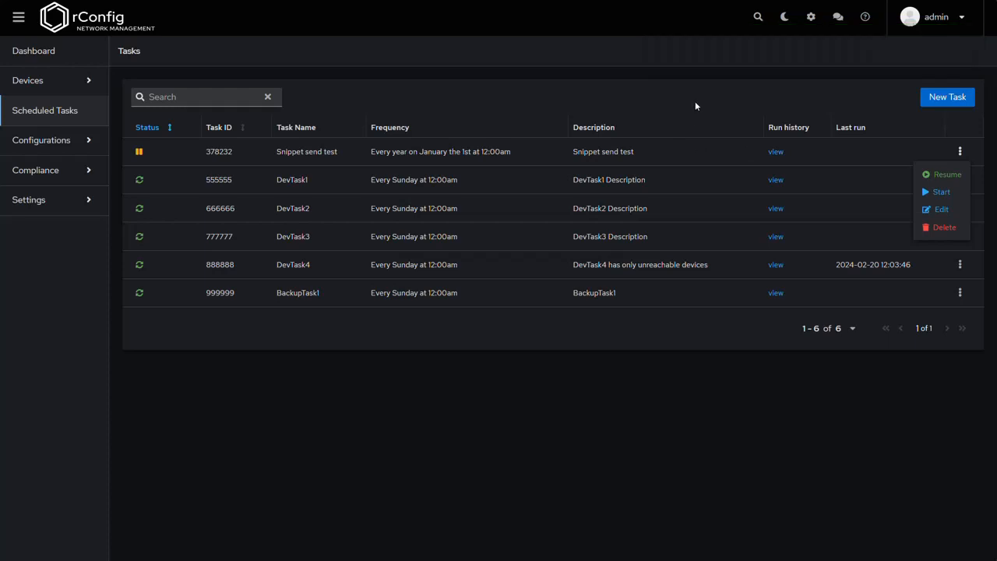
left_click(960, 151)
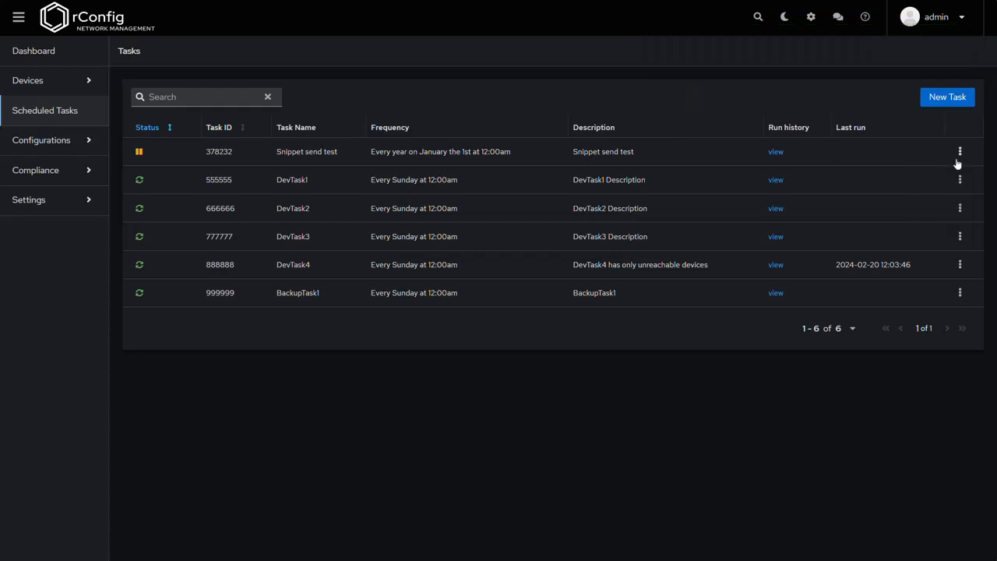
mouse_move(370, 130)
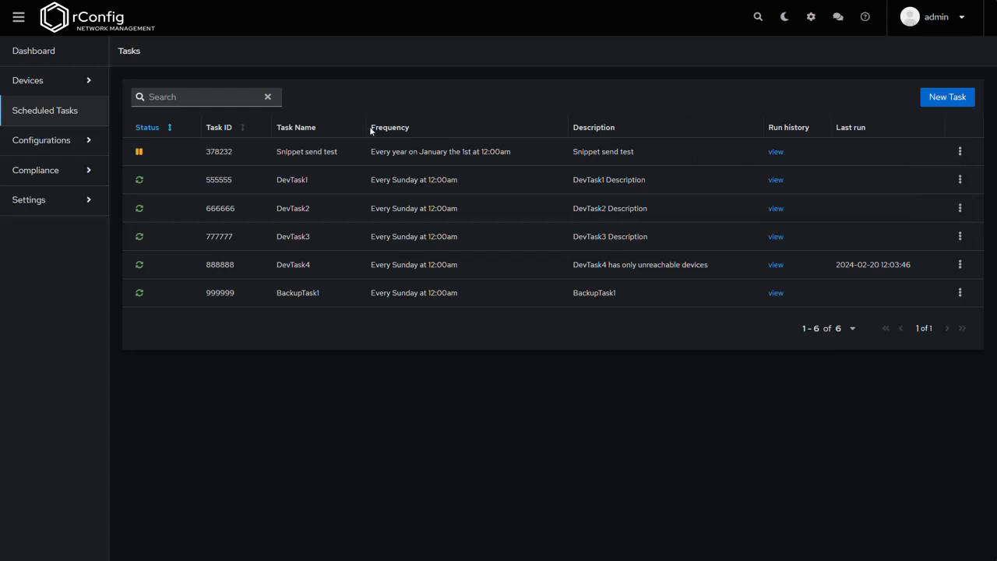
mouse_move(264, 153)
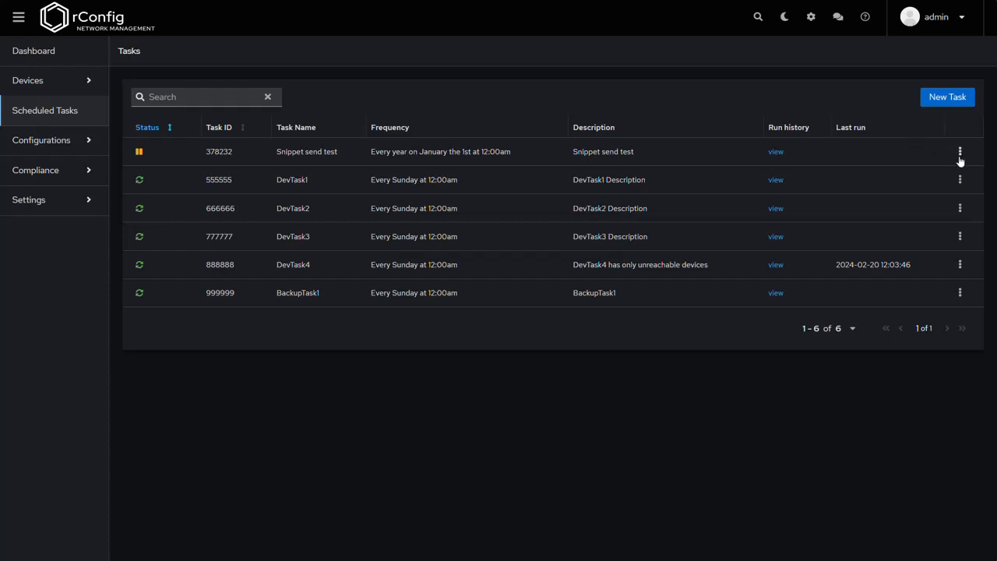
left_click(959, 151)
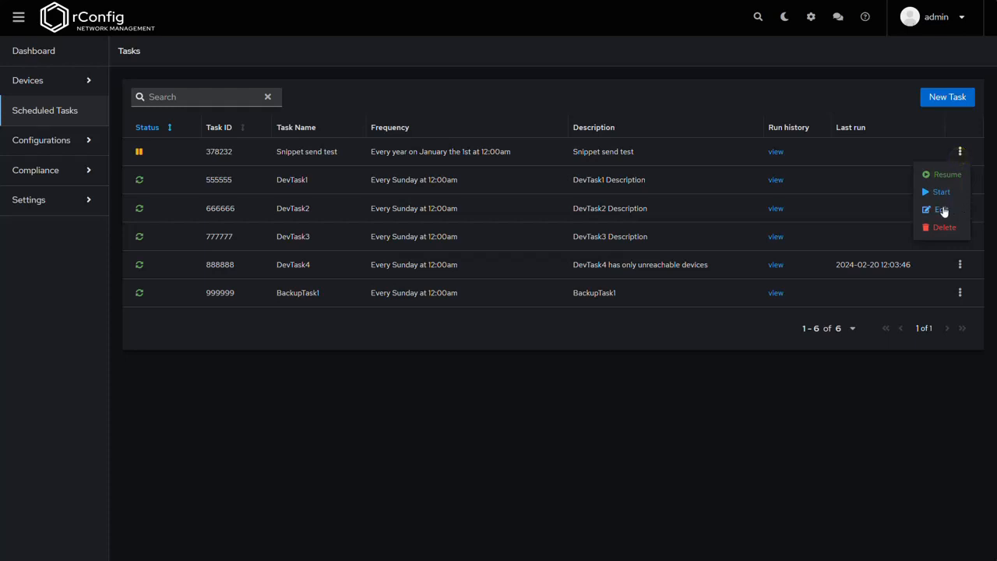